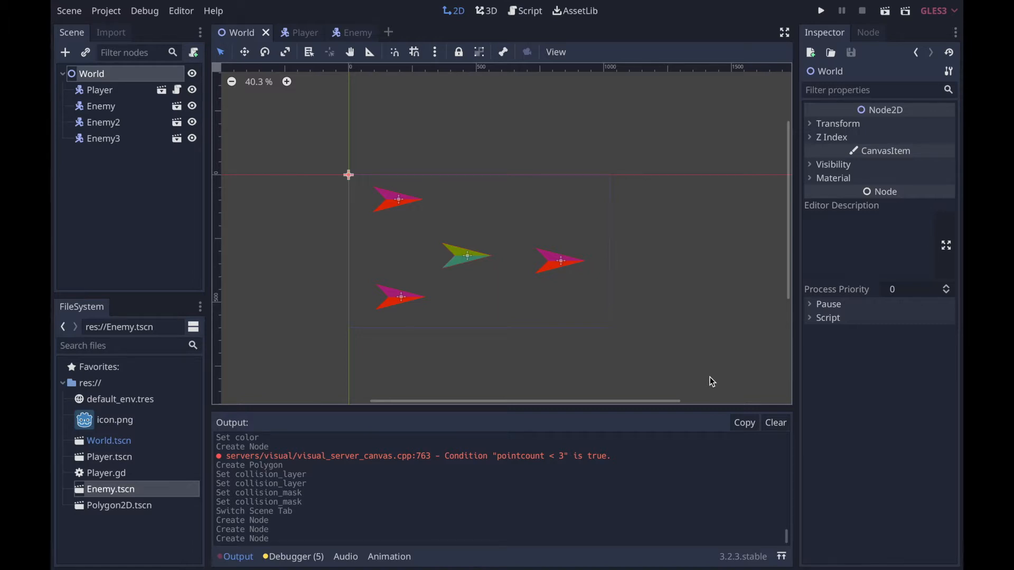
Switch to the Enemy scene tab to edit its kinematic body and collision polygon
{"action": "left_click", "coordinate": [343, 32]}
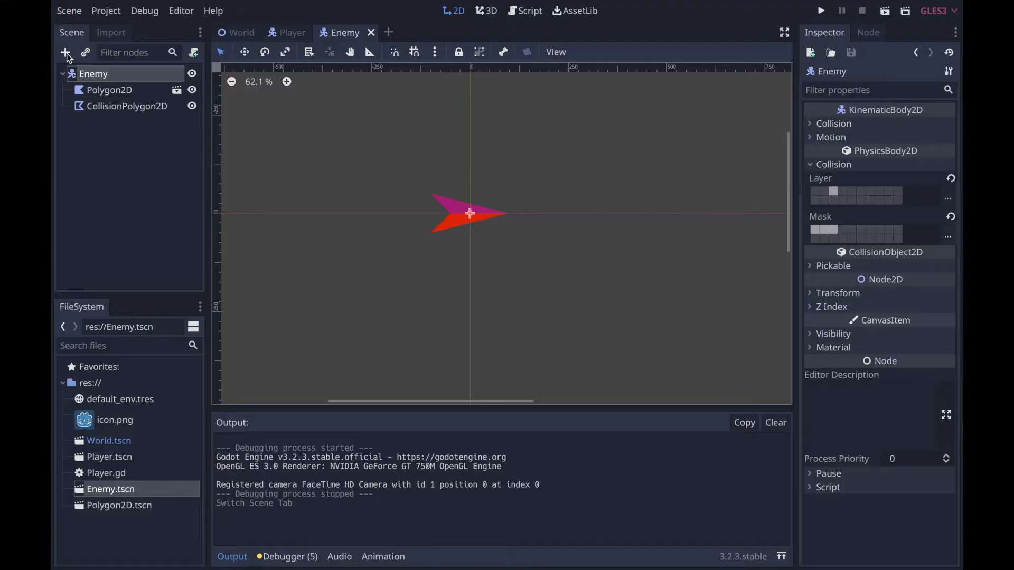
Add an Area2D node named 'alert' to the Enemy
{"action": "left_click", "coordinate": [64, 52]}
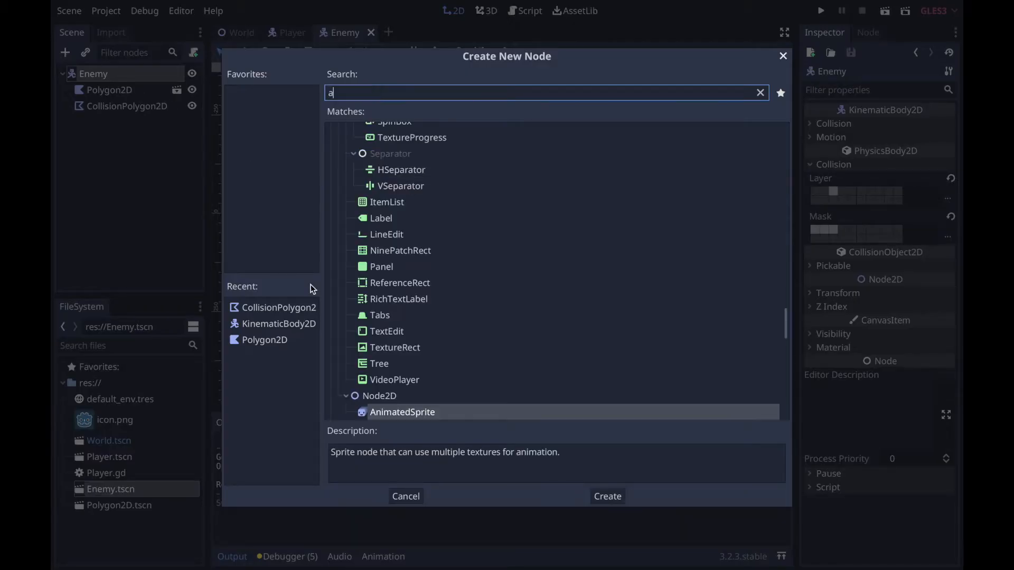
{"action": "left_click", "coordinate": [605, 496]}
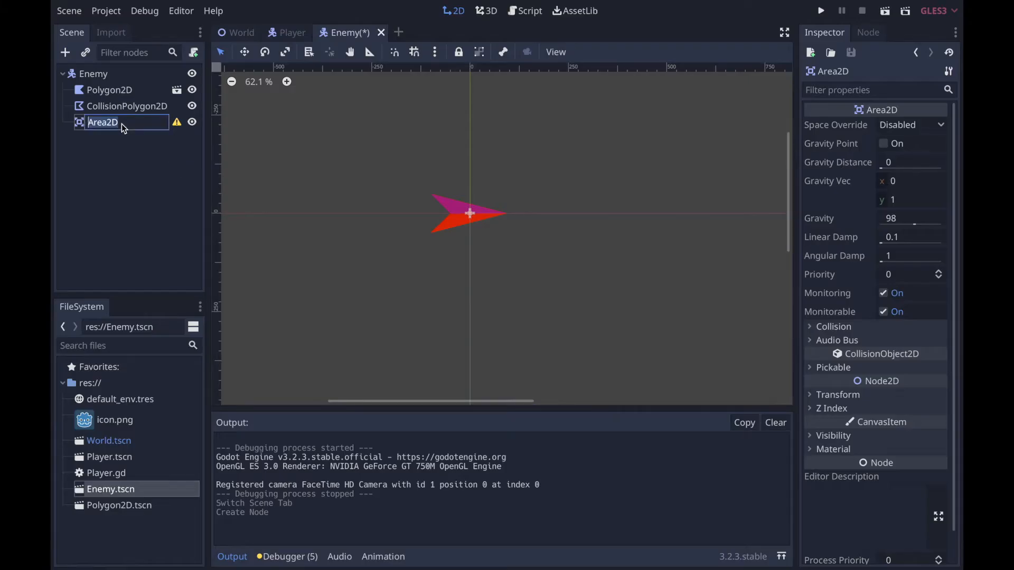
{"action": "type", "text": "alert"}
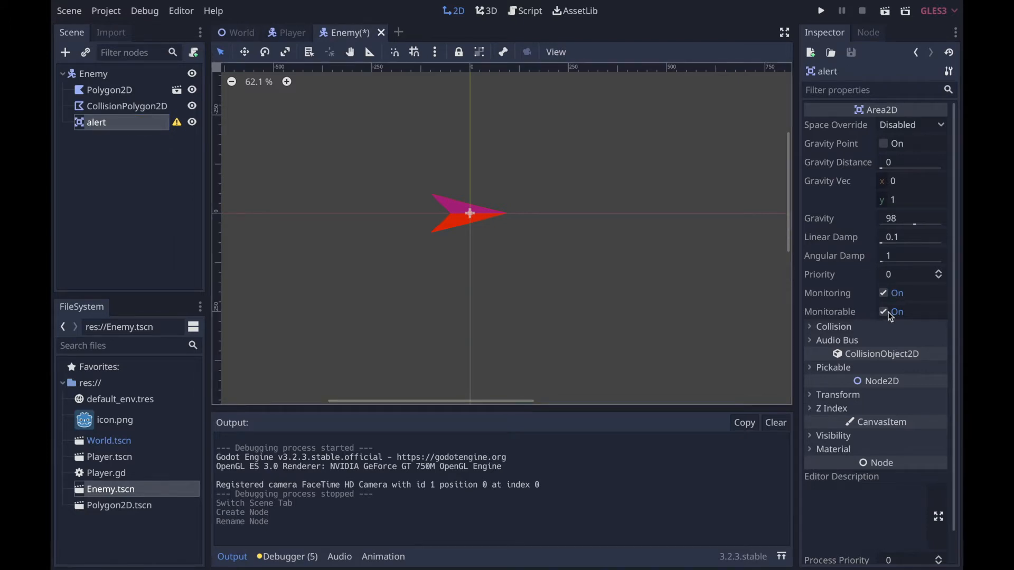
Turn off alert's Monitorable and adjust its collision layer and mask bits
{"action": "left_click", "coordinate": [883, 312]}
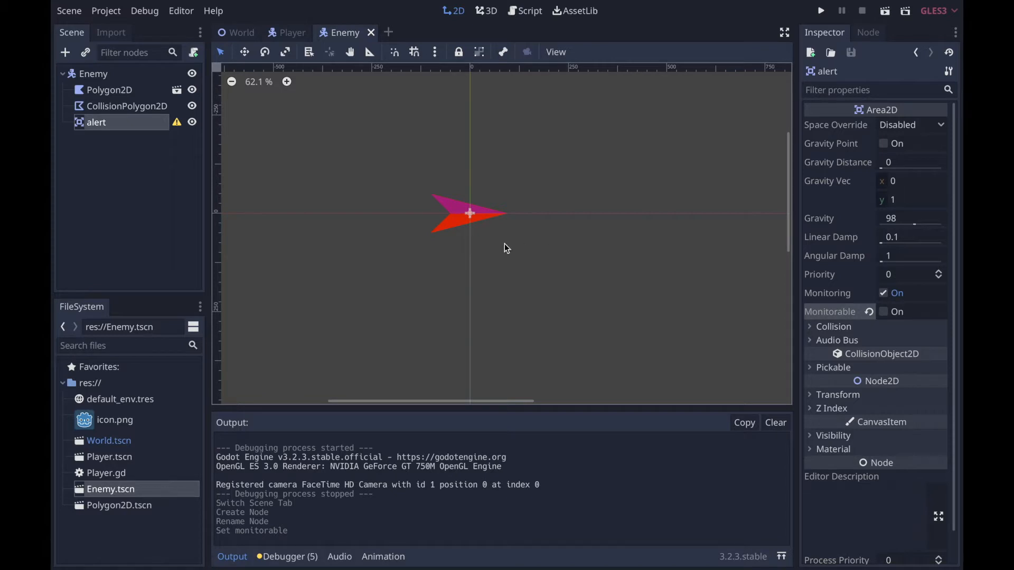
{"action": "scroll", "scroll_direction": "down", "scroll_amount": 3}
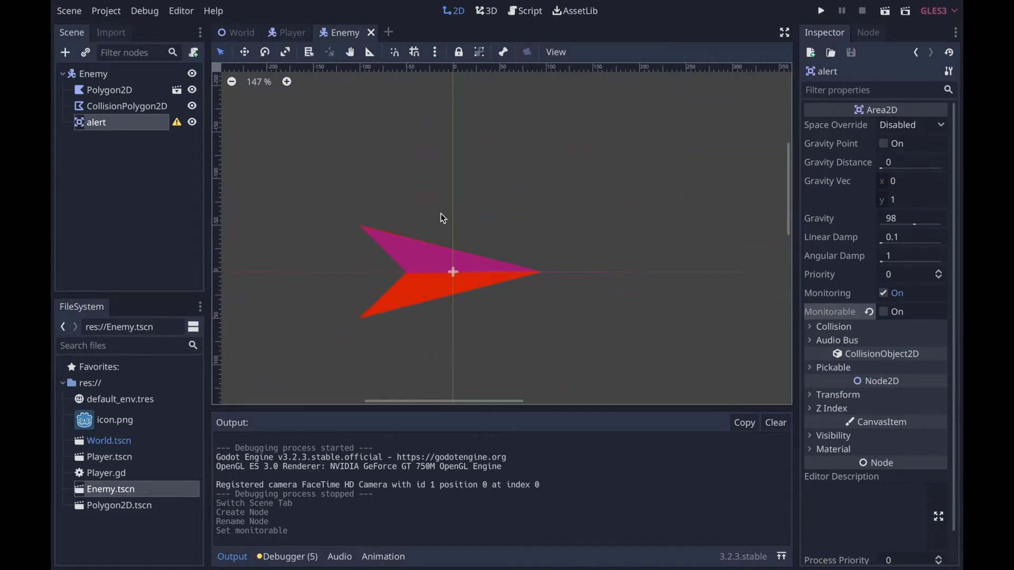
{"action": "scroll", "scroll_direction": "down", "scroll_amount": 3}
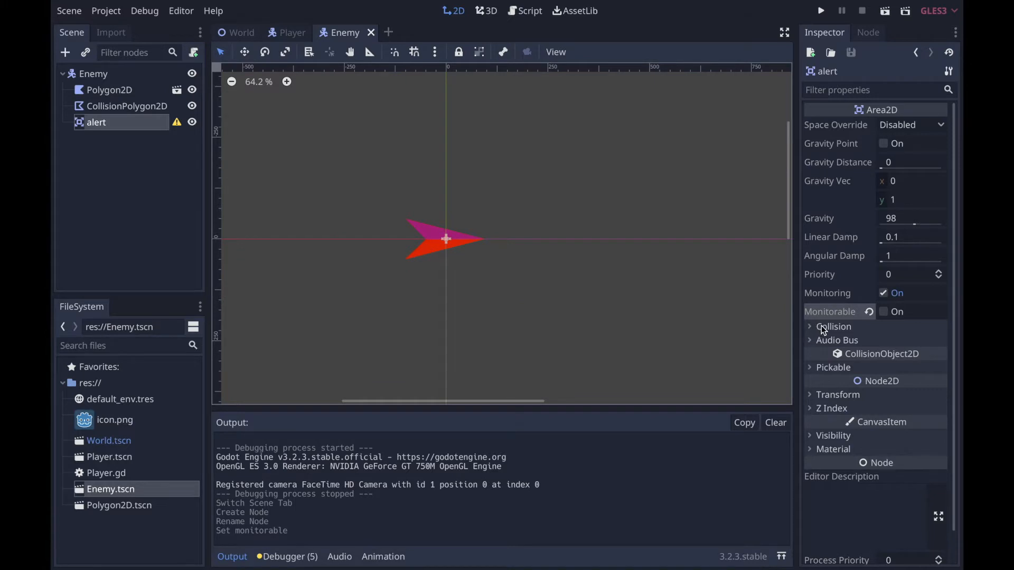
{"action": "left_click", "coordinate": [833, 326]}
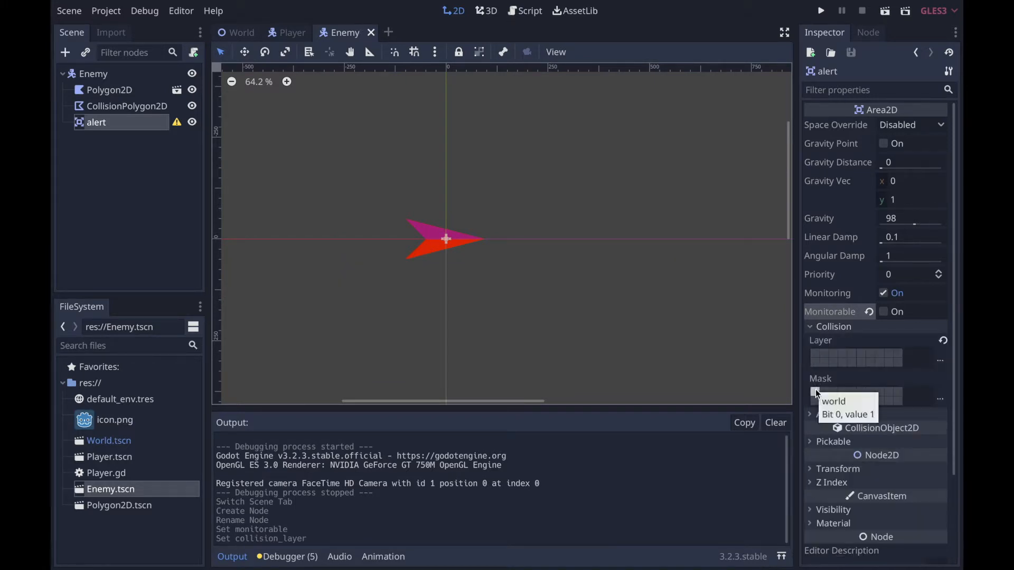
{"action": "left_click", "coordinate": [849, 401]}
{"action": "type", "text": "col"}
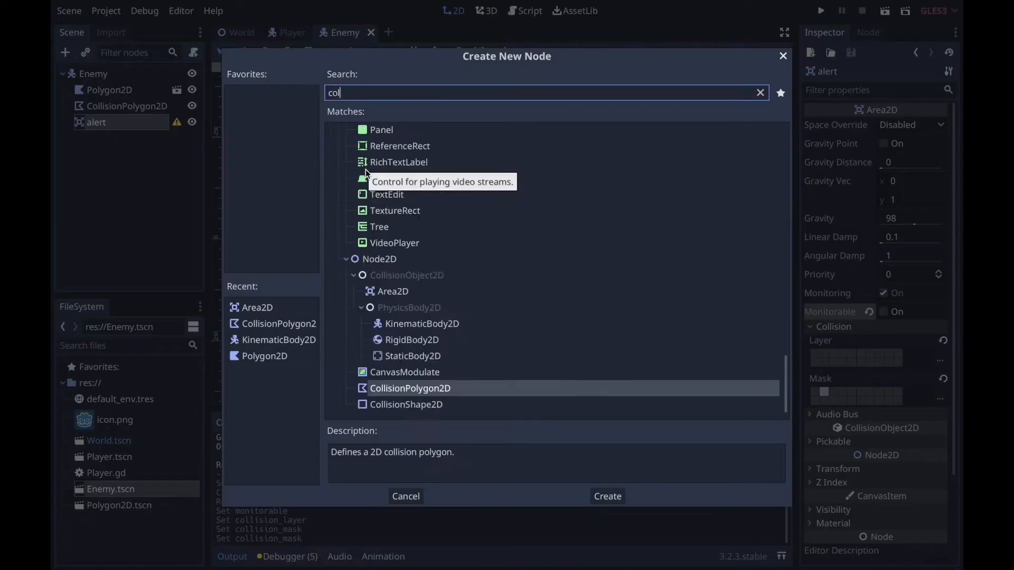
Add a CollisionShape2D 'radius' under alert with a CircleShape2D enlarged around the enemy
{"action": "left_click", "coordinate": [606, 496]}
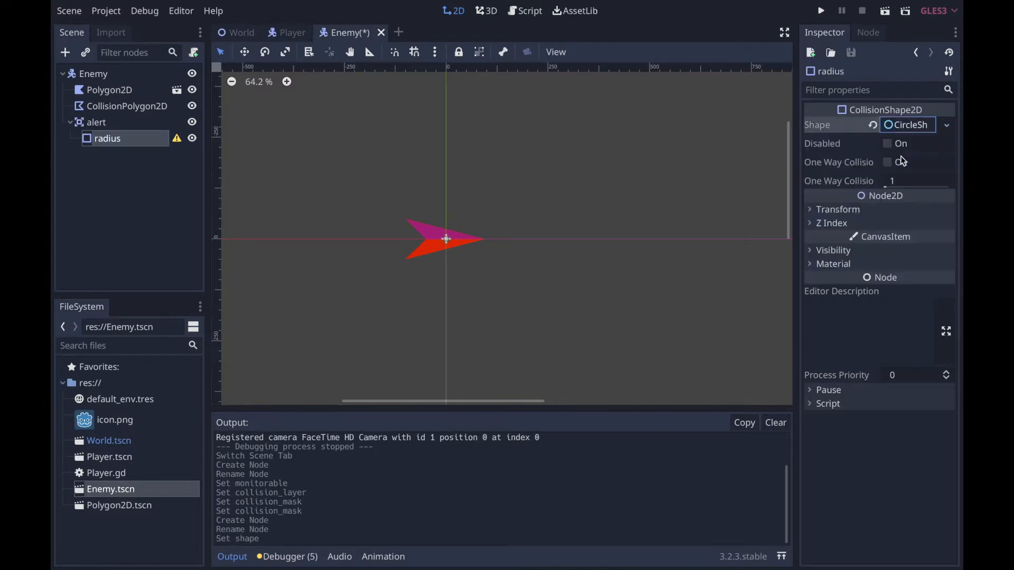
{"action": "left_click", "coordinate": [888, 162]}
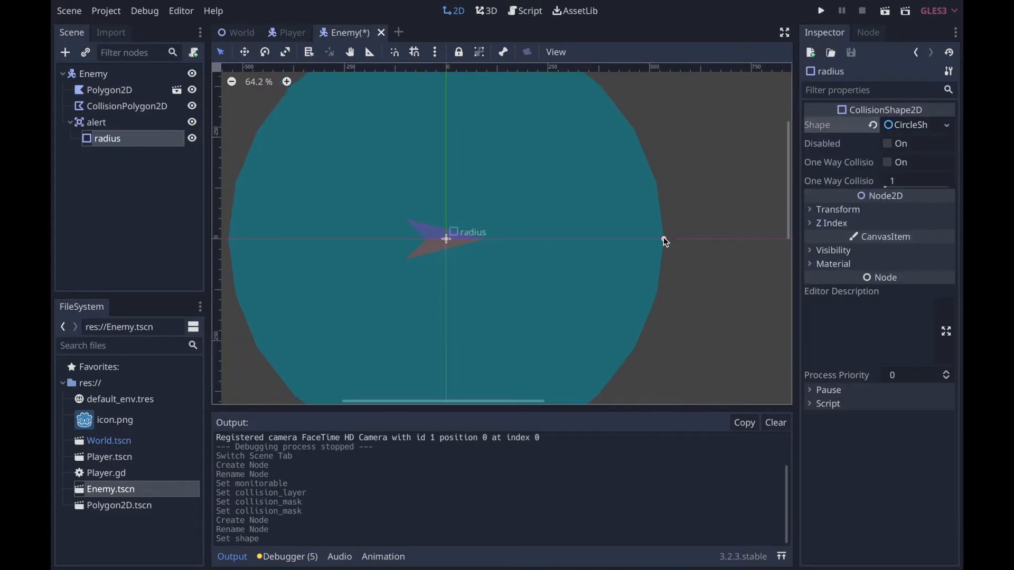
{"action": "left_click_drag", "start_coordinate": [665, 241], "coordinate": [440, 119]}
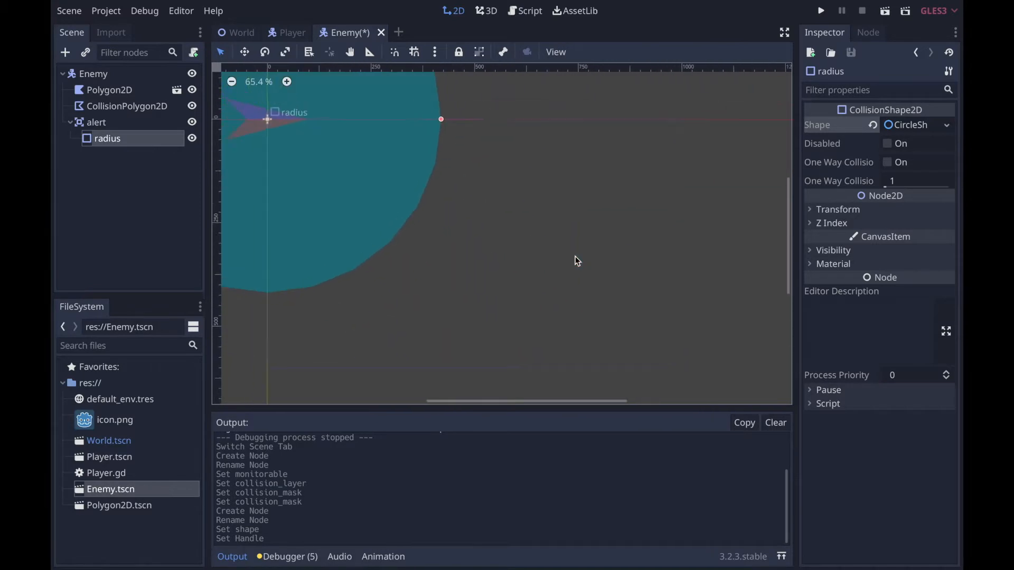
{"action": "left_click", "coordinate": [96, 122]}
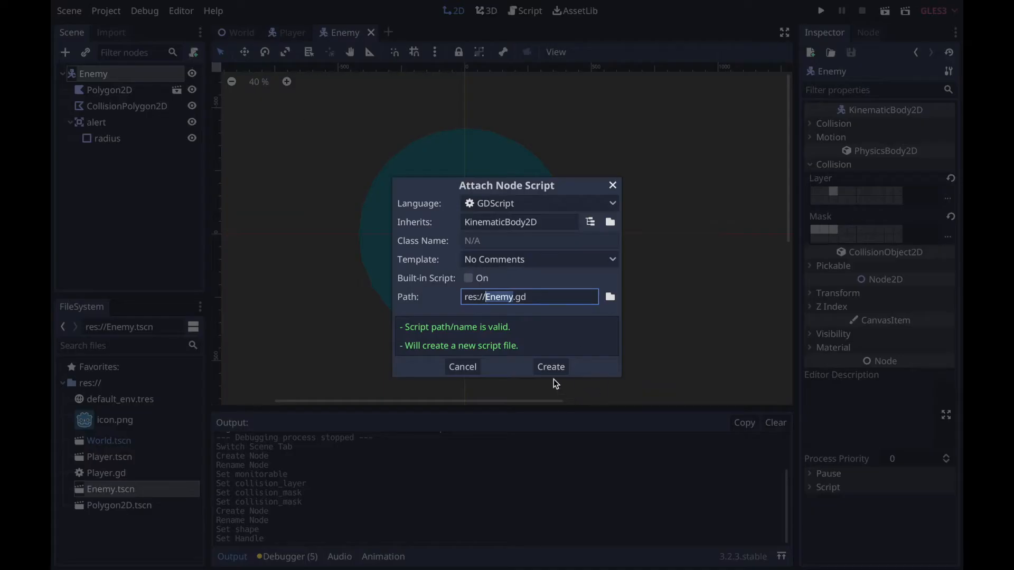
Create Enemy.gd declaring targeted_entity and state = "wander"
{"action": "left_click", "coordinate": [550, 367]}
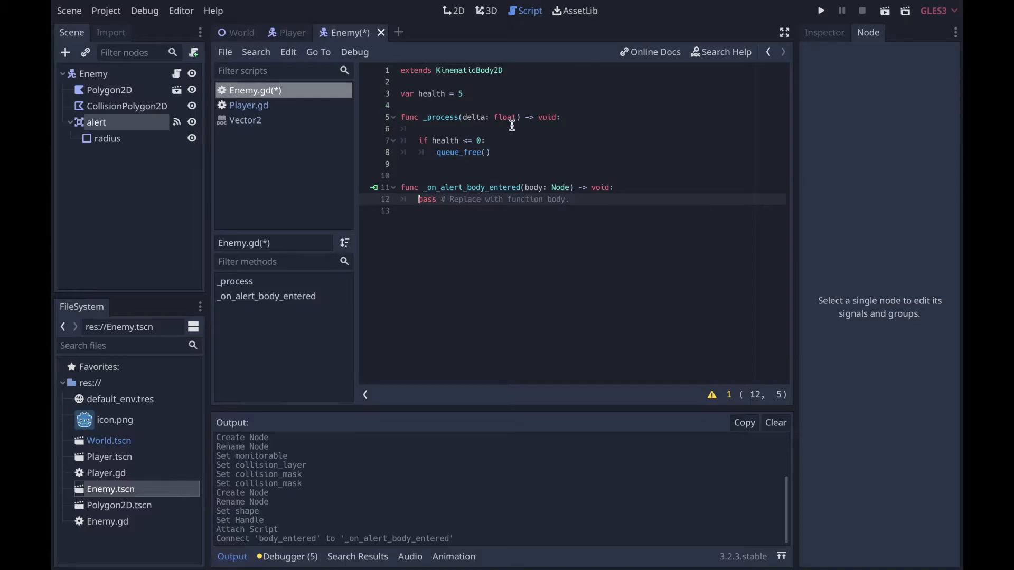
{"action": "type", "text": "val"}
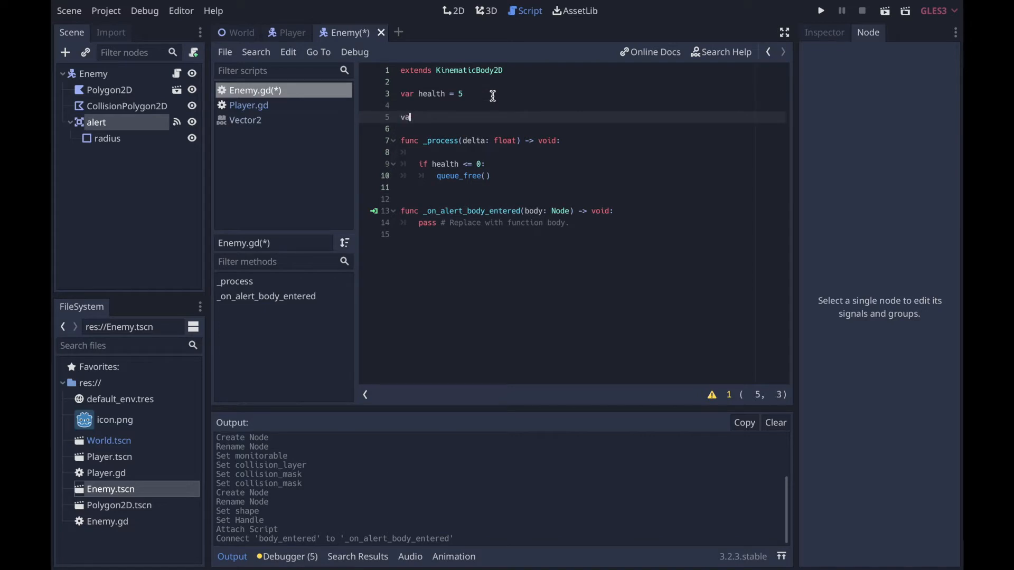
{"action": "type", "text": "targeted_entity = null"}
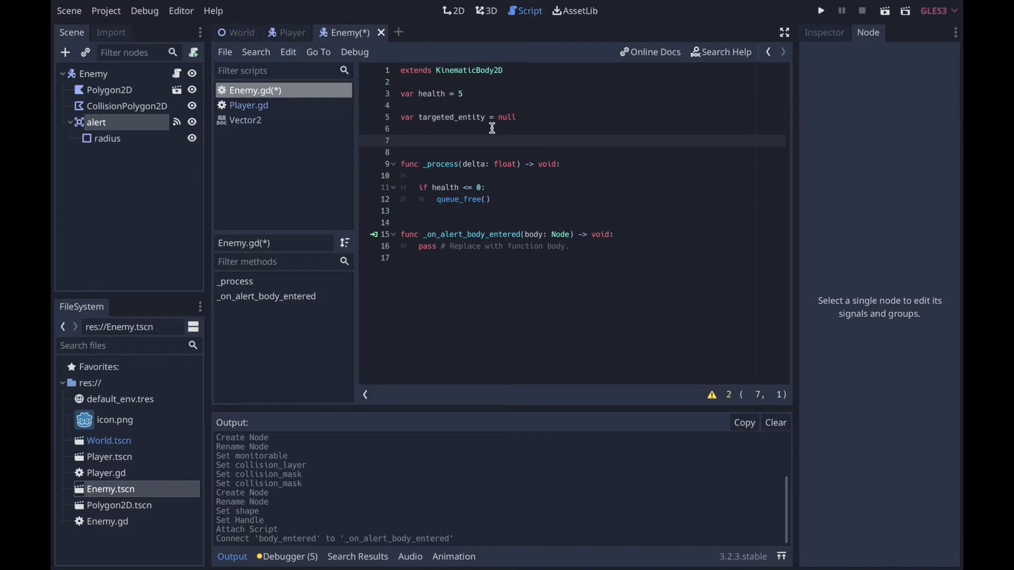
{"action": "type", "text": "var state = \""}
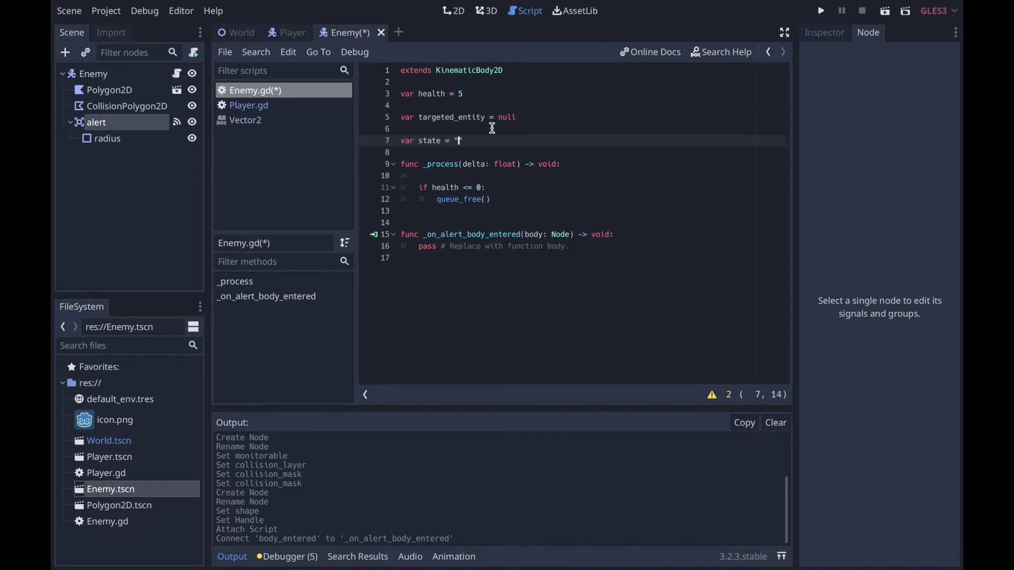
{"action": "type", "text": "wander"}
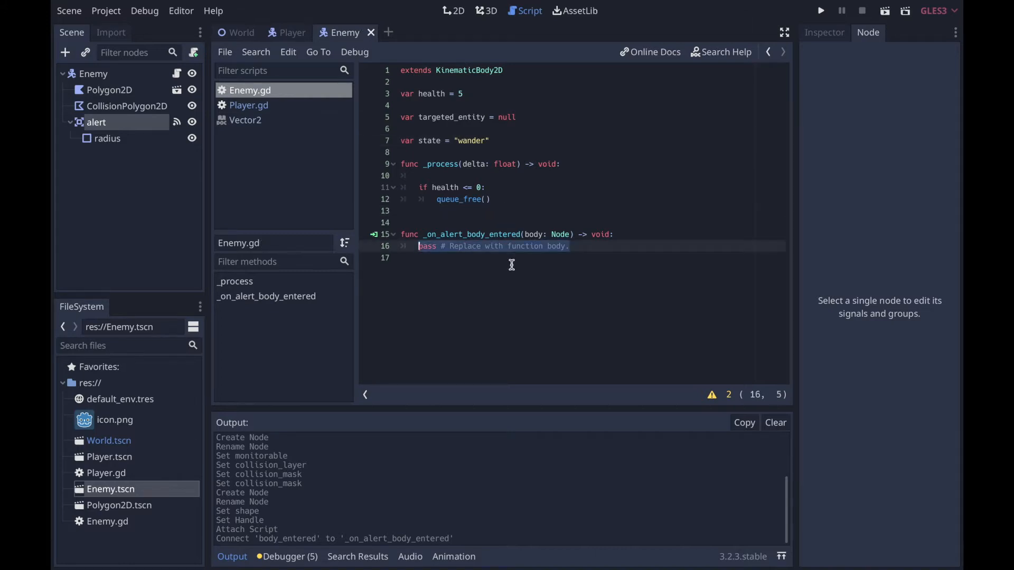
In the alert body_entered handler, store the target and set state to "chase"
{"action": "type", "text": "if !"}
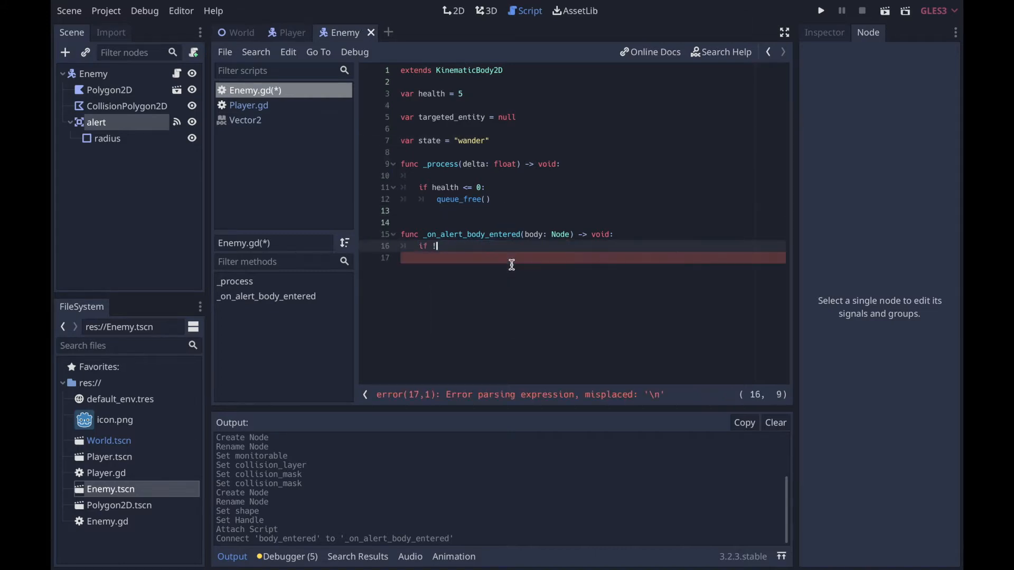
{"action": "type", "text": "is_instance_valid(targeted_entity):"}
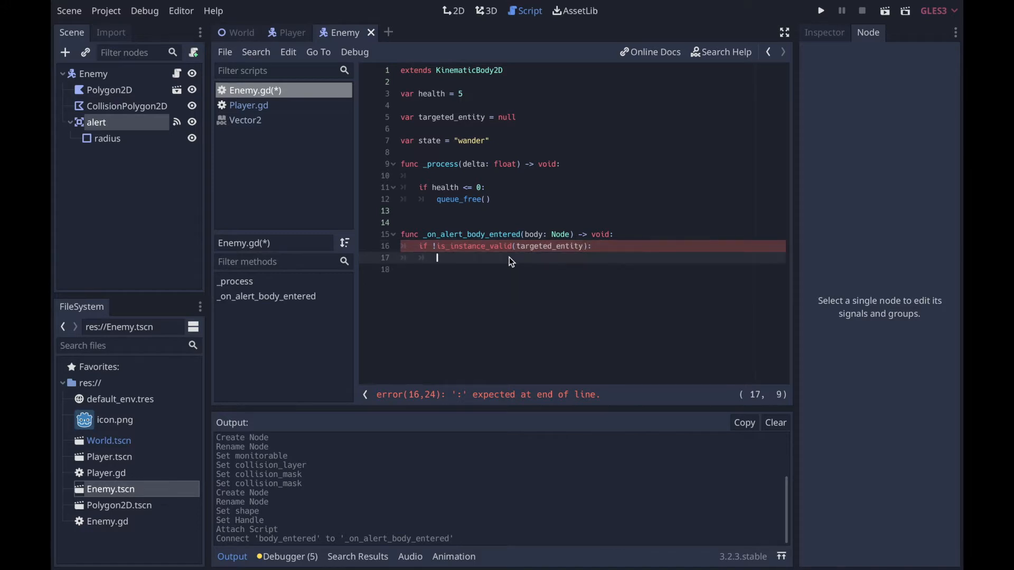
{"action": "type", "text": "targeted_entity = body"}
{"action": "left_click", "coordinate": [590, 269]}
{"action": "type", "text": "state ="}
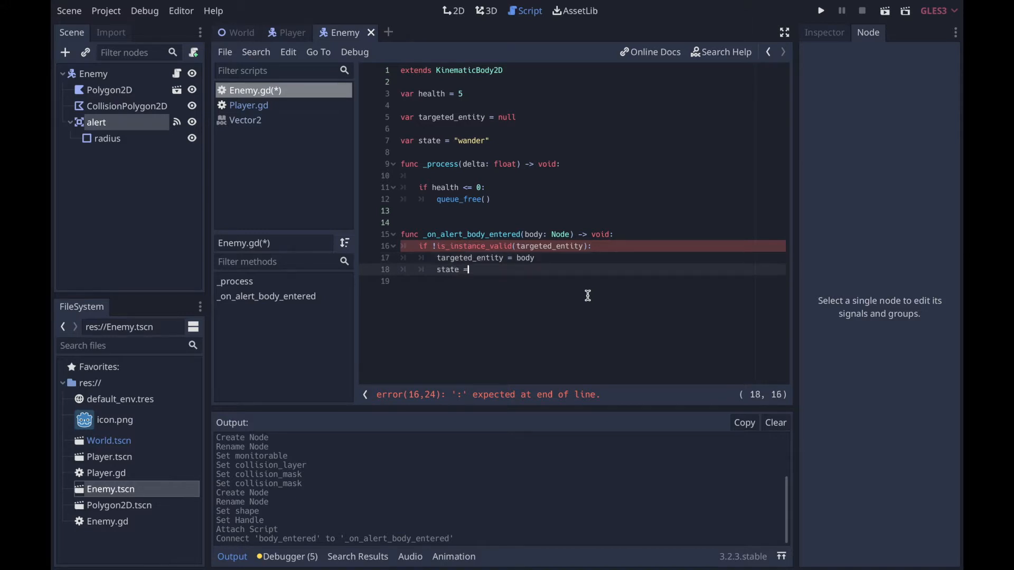
{"action": "type", "text": "\"chase\""}
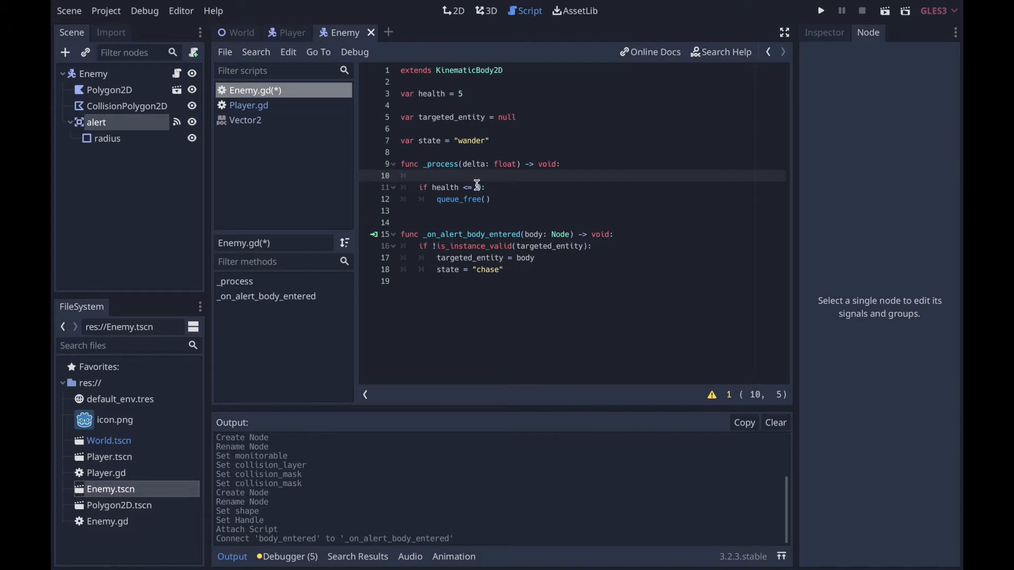
While state is "chase", rotate toward targeted_entity.global_position, then run the game
{"action": "key", "text": "Return"}
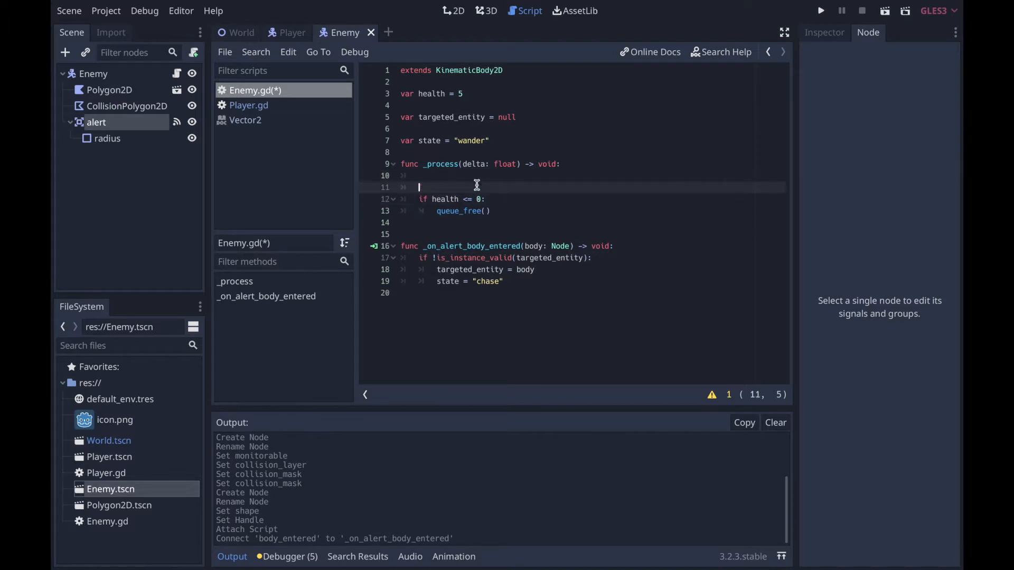
{"action": "type", "text": "if s"}
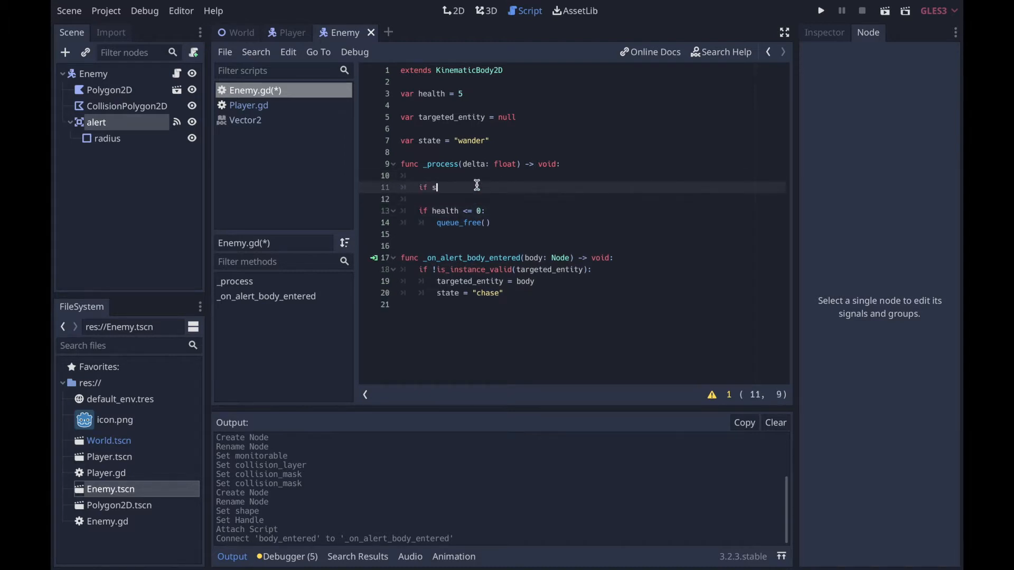
{"action": "type", "text": "tate == \"chase\":"}
{"action": "type", "text": "rotation ="}
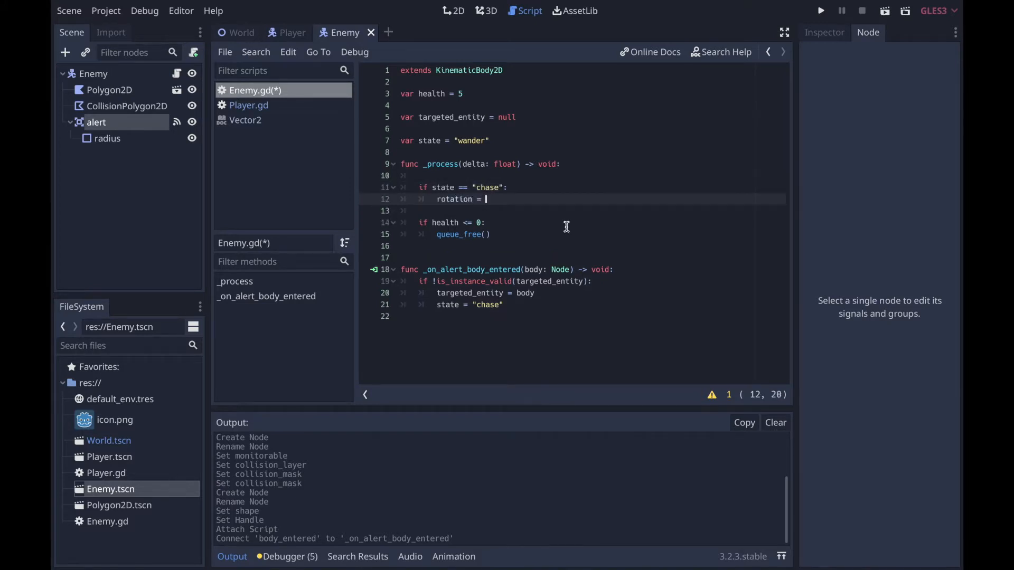
{"action": "type", "text": "global"}
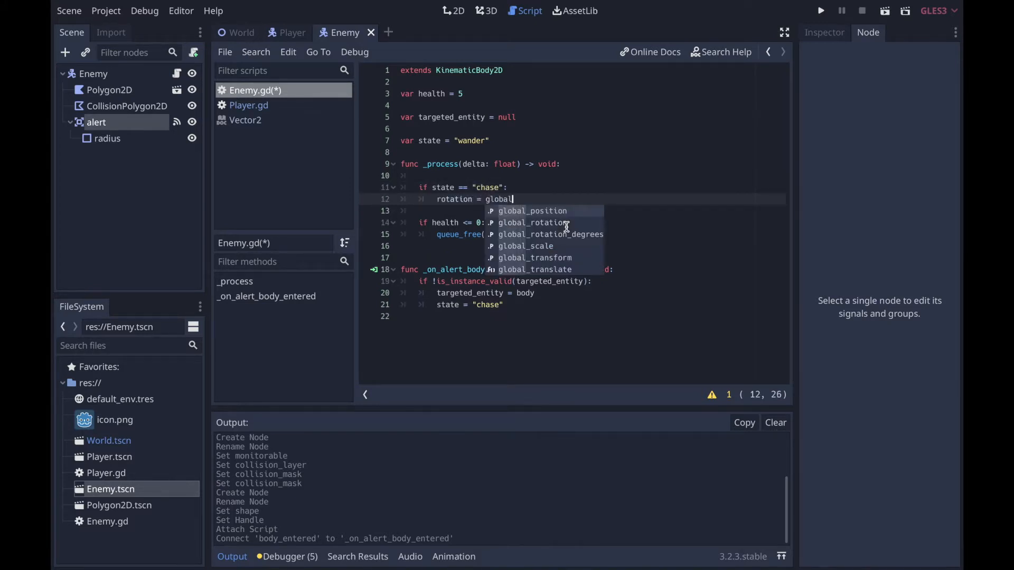
{"action": "type", "text": "_position.angle_to_point(targeted_entity"}
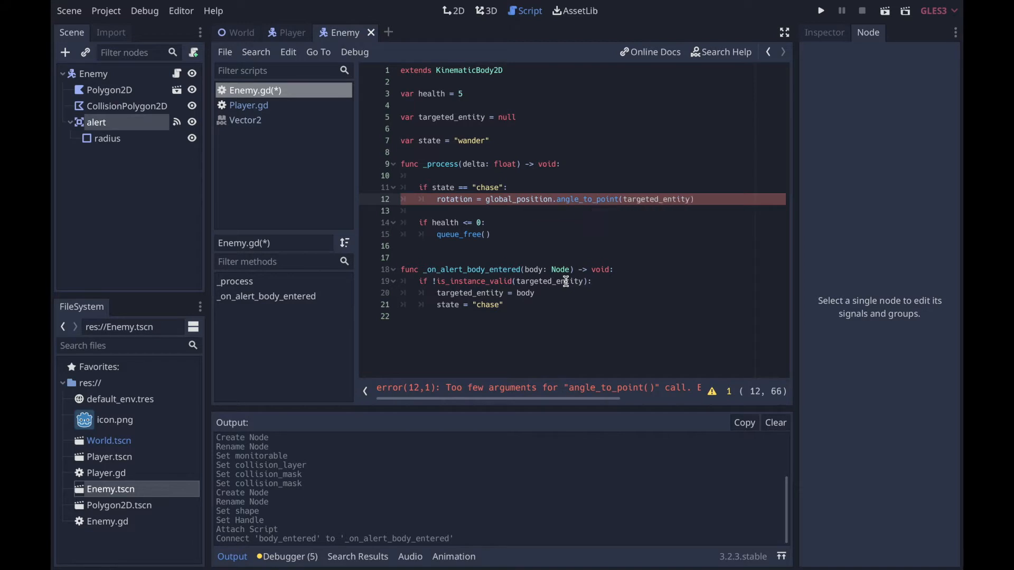
{"action": "type", "text": ".glob"}
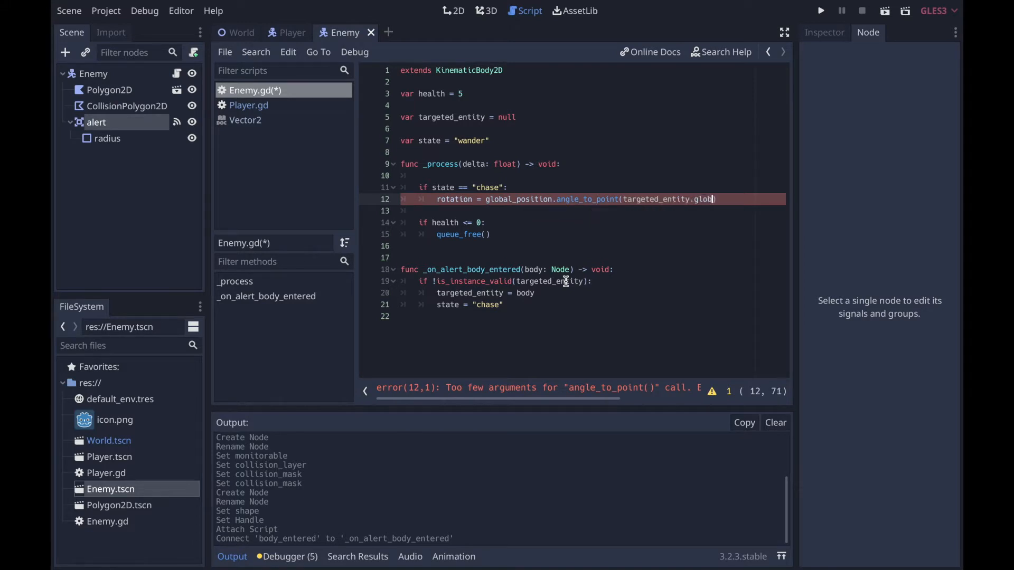
{"action": "left_click", "coordinate": [821, 10]}
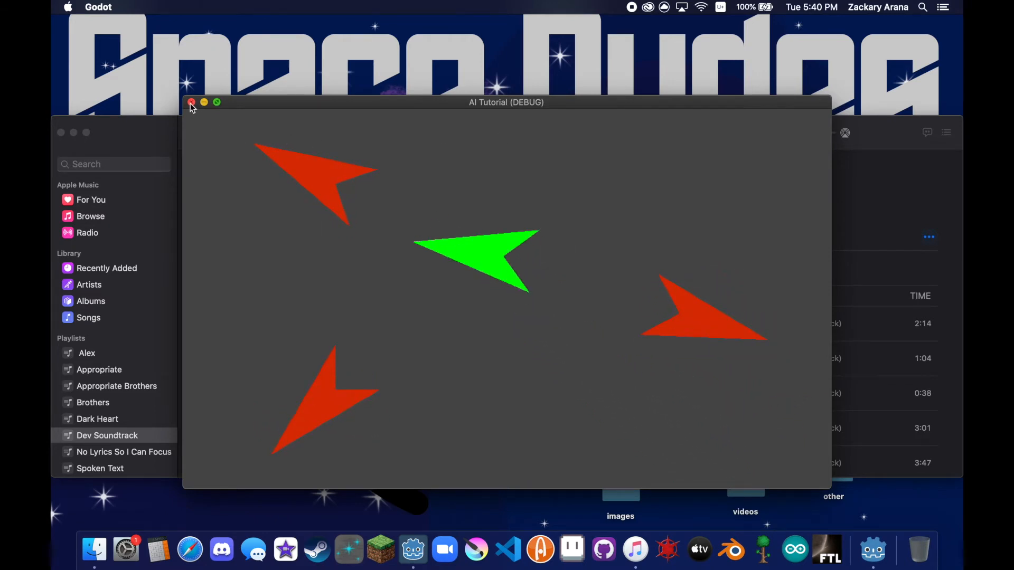
Close the test game and append + deg2rad(180) to the chase rotation line
{"action": "left_click", "coordinate": [191, 102]}
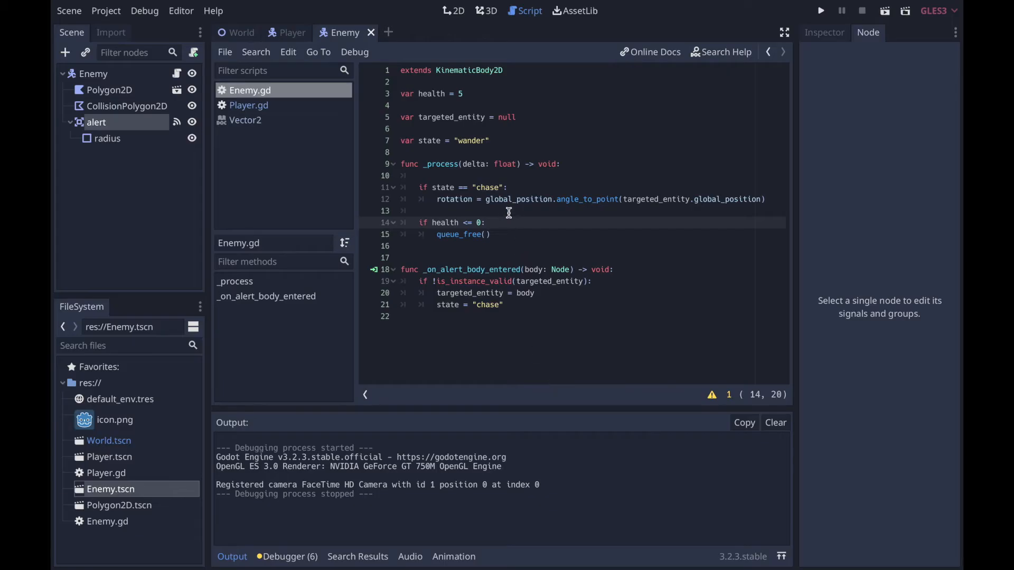
{"action": "left_click", "coordinate": [486, 199]}
{"action": "type", "text": " +"}
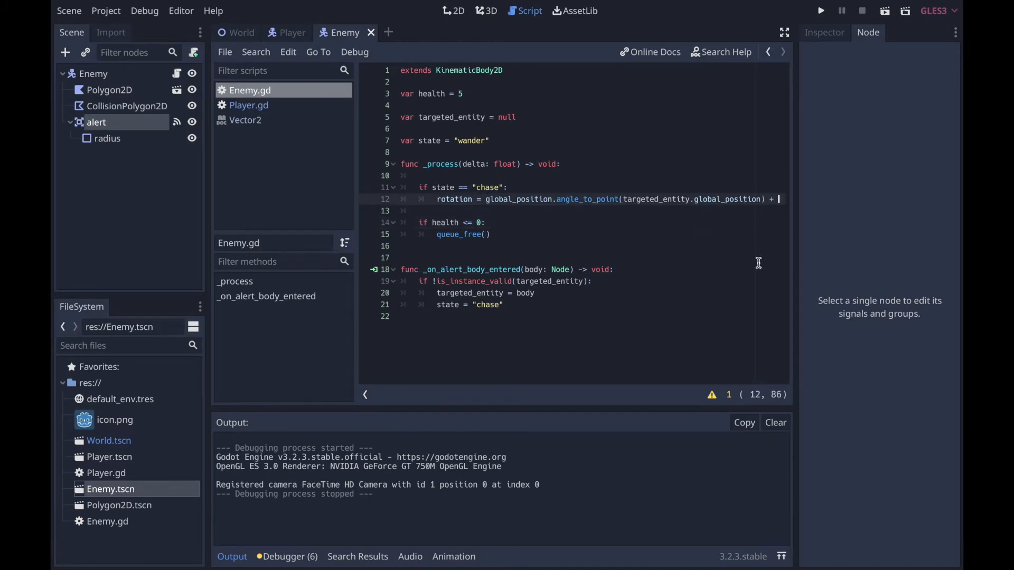
{"action": "type", "text": "deg2rad(180"}
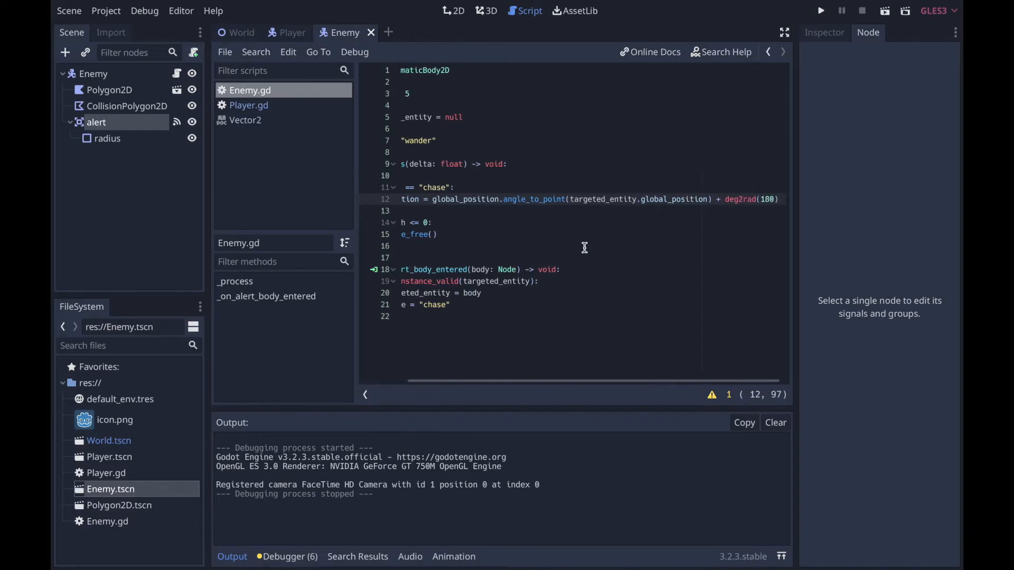
Add move_and_slide(Vector2(cos(rotation), sin(rotation)) * 120) to the chase branch
{"action": "type", "text": "move"}
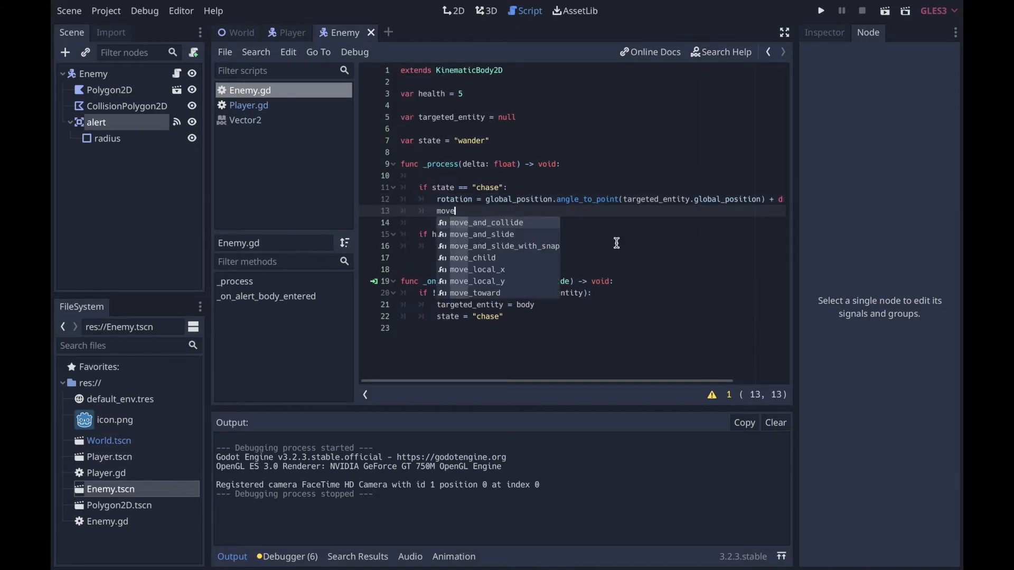
{"action": "type", "text": "_and_slide("}
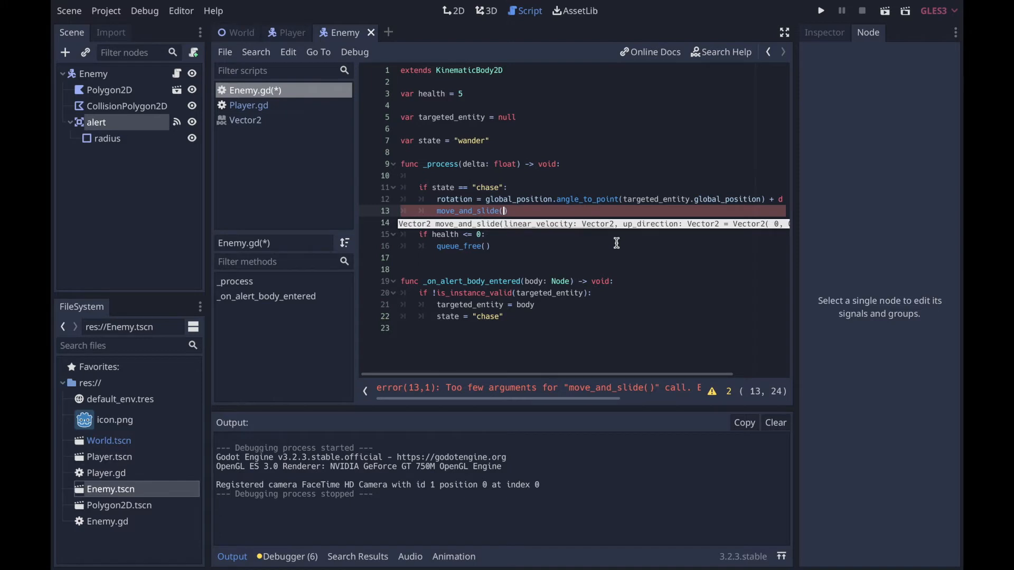
{"action": "type", "text": "Vector2(cos"}
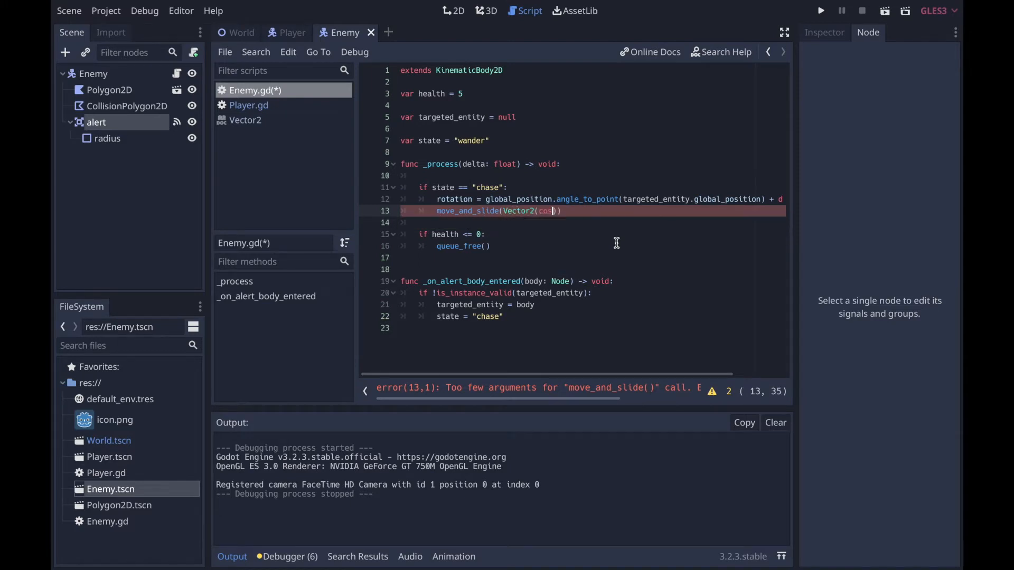
{"action": "type", "text": "rotation), sin(rotat"}
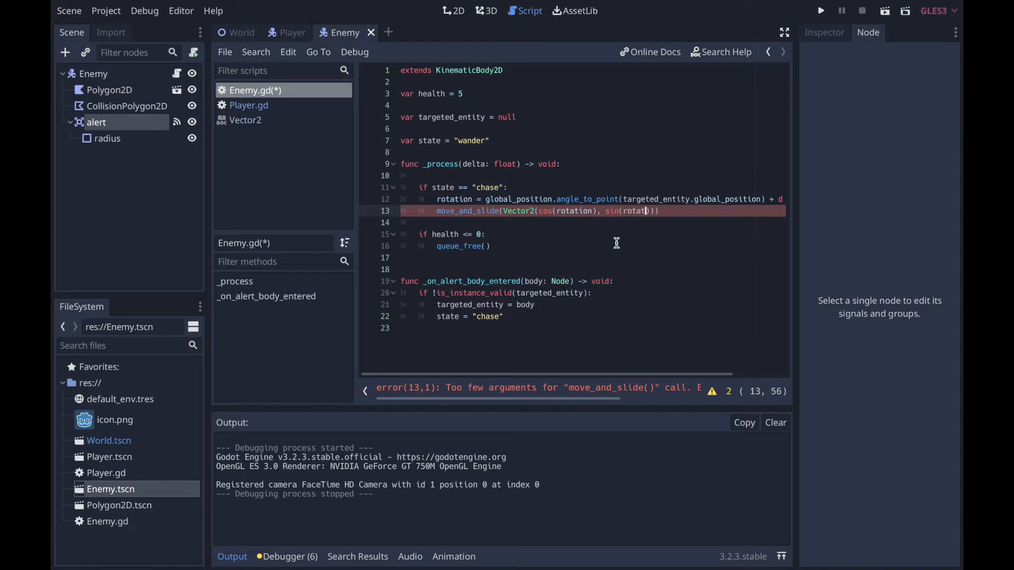
{"action": "type", "text": ")"}
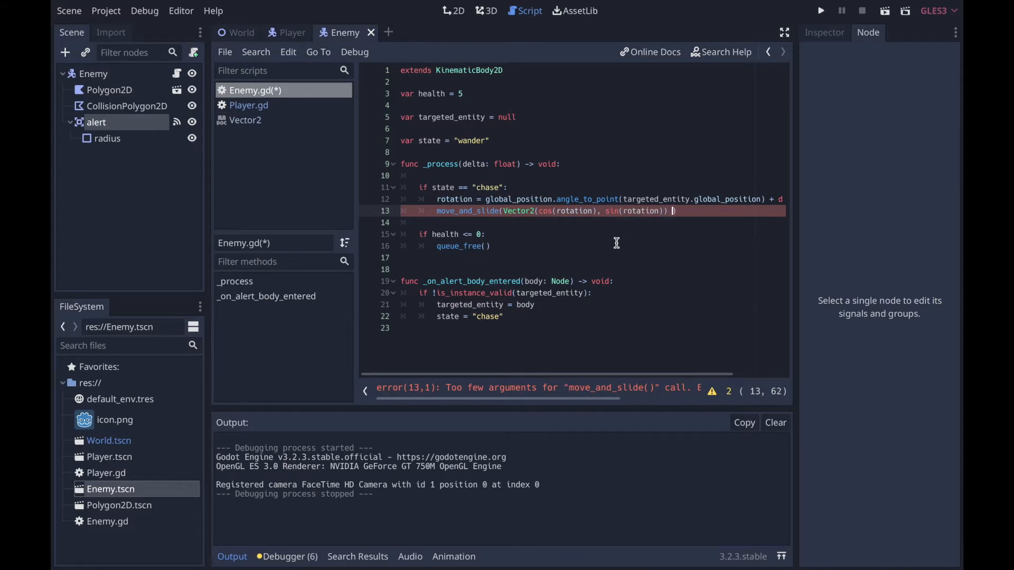
{"action": "type", "text": "*"}
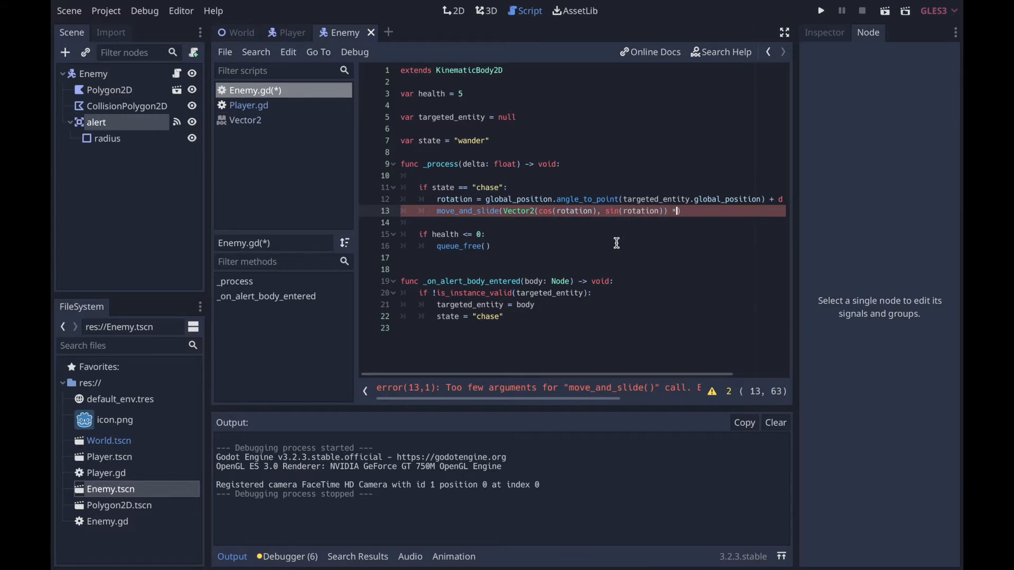
{"action": "type", "text": "20"}
{"action": "type", "text": "v"}
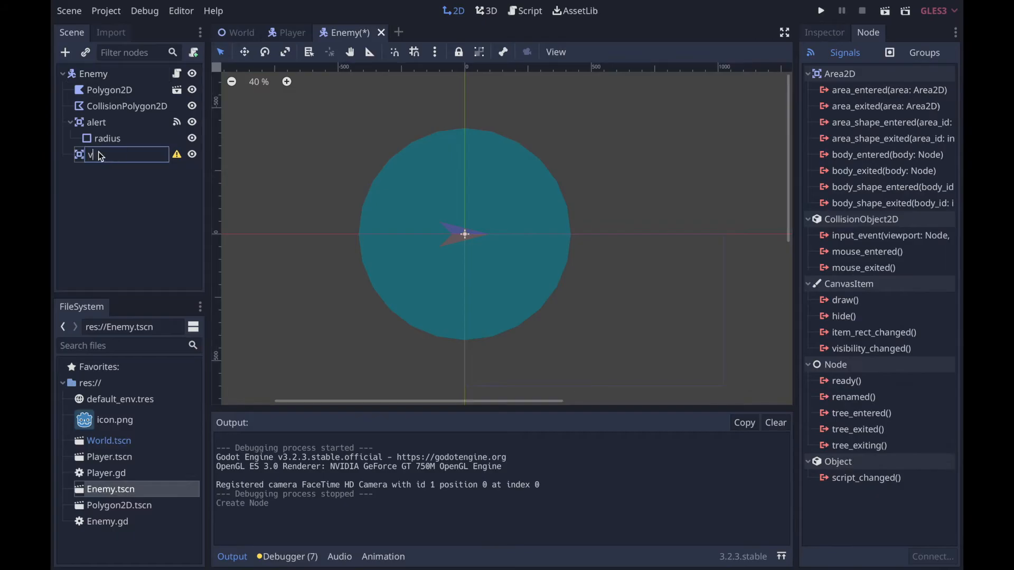
Name the new area 'vision', set its mask, and enlarge its circle beyond alert's
{"action": "key", "text": "Return"}
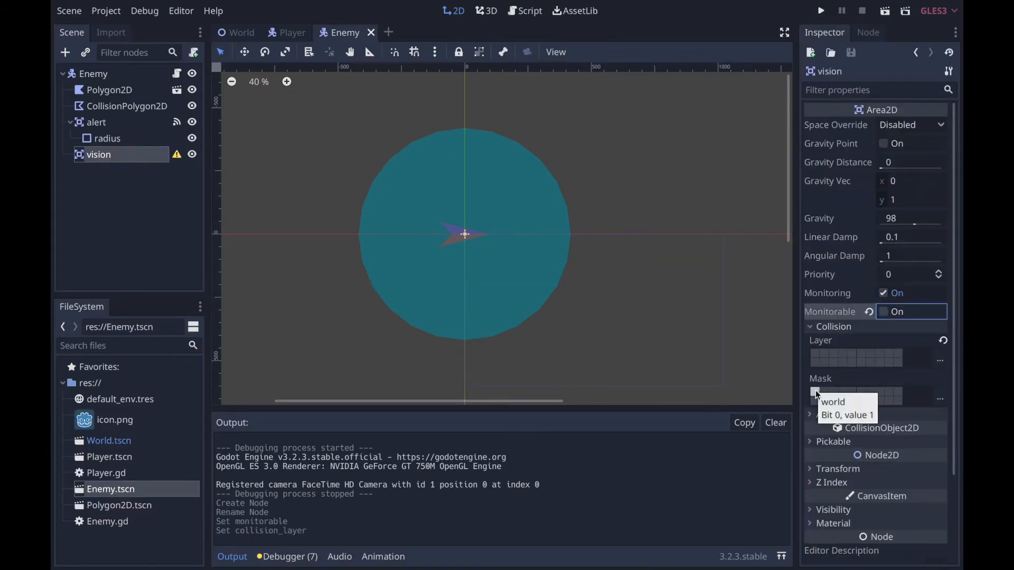
{"action": "left_click", "coordinate": [815, 394]}
{"action": "type", "text": "radius"}
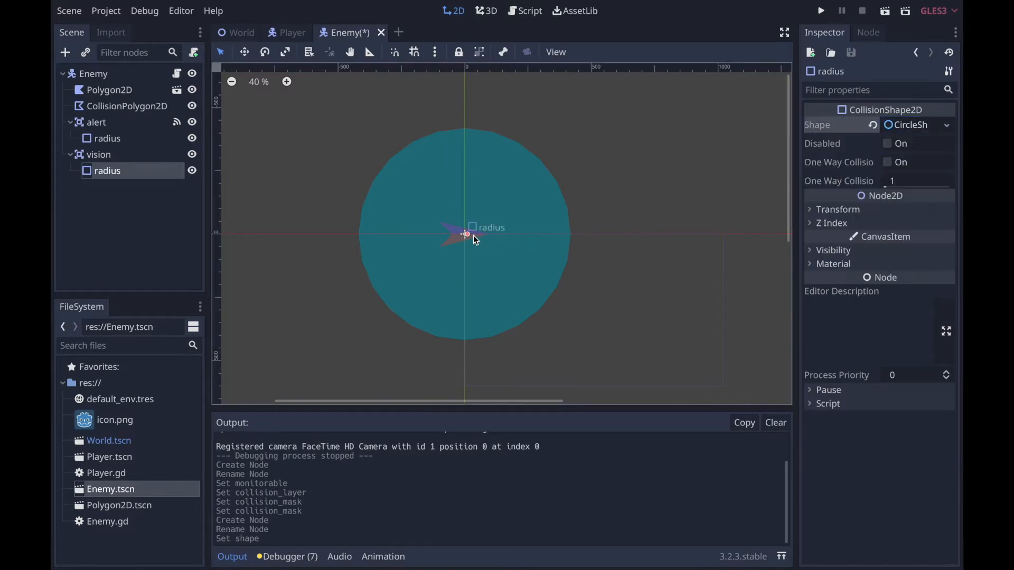
{"action": "left_click_drag", "start_coordinate": [466, 234], "coordinate": [666, 234]}
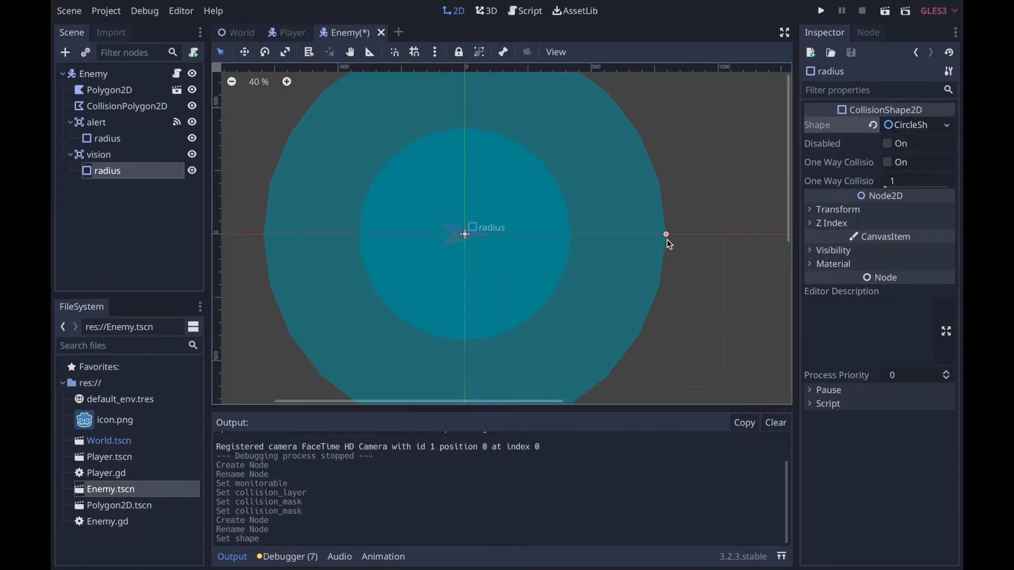
{"action": "scroll", "scroll_direction": "down", "scroll_amount": 3}
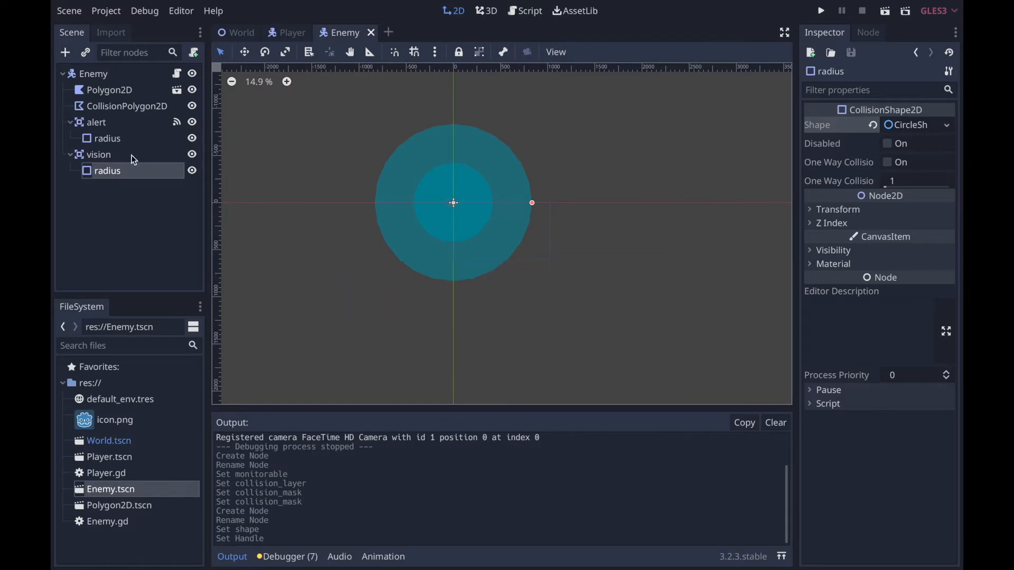
Connect vision's body_exited to a handler clearing targeted_entity and setting state to "wander"
{"action": "left_click", "coordinate": [98, 154]}
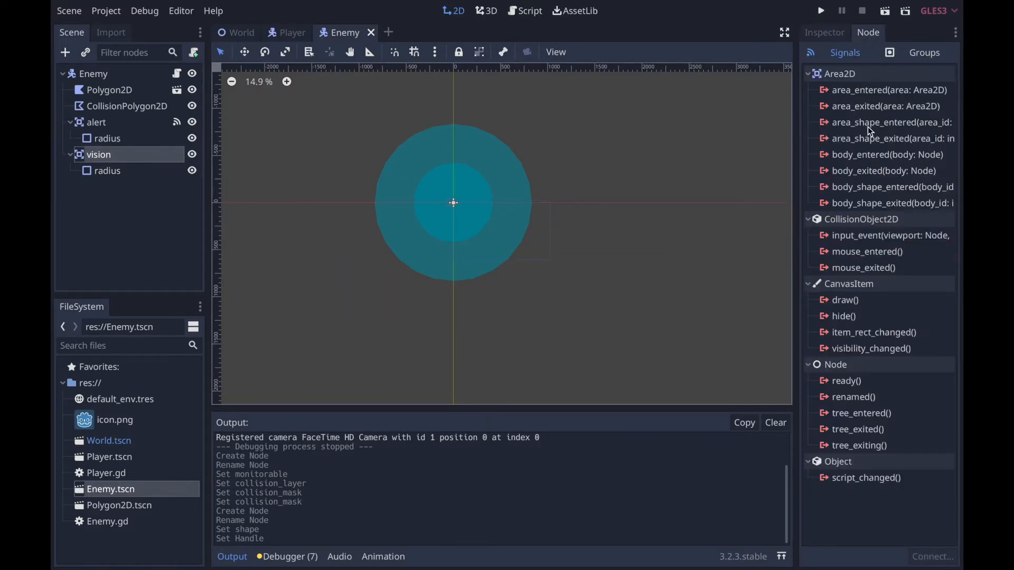
{"action": "mouse_move", "coordinate": [880, 171]}
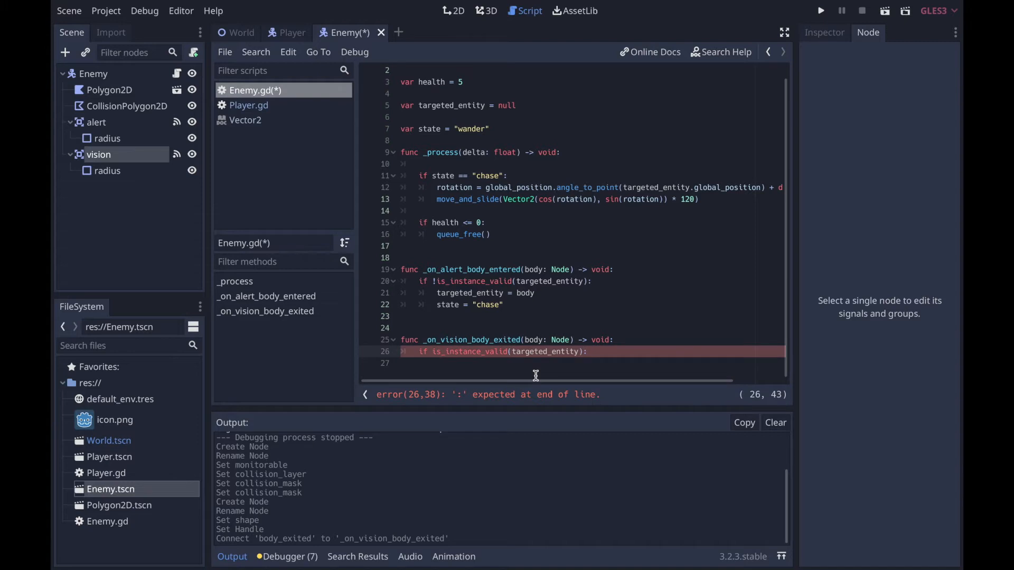
{"action": "type", "text": "targeted_entity = null"}
{"action": "type", "text": "sta"}
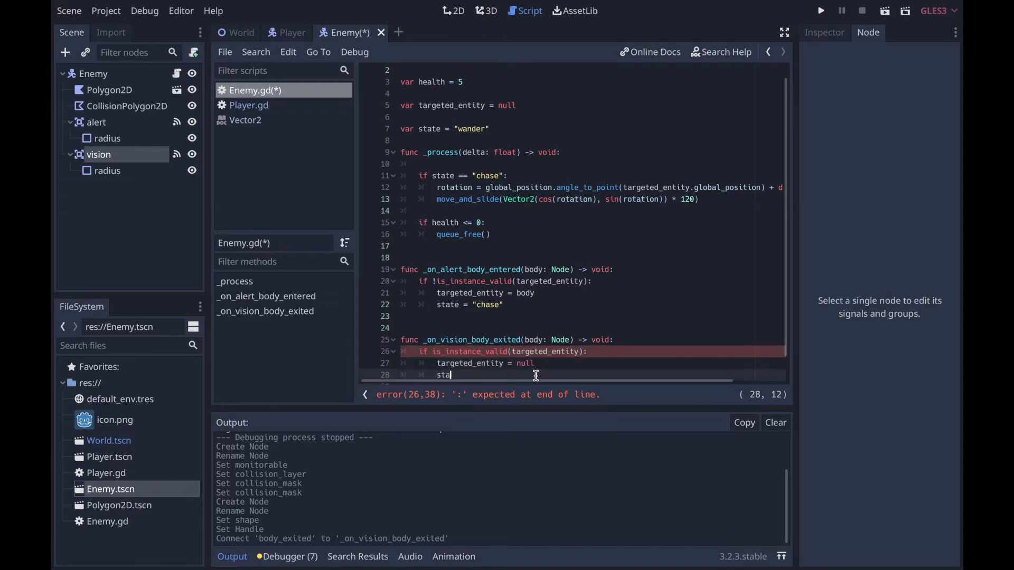
{"action": "type", "text": "te = \"w"}
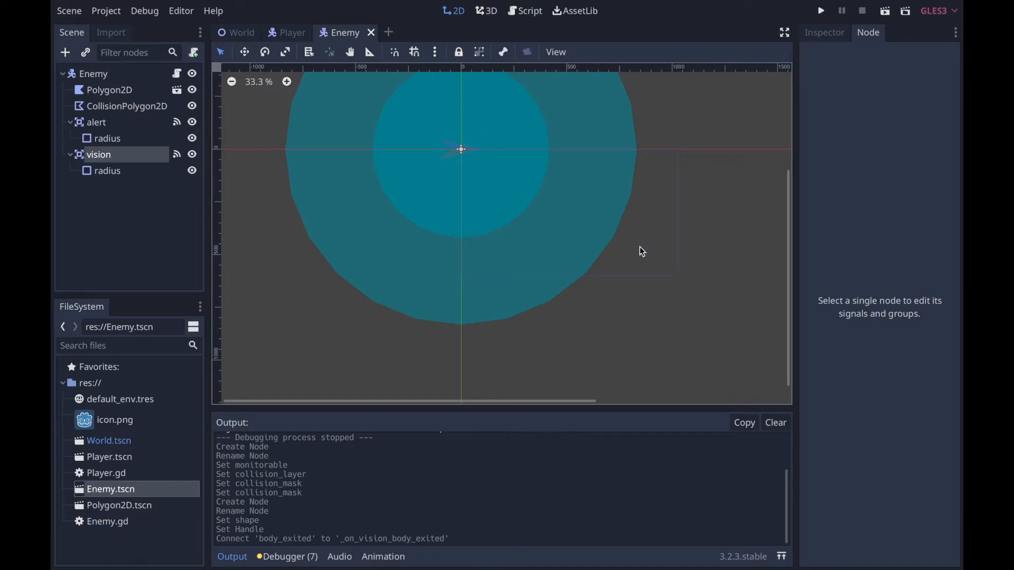
{"action": "mouse_move", "coordinate": [635, 241]}
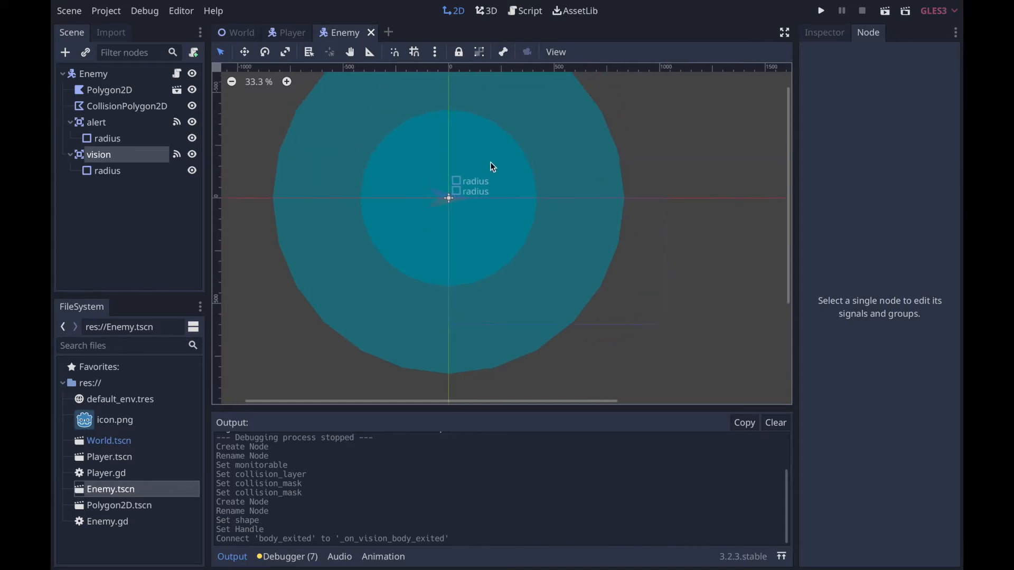
In the World scene, add a Camera2D, tick Current, and set Zoom x and y to 5
{"action": "left_click", "coordinate": [239, 32]}
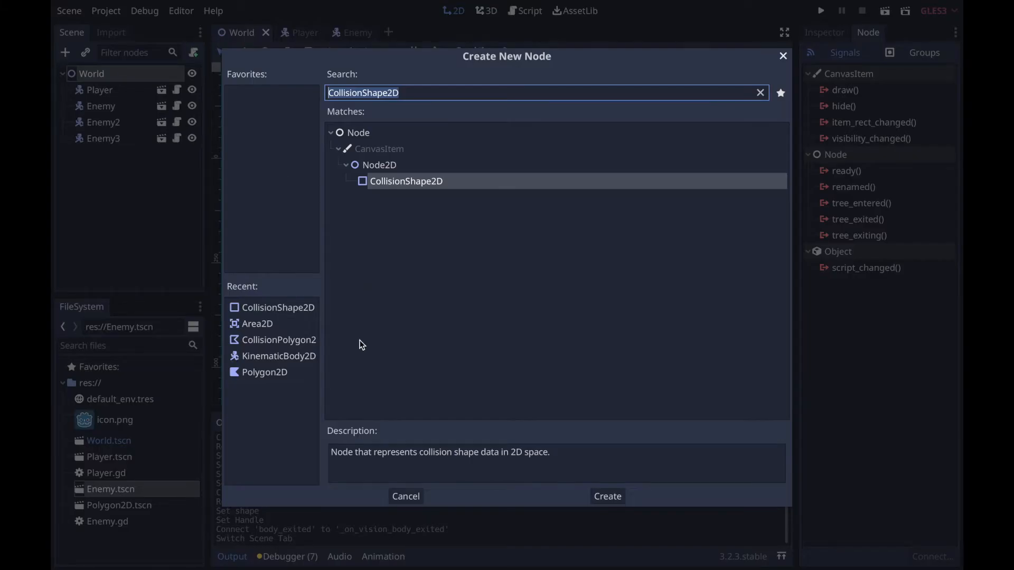
{"action": "left_click", "coordinate": [606, 496]}
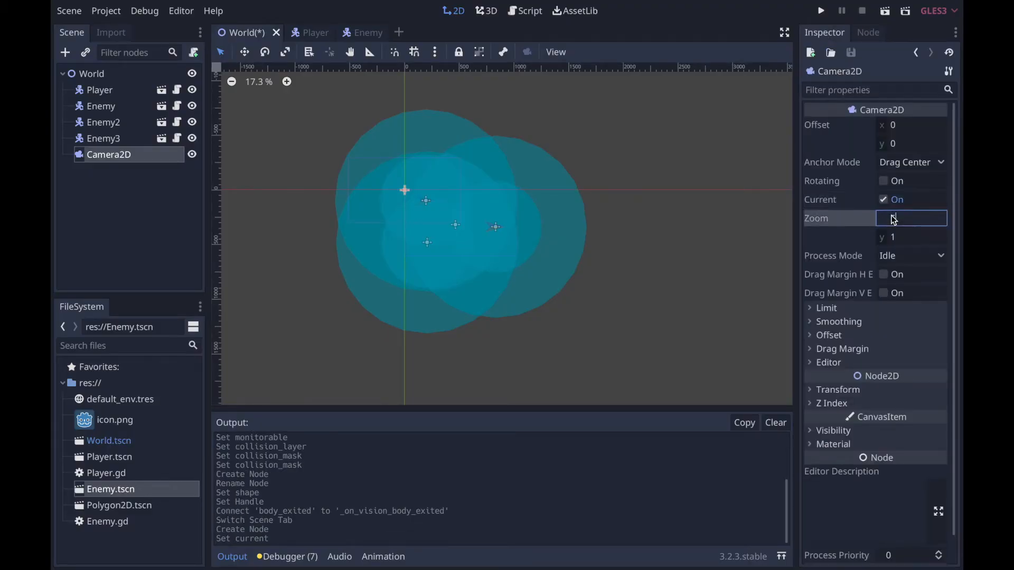
{"action": "type", "text": "5"}
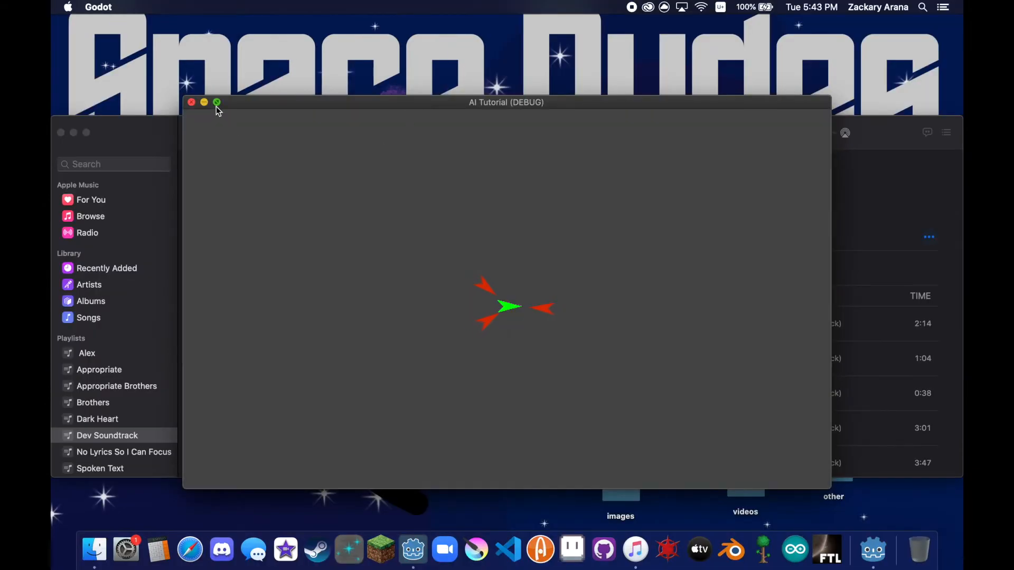
{"action": "left_click", "coordinate": [192, 102]}
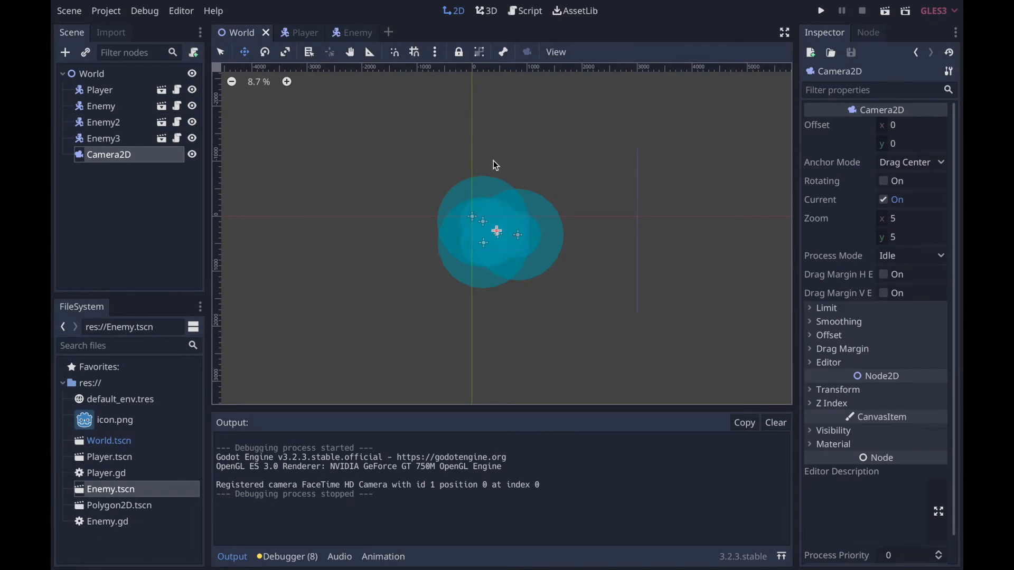
Add a state == "wander" check and declare var wander = OpenSimplexNoise.new()
{"action": "left_click", "coordinate": [351, 32]}
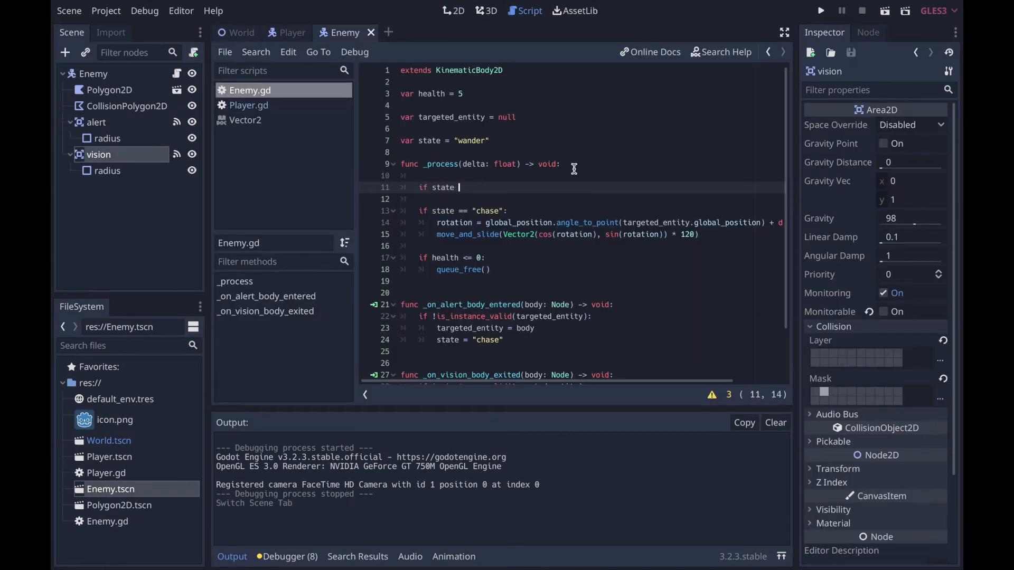
{"action": "type", "text": "== \"wander\":"}
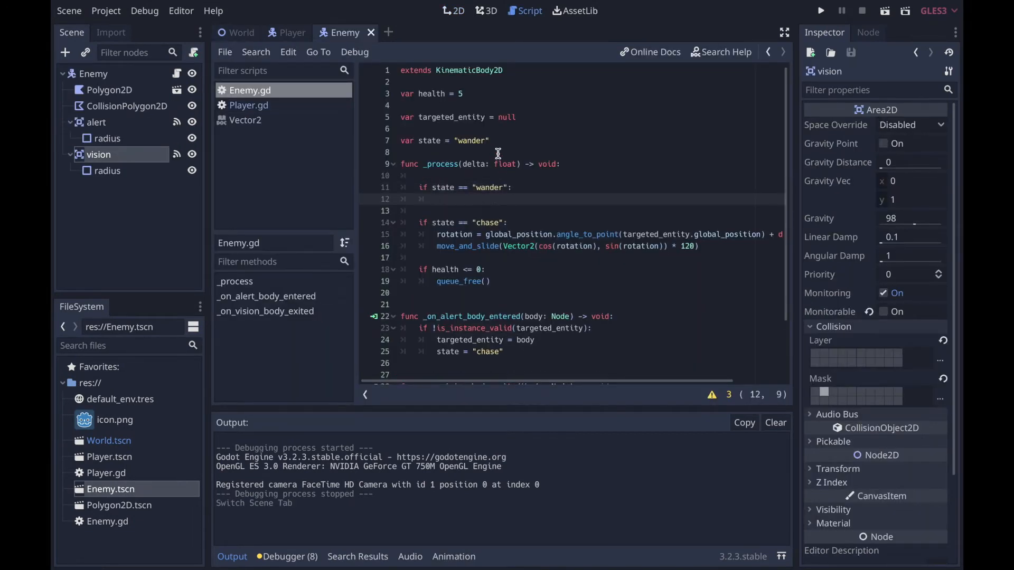
{"action": "type", "text": "var"}
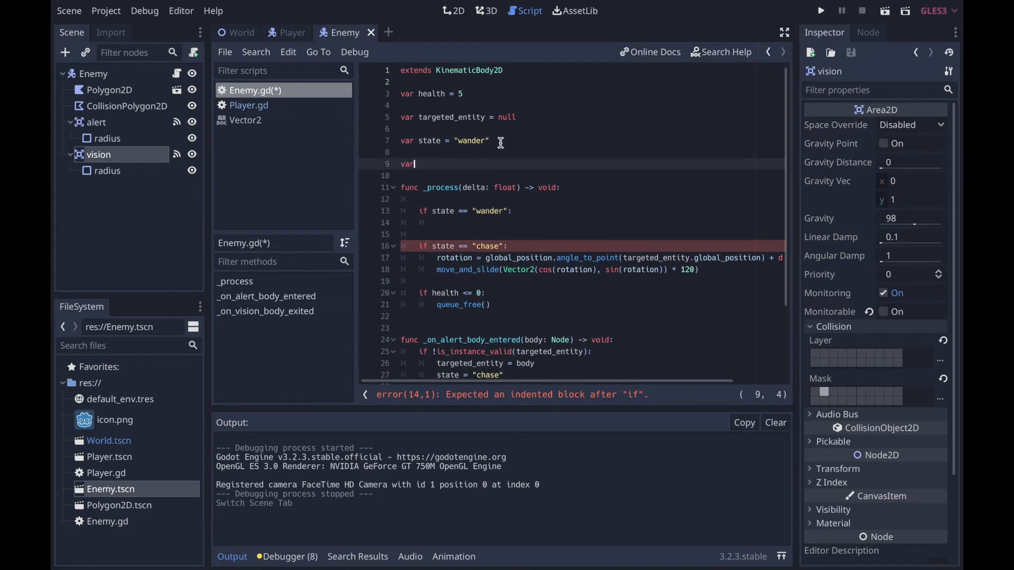
{"action": "type", "text": "wander ="}
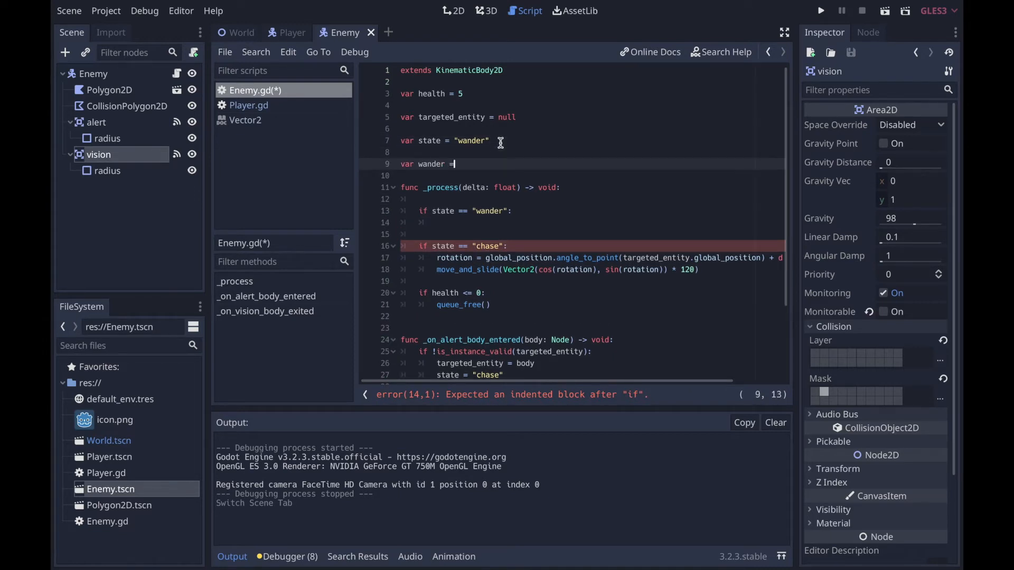
{"action": "type", "text": "Opens"}
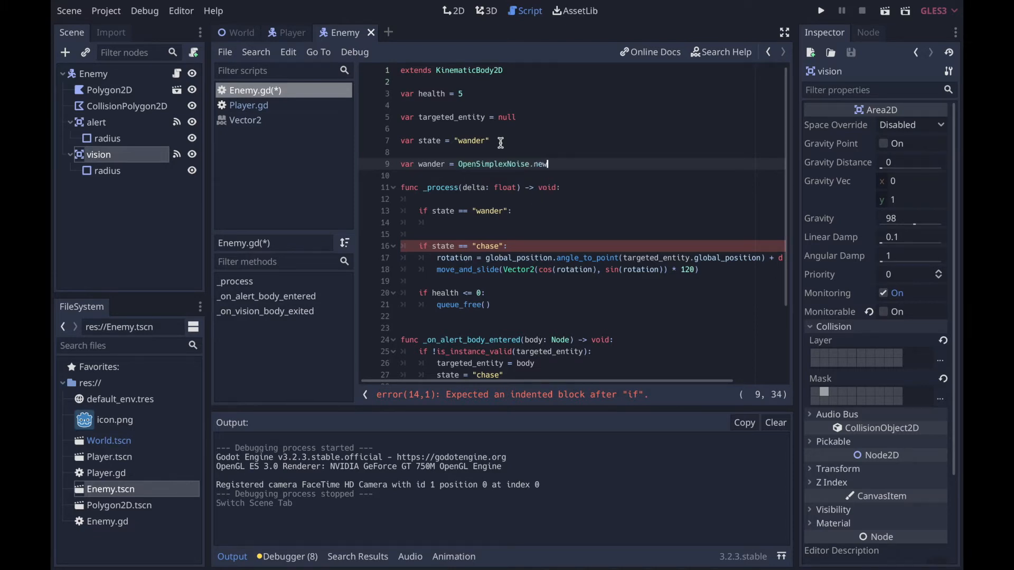
{"action": "type", "text": "()"}
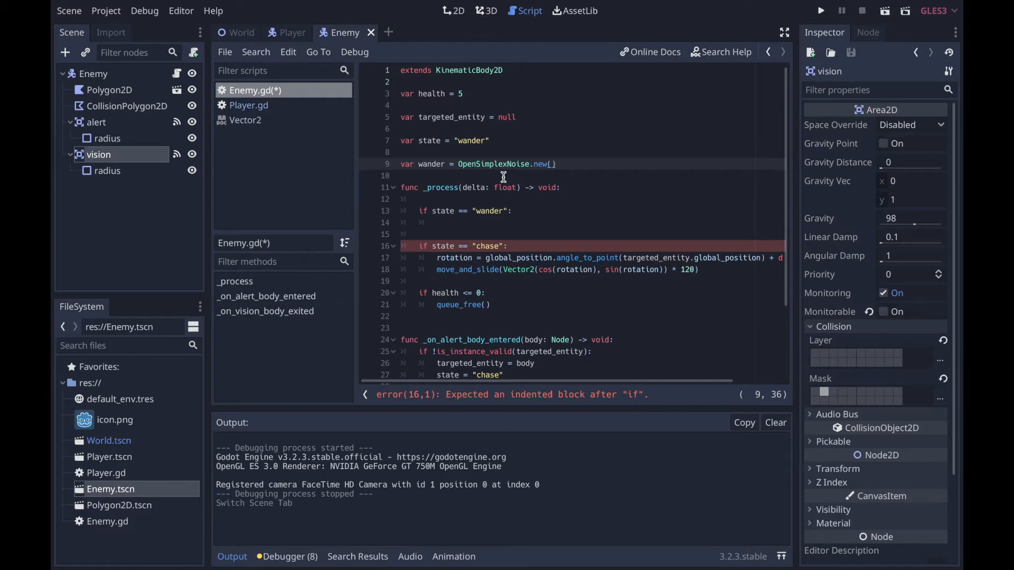
{"action": "mouse_move", "coordinate": [500, 151]}
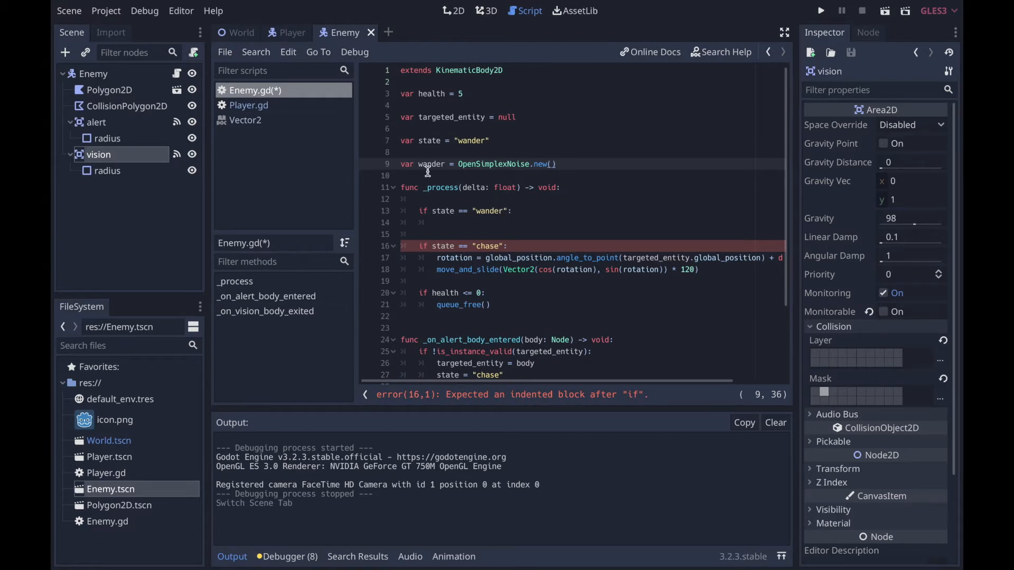
Begin a func _ready() -> void: function in Enemy.gd
{"action": "type", "text": "f"}
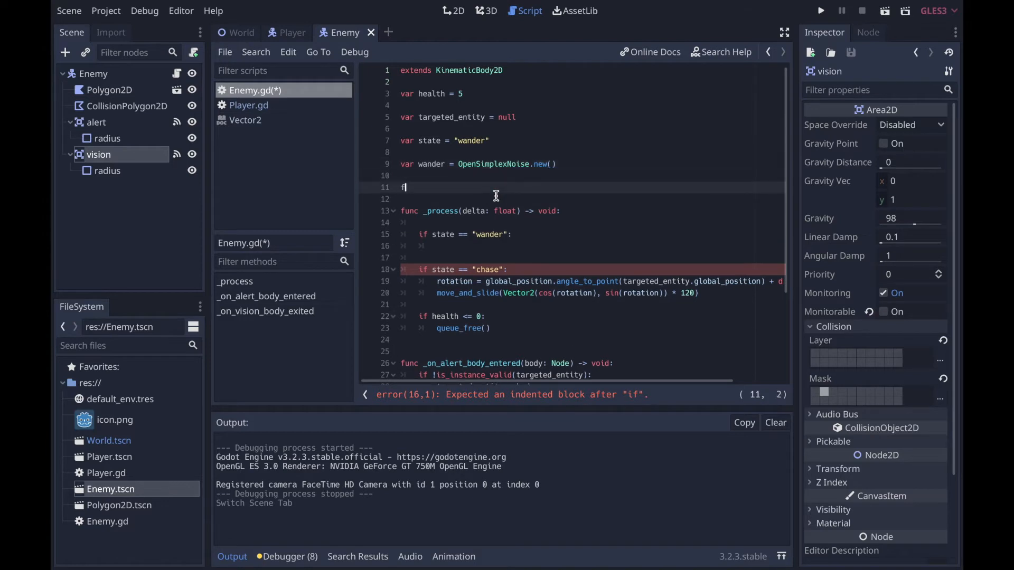
{"action": "type", "text": "unc"}
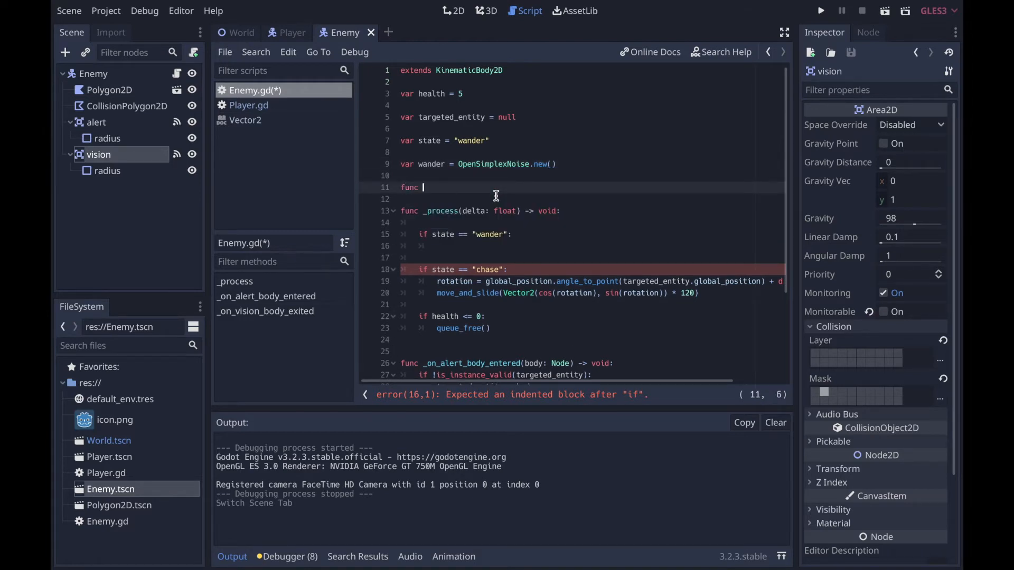
{"action": "type", "text": "_ready() -> void:"}
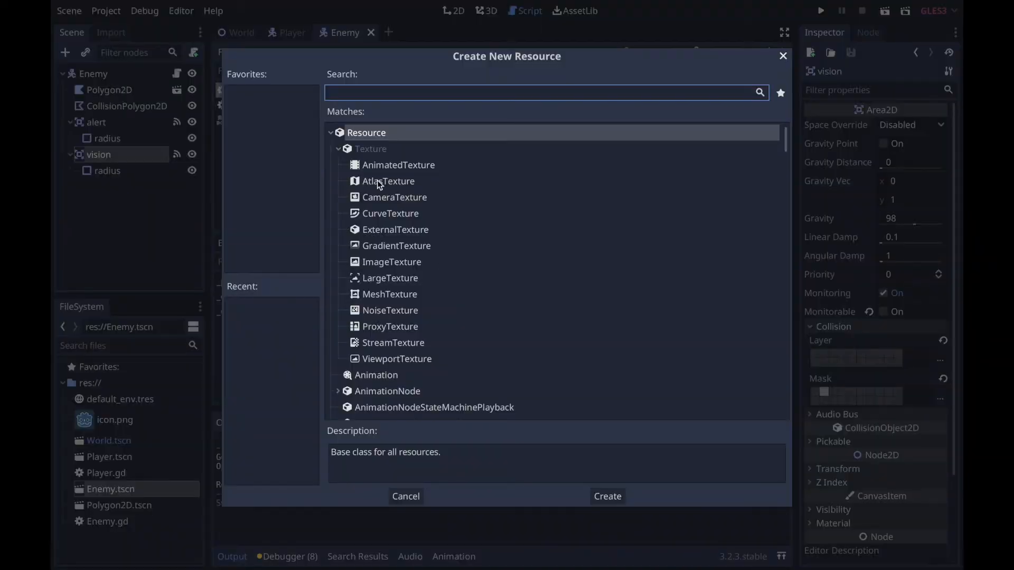
Create a preview.tres NoiseTexture with OpenSimplexNoise, octaves 1 and period about 143
{"action": "type", "text": "noiset"}
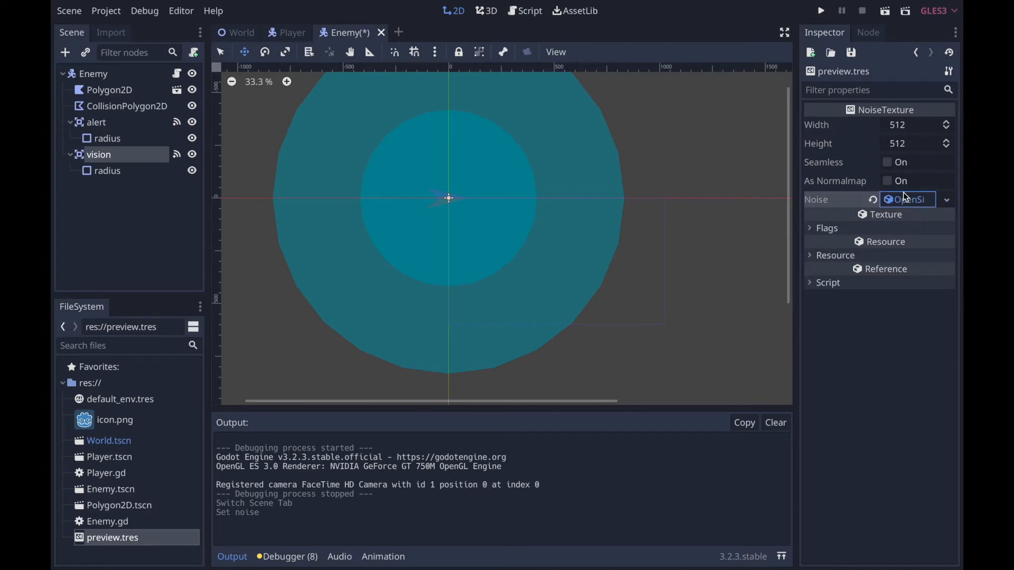
{"action": "left_click", "coordinate": [907, 199]}
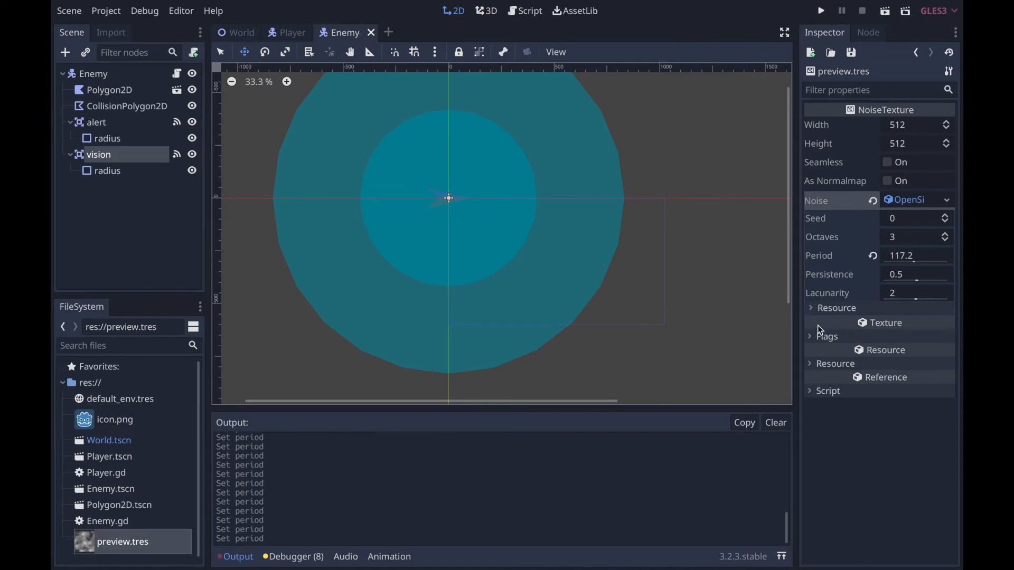
{"action": "left_click_drag", "start_coordinate": [930, 262], "coordinate": [930, 257]}
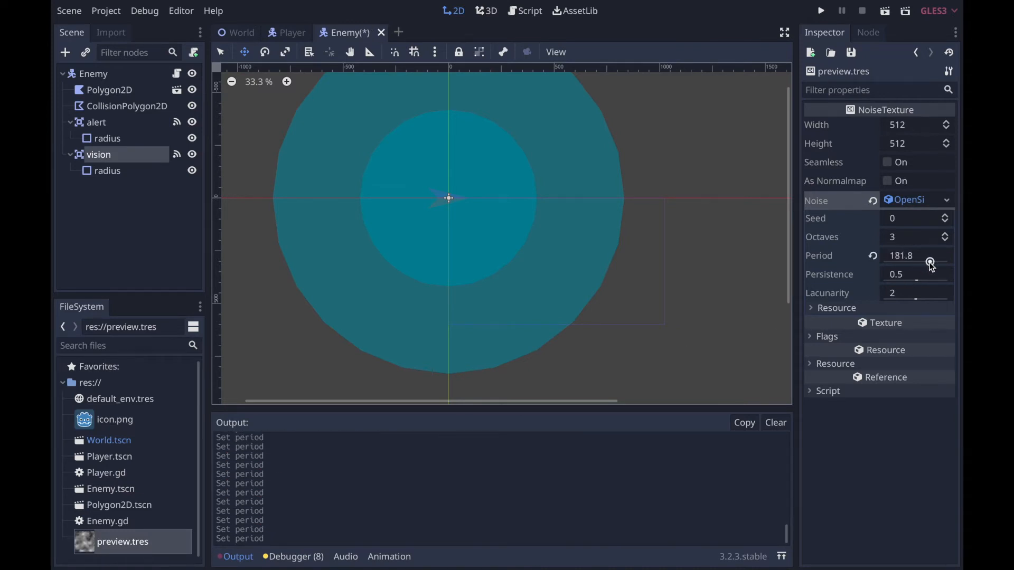
{"action": "left_click_drag", "start_coordinate": [930, 263], "coordinate": [950, 263]}
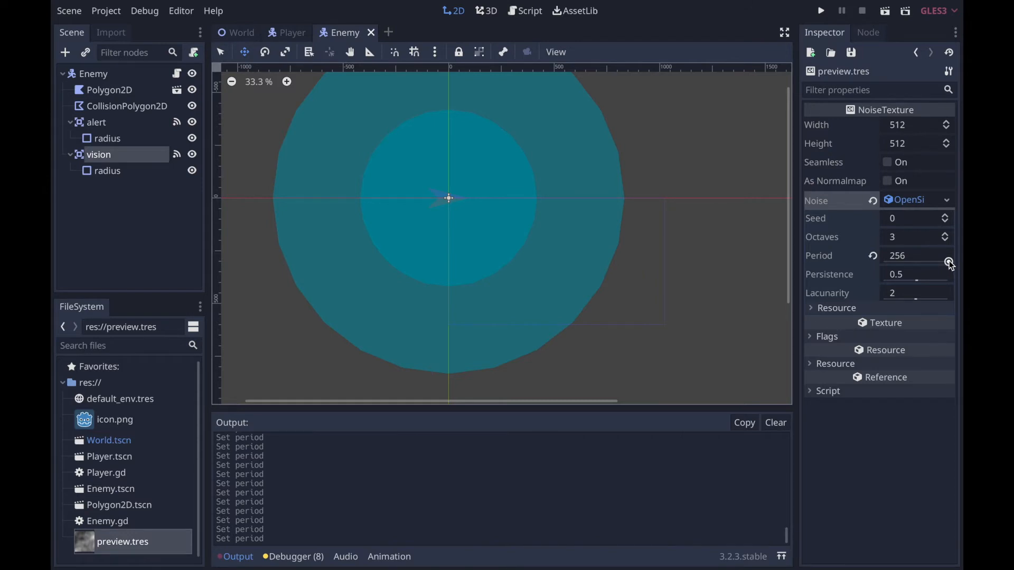
{"action": "left_click_drag", "start_coordinate": [948, 262], "coordinate": [889, 262]}
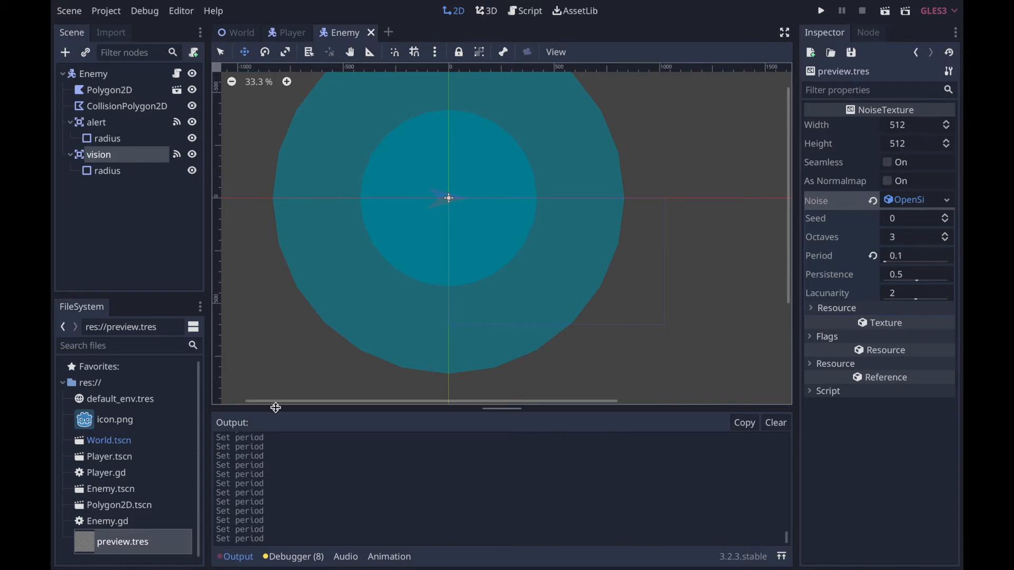
{"action": "mouse_move", "coordinate": [876, 252]}
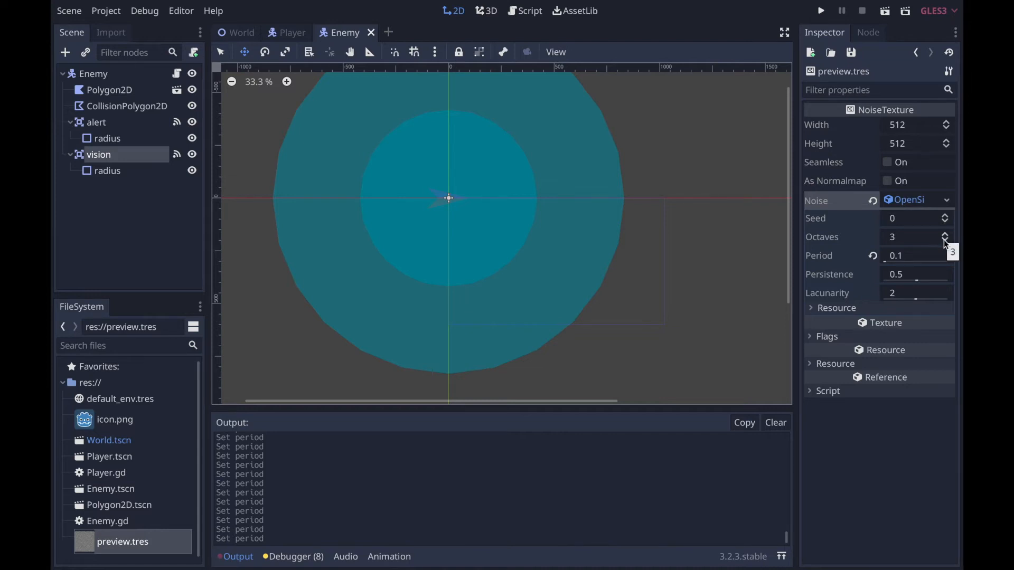
{"action": "left_click", "coordinate": [945, 241]}
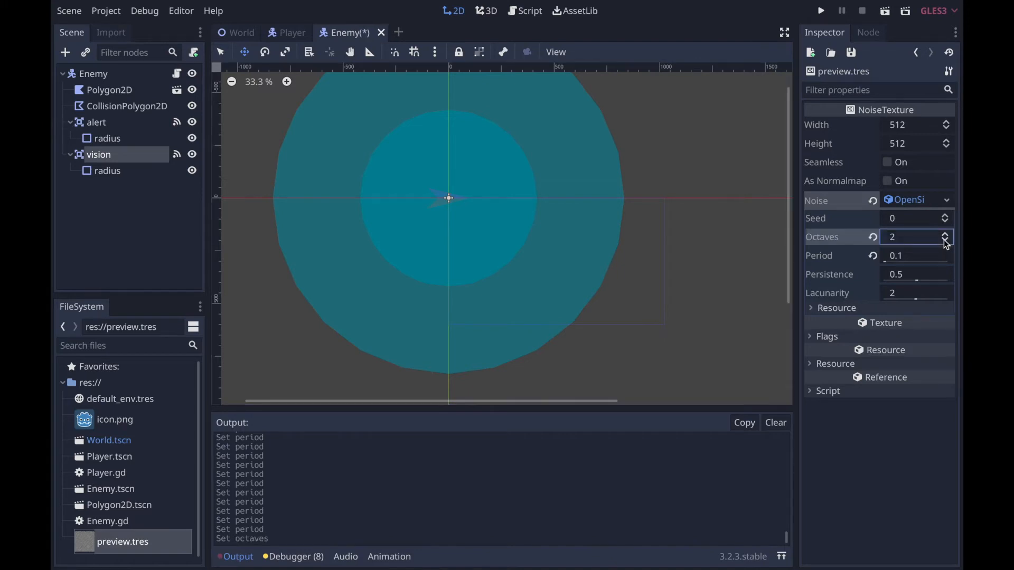
{"action": "left_click", "coordinate": [945, 241]}
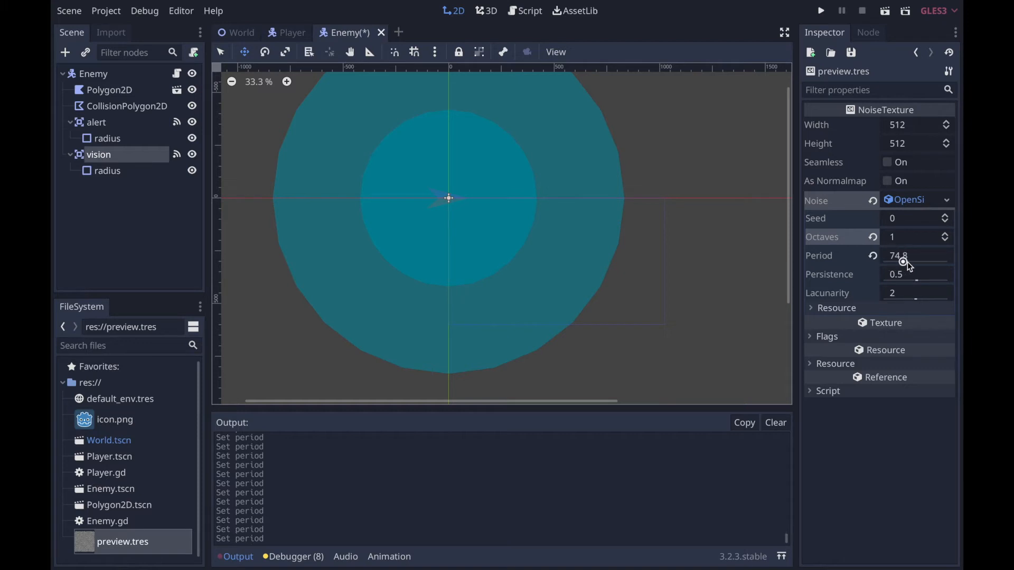
{"action": "left_click_drag", "start_coordinate": [905, 262], "coordinate": [905, 256]}
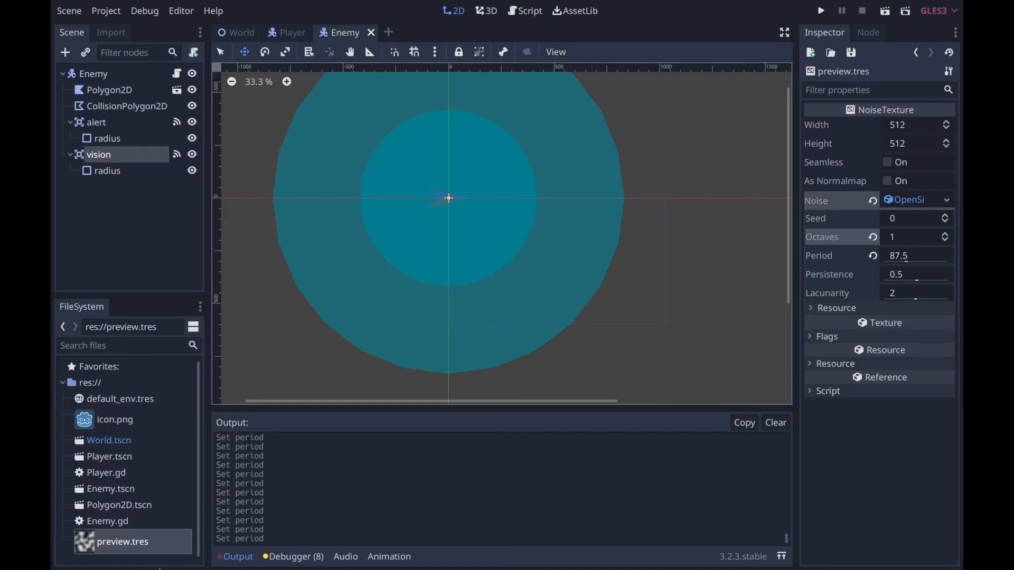
{"action": "mouse_move", "coordinate": [871, 250]}
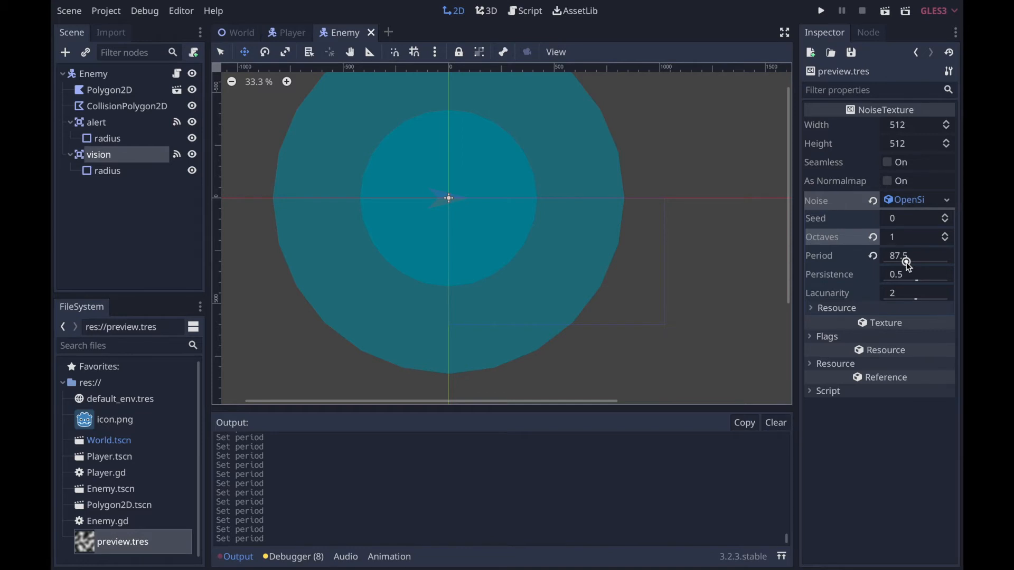
{"action": "left_click_drag", "start_coordinate": [905, 262], "coordinate": [921, 262]}
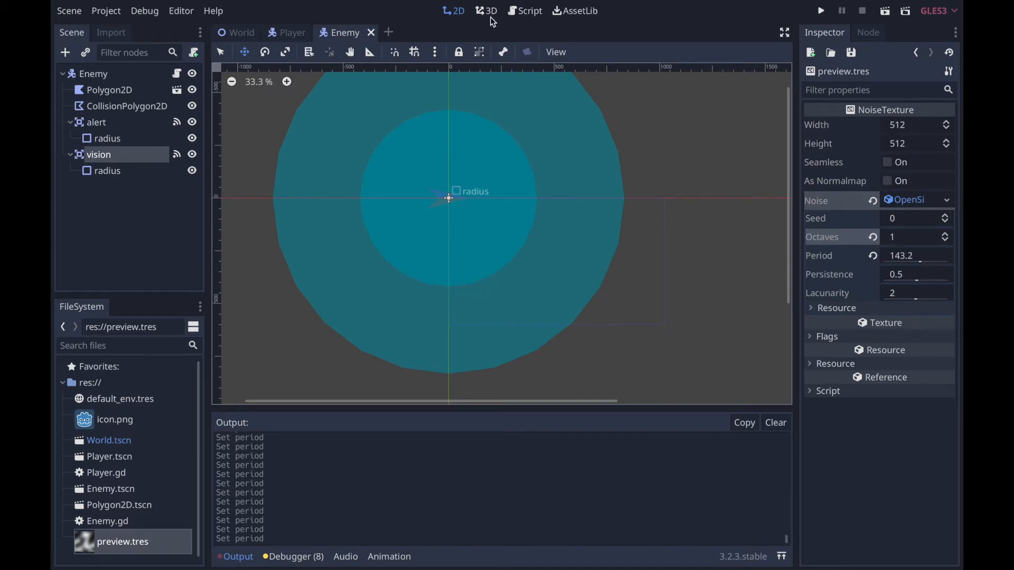
In _ready, set wander.period to 140 and wander.seed to rand_range(0, 10000)
{"action": "left_click", "coordinate": [531, 10]}
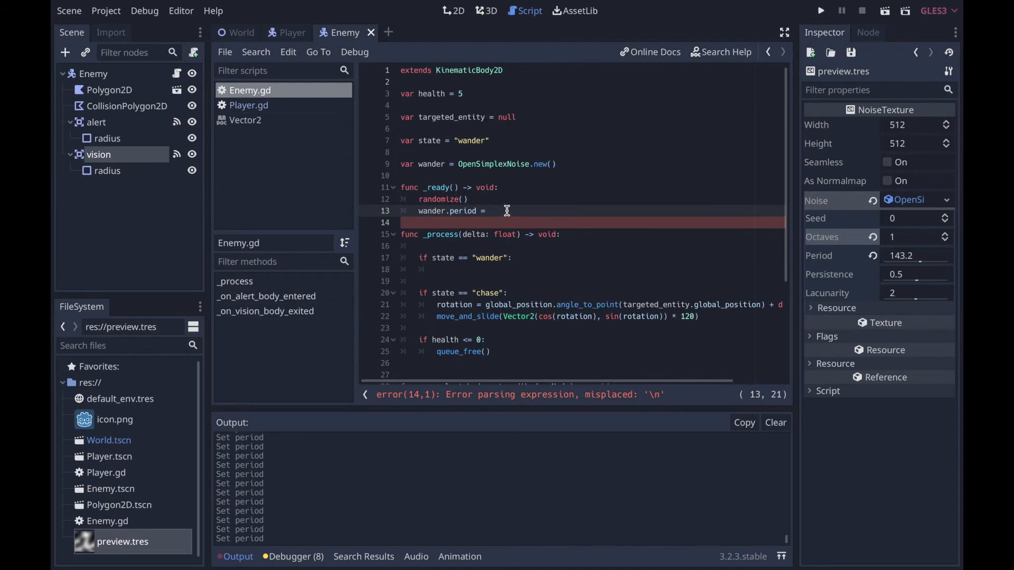
{"action": "type", "text": "140"}
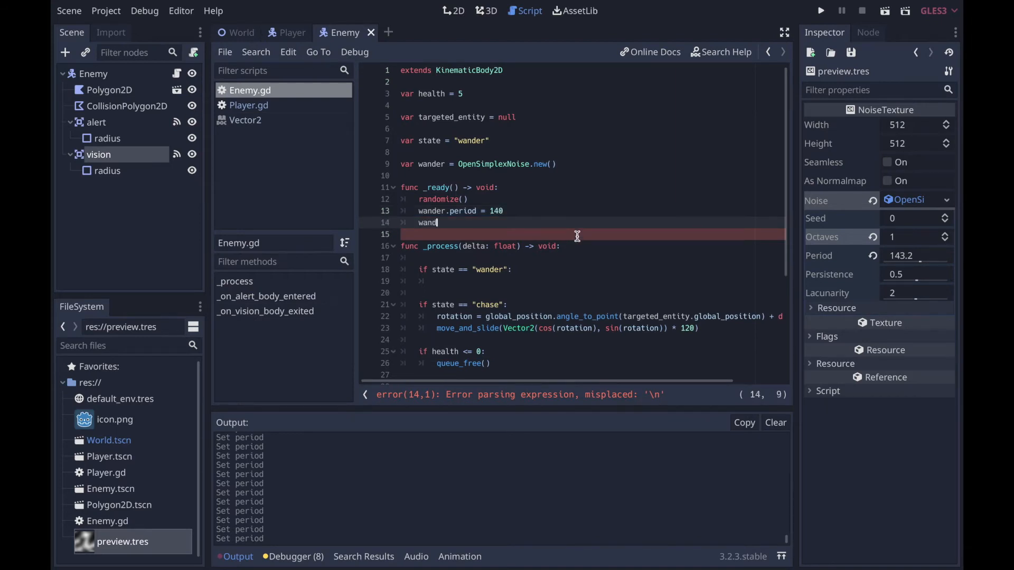
{"action": "type", "text": "er.seed"}
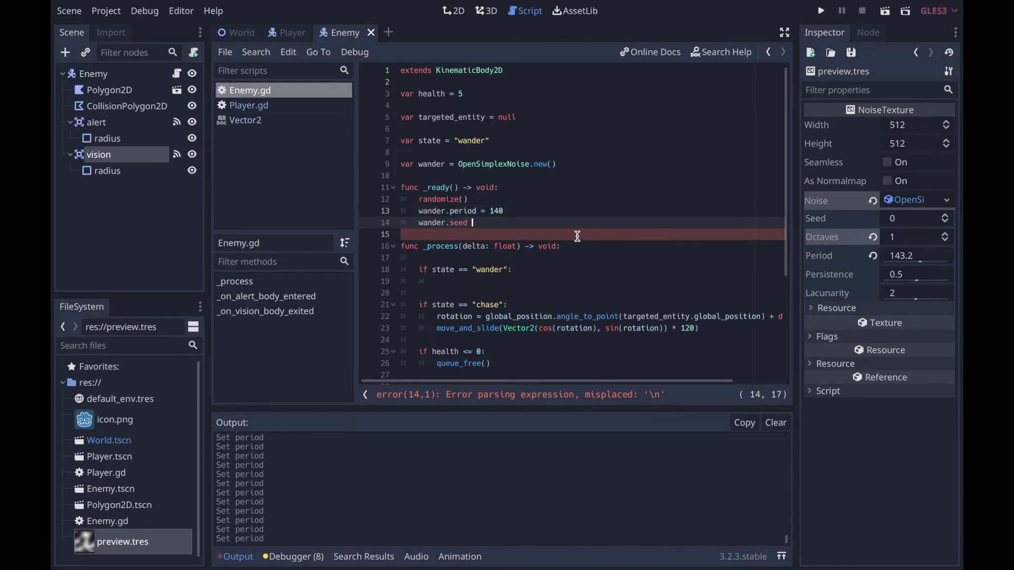
{"action": "type", "text": "= rand"}
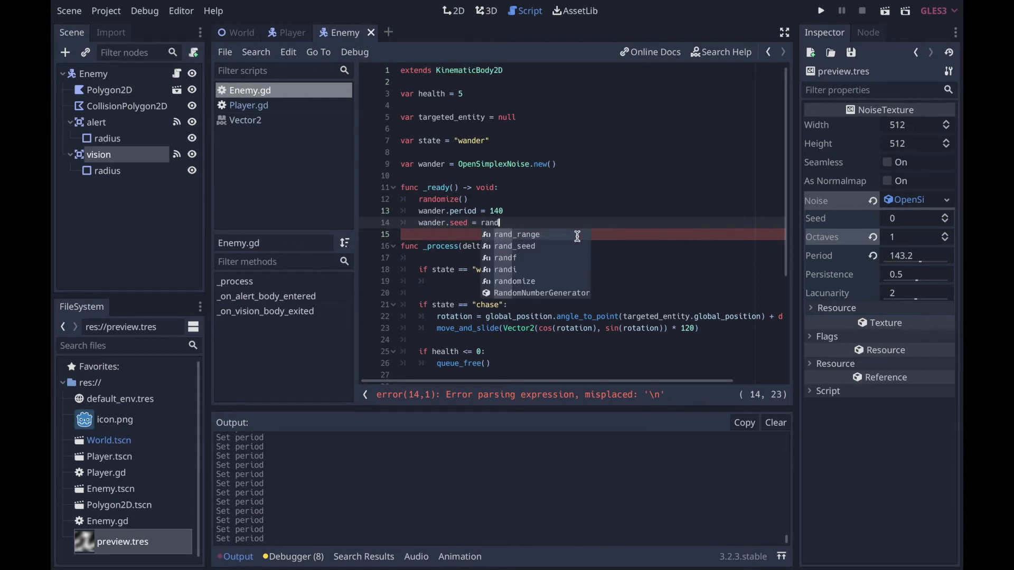
{"action": "type", "text": "_range(0,"}
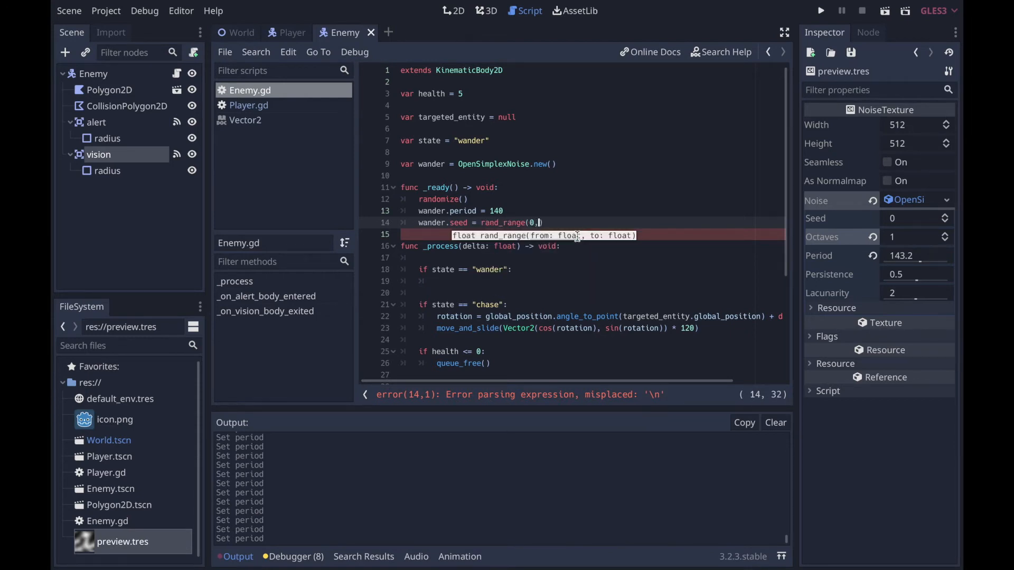
{"action": "type", "text": "100"}
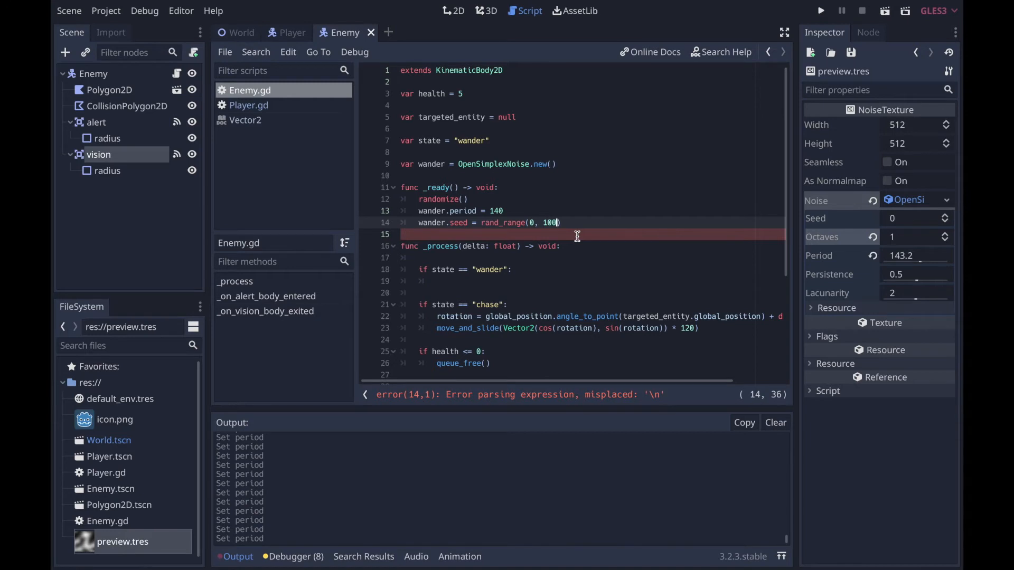
{"action": "type", "text": "00"}
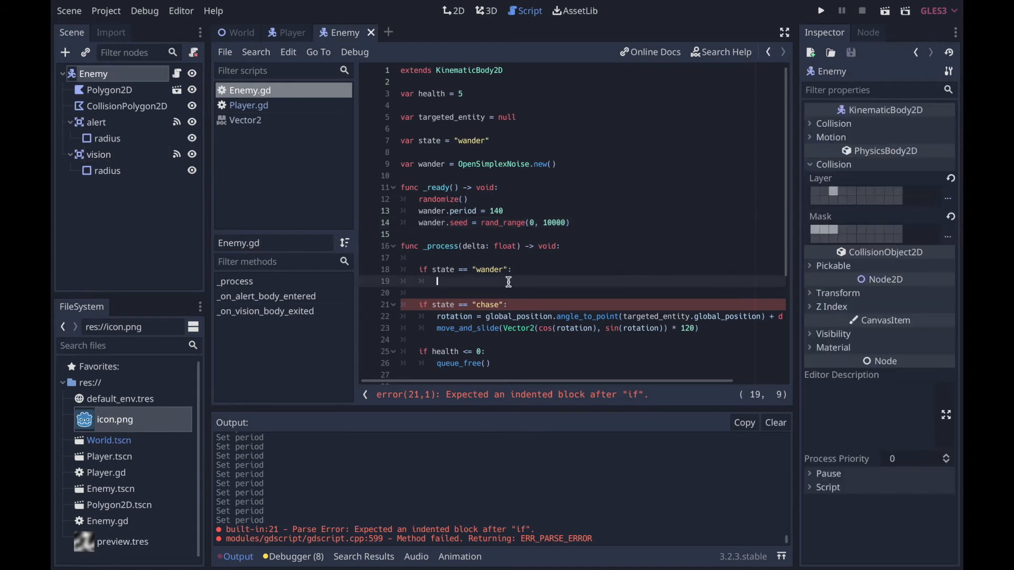
Add a time variable and steer wander rotation by wander.get_noise_1d(time) * delta
{"action": "type", "text": "r"}
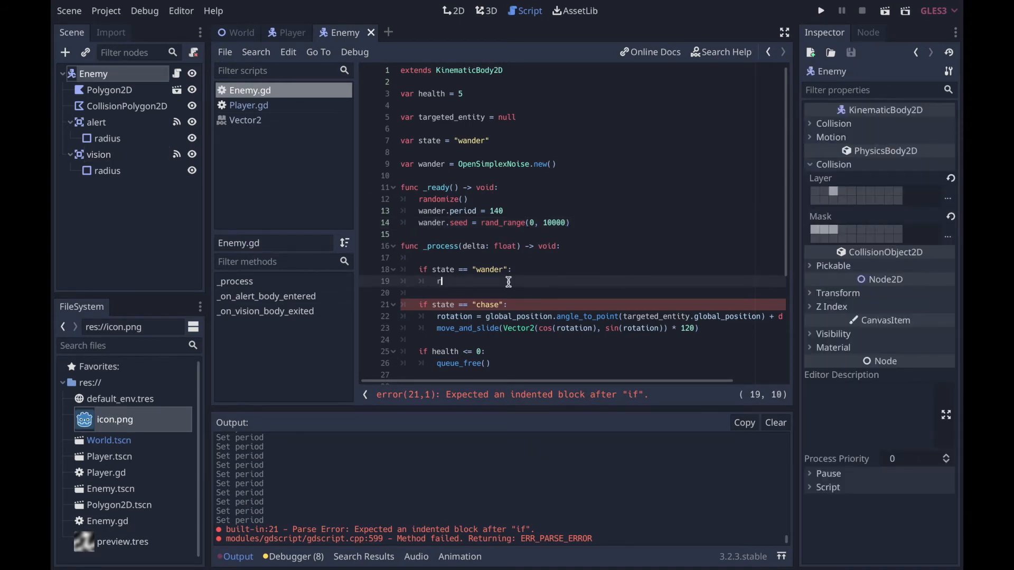
{"action": "type", "text": "otation +="}
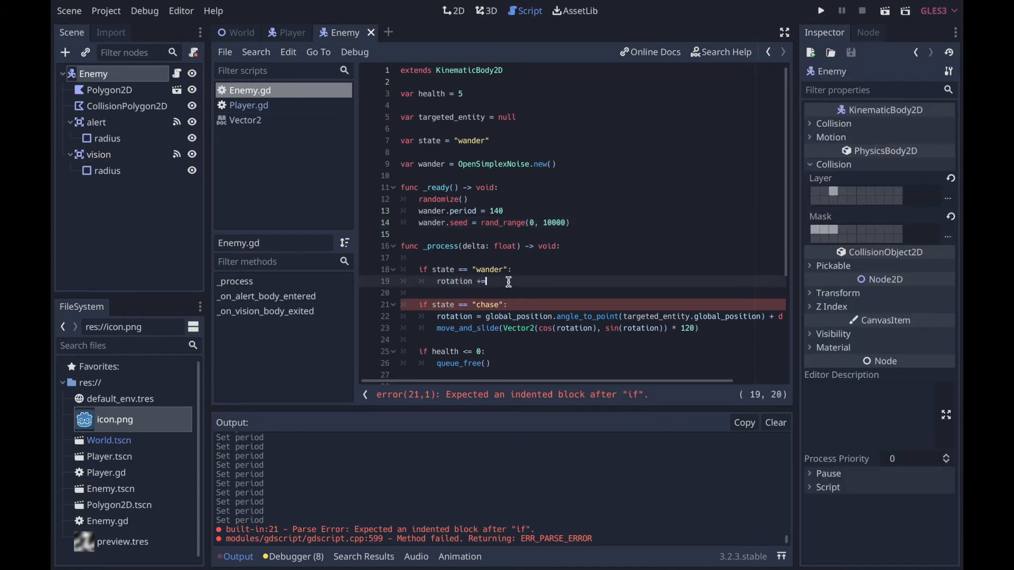
{"action": "key", "text": "enter"}
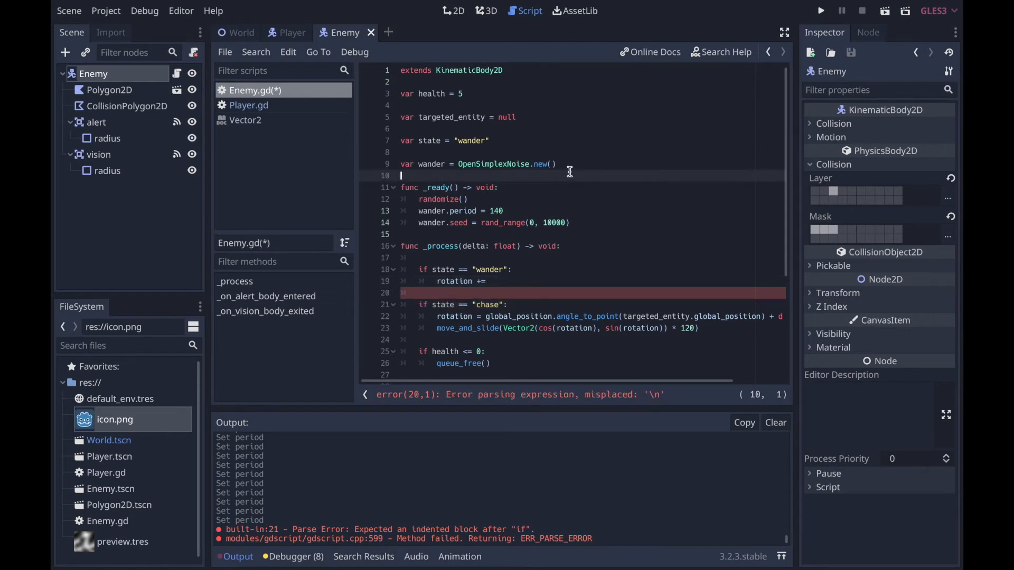
{"action": "type", "text": "var time = 0"}
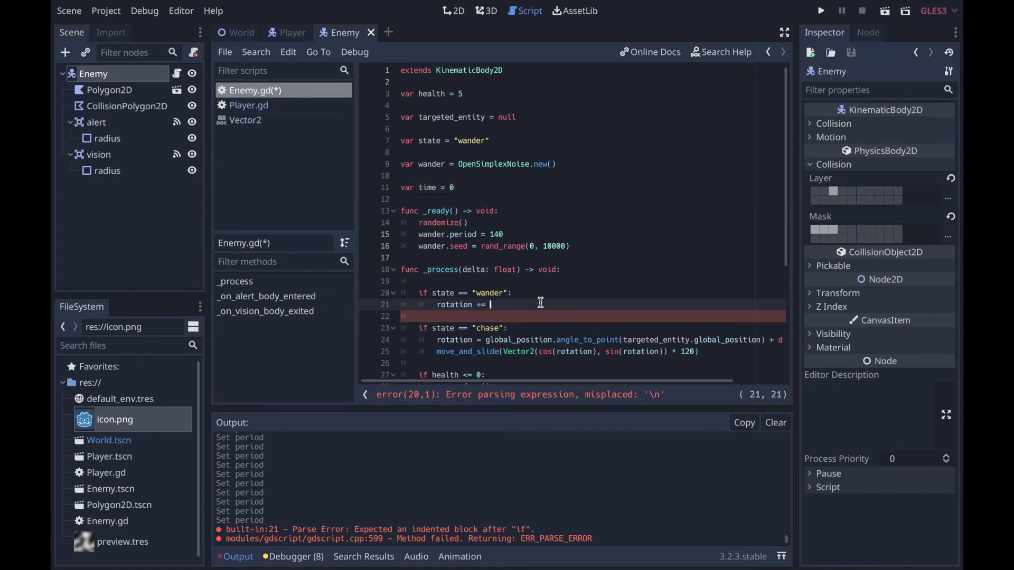
{"action": "type", "text": "wandee"}
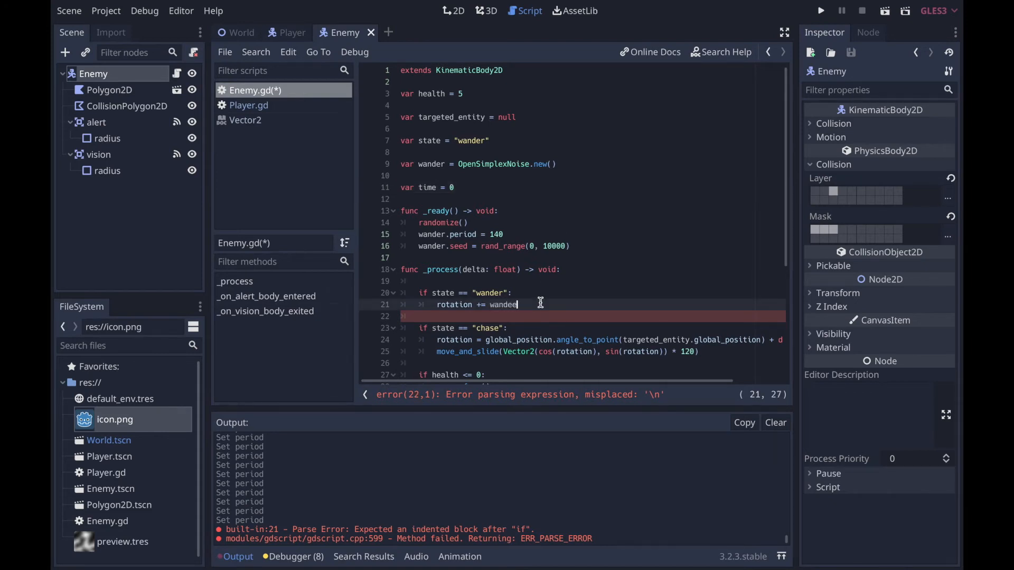
{"action": "type", "text": ".get_noise_1d("}
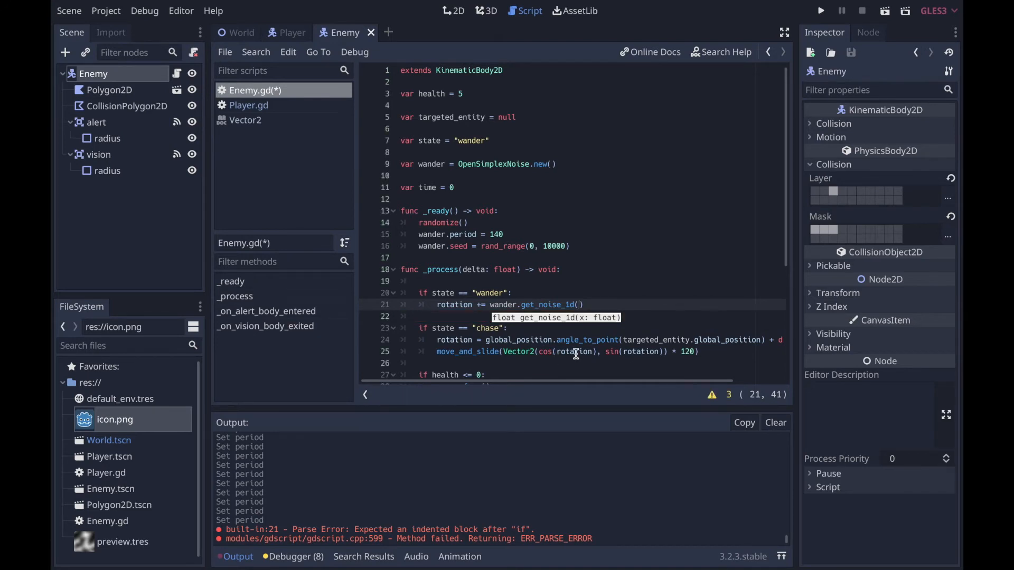
{"action": "type", "text": "time) * d"}
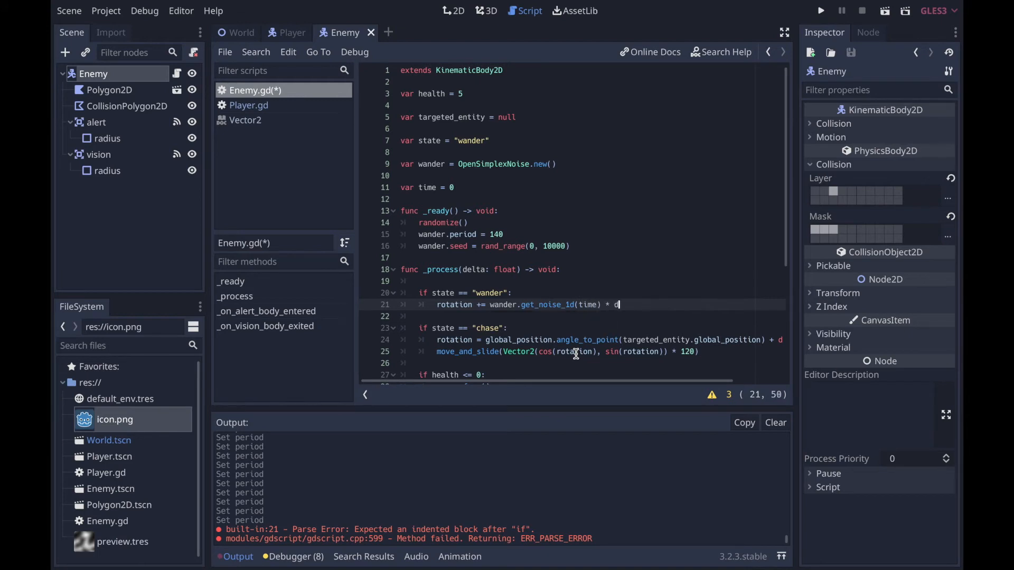
{"action": "type", "text": "elta"}
{"action": "left_click", "coordinate": [590, 281]}
{"action": "type", "text": "time += 5"}
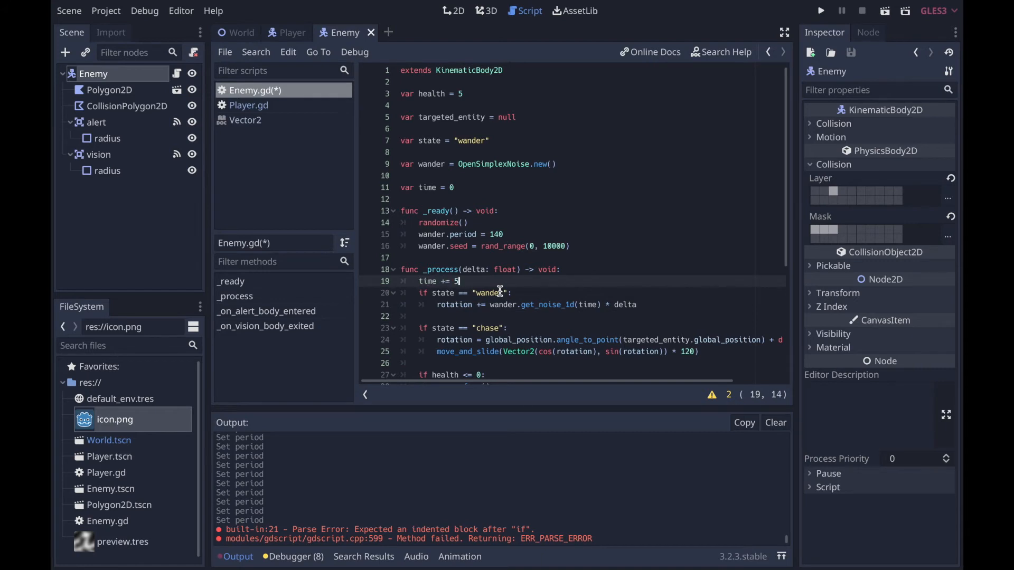
Move the wandering enemy forward along its rotation with move_and_slide at speed 80
{"action": "left_click", "coordinate": [662, 305]}
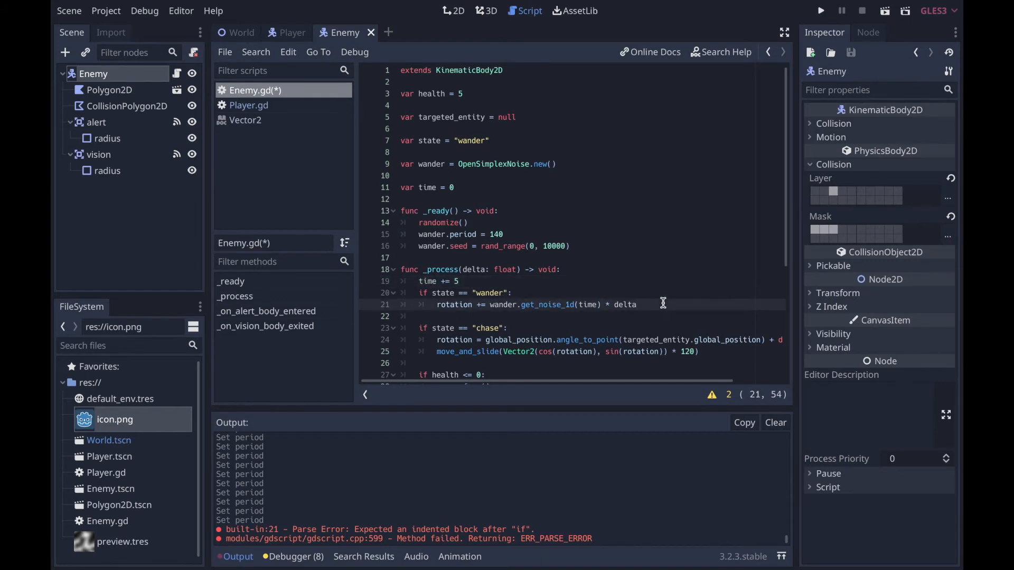
{"action": "key", "text": "enter"}
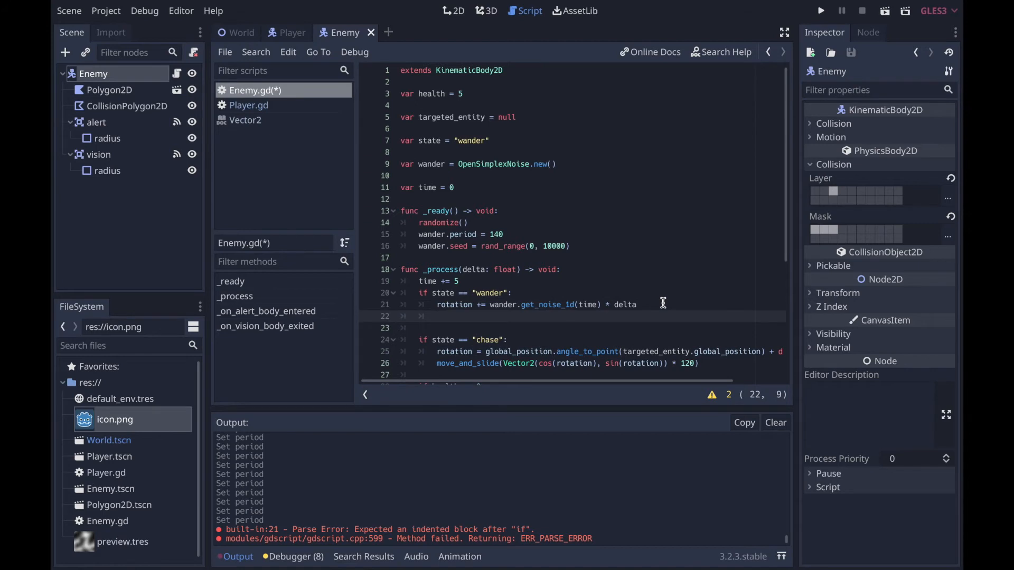
{"action": "scroll", "scroll_direction": "down", "scroll_amount": 3}
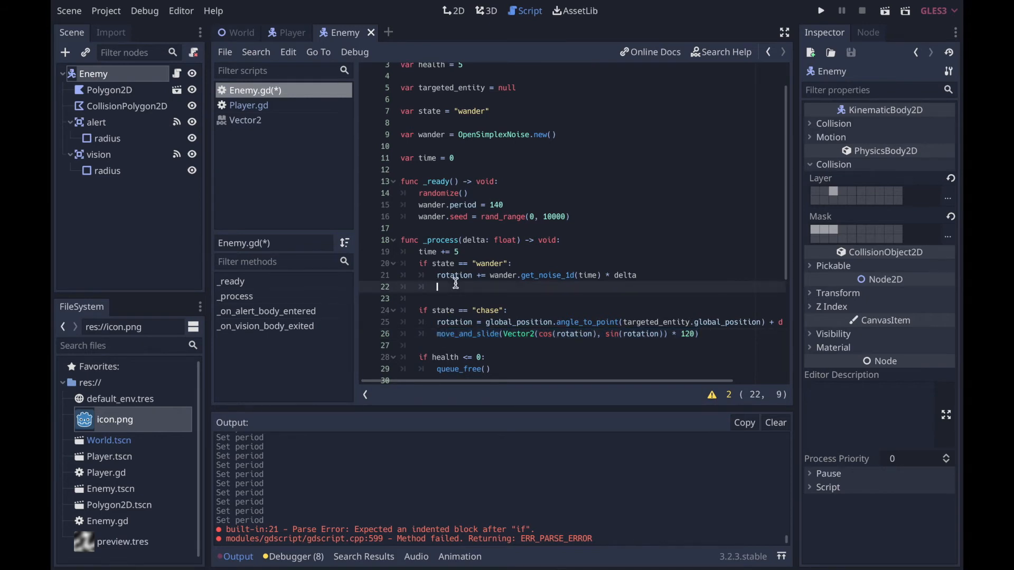
{"action": "type", "text": "move_and_slide(Vector2(cos(rotation), sin(rotation)) * 120)"}
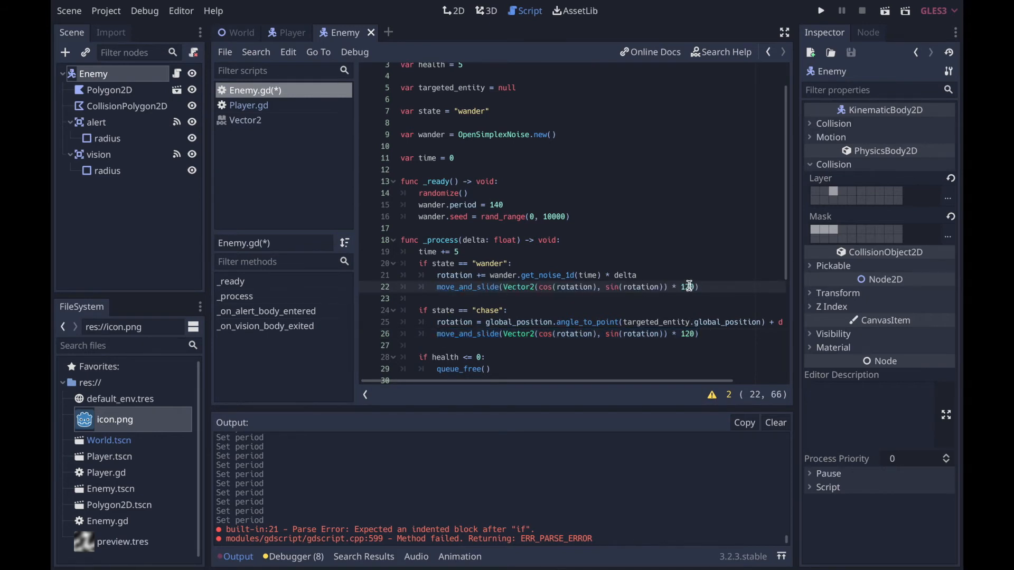
{"action": "type", "text": "80"}
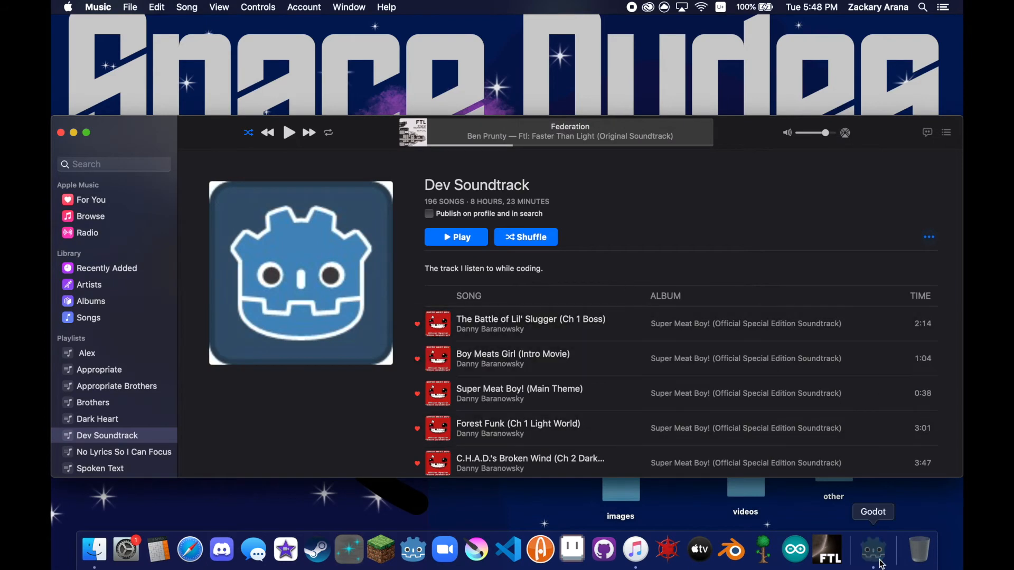
{"action": "left_click", "coordinate": [872, 551]}
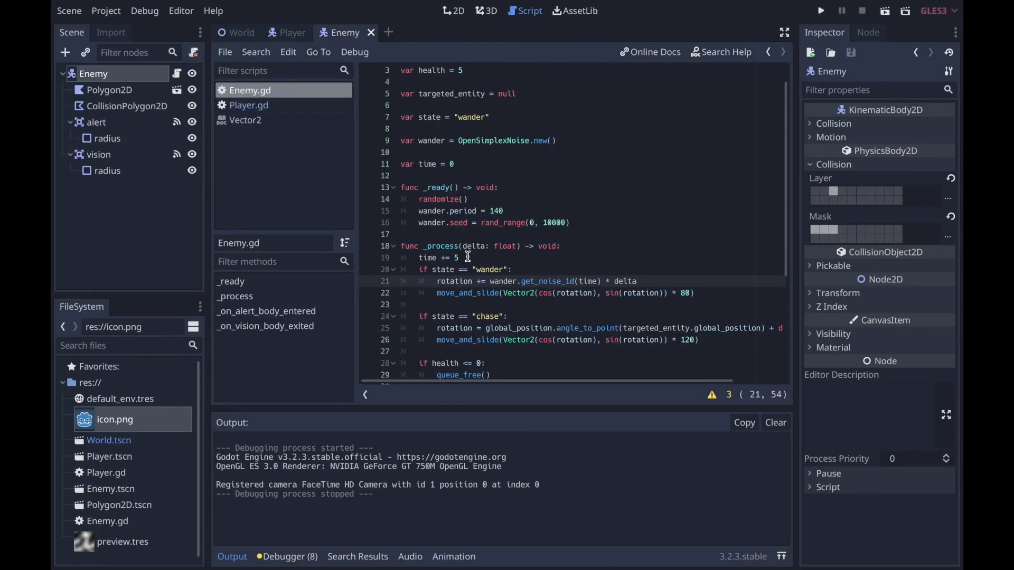
Multiply the wander rotation change by 5 and save Enemy.gd
{"action": "type", "text": "*"}
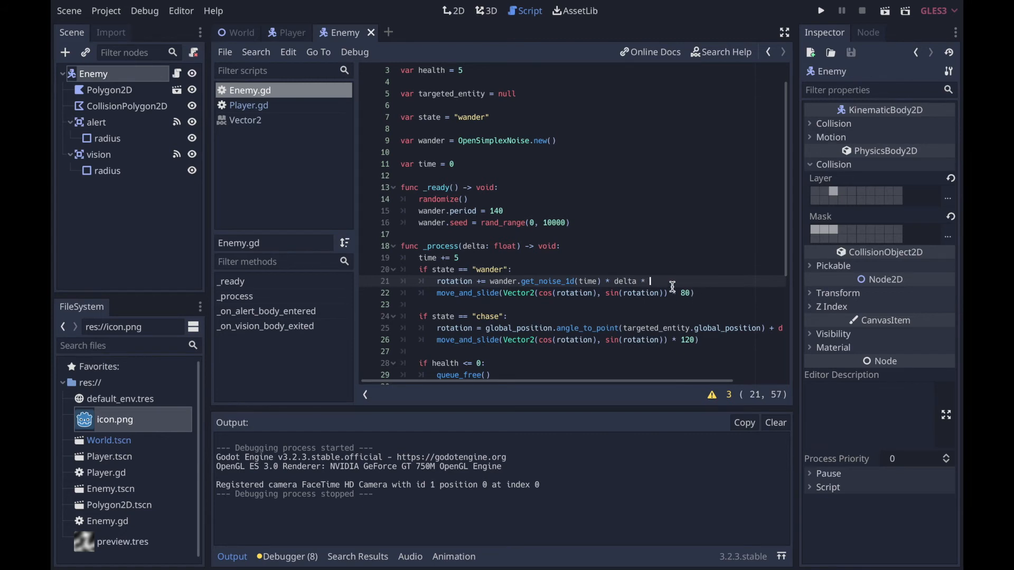
{"action": "left_click", "coordinate": [460, 257]}
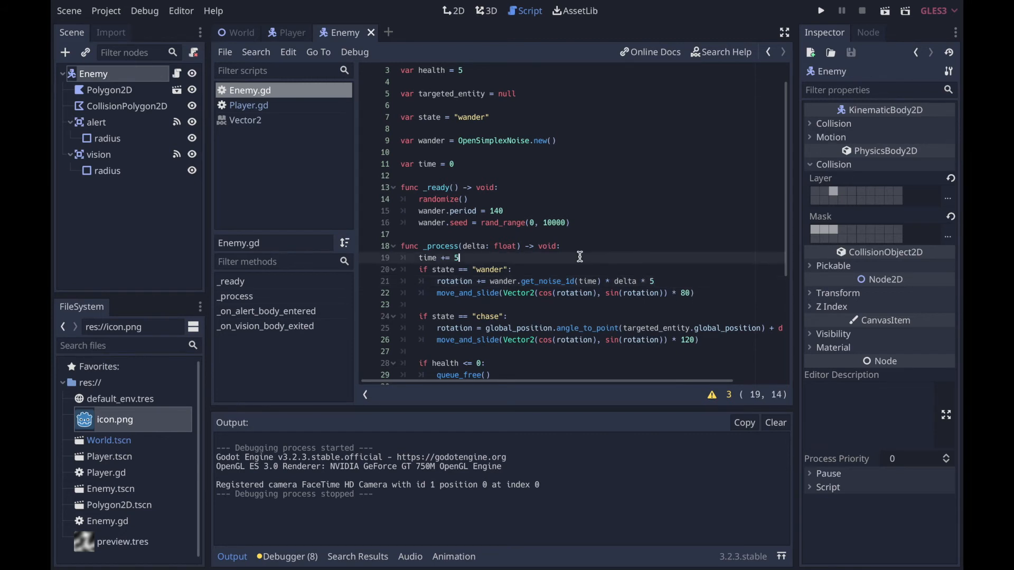
{"action": "key", "text": "ctrl+s"}
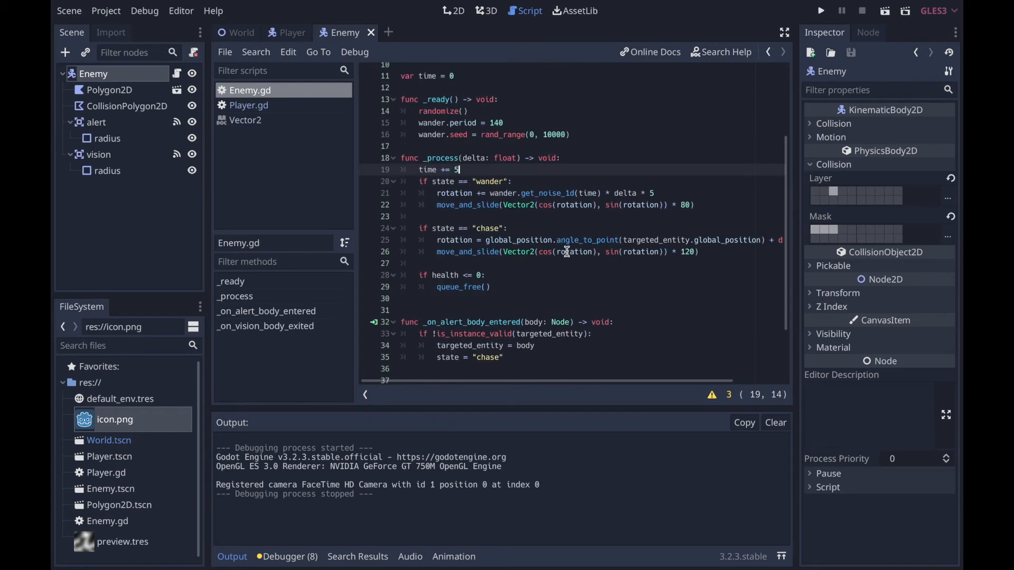
{"action": "mouse_move", "coordinate": [724, 204]}
{"action": "type", "text": "if state"}
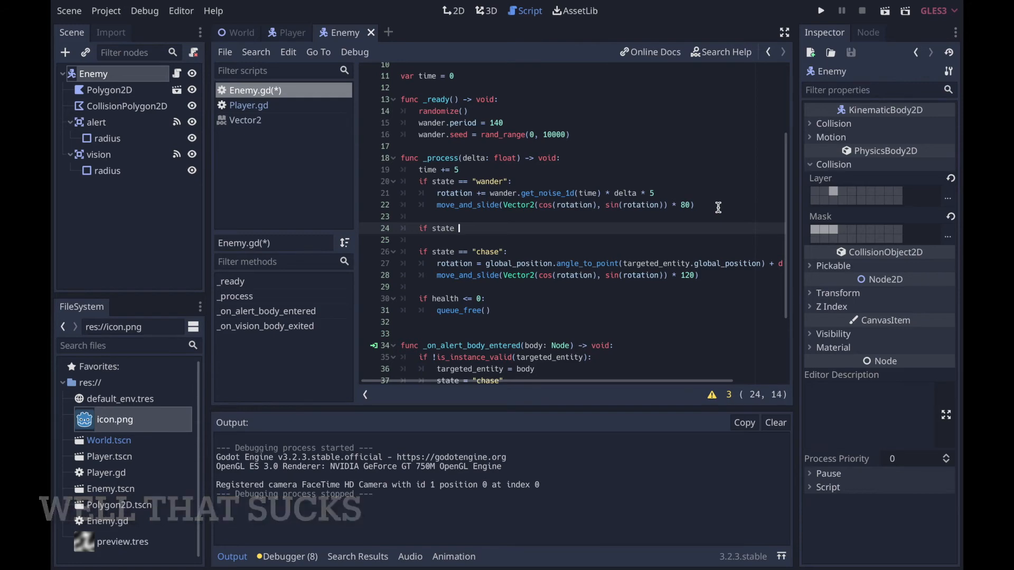
Add a "run away" state that steers off the target at speed 120, and save
{"action": "type", "text": "== \""}
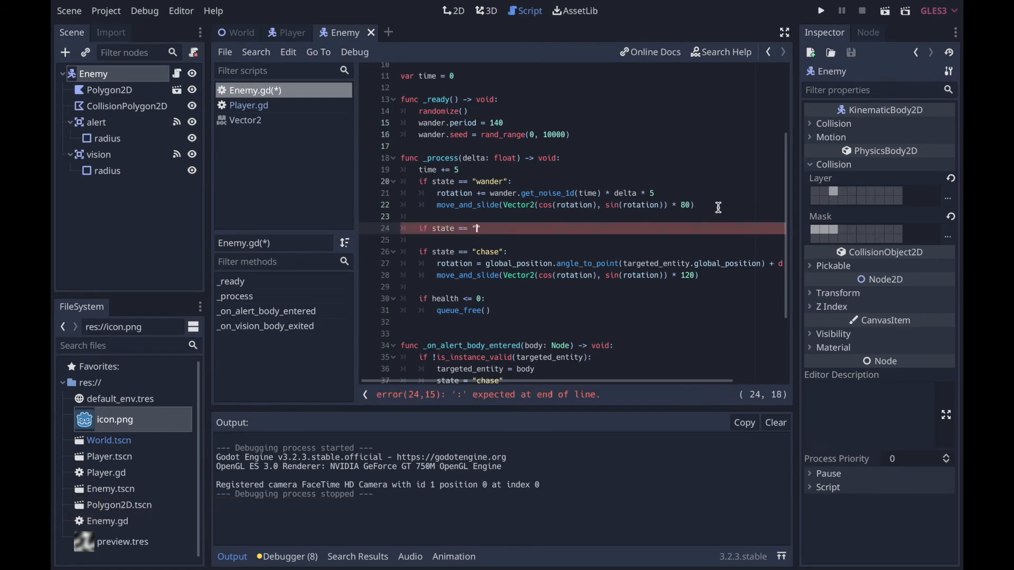
{"action": "type", "text": "run away\":"}
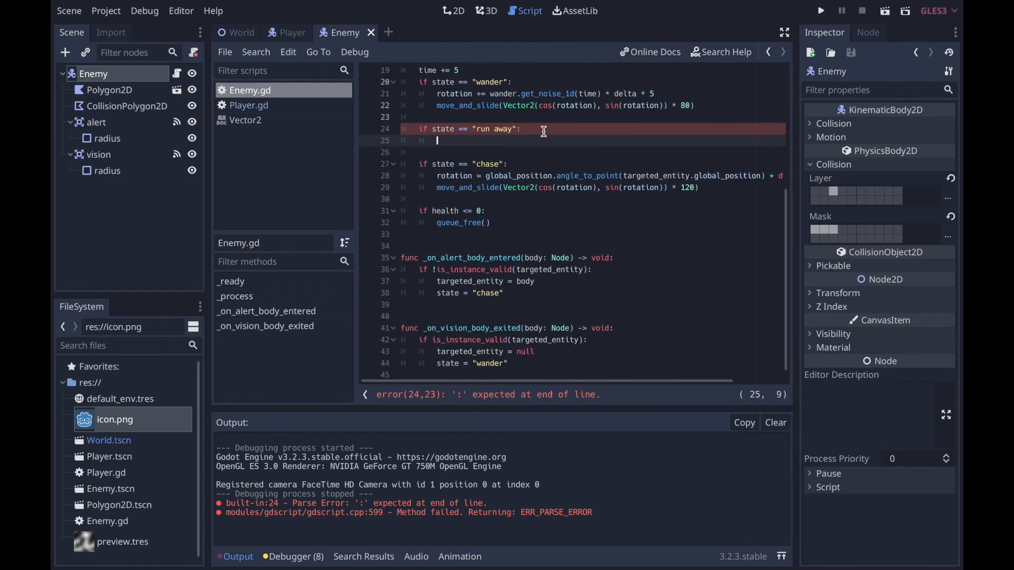
{"action": "type", "text": "pass"}
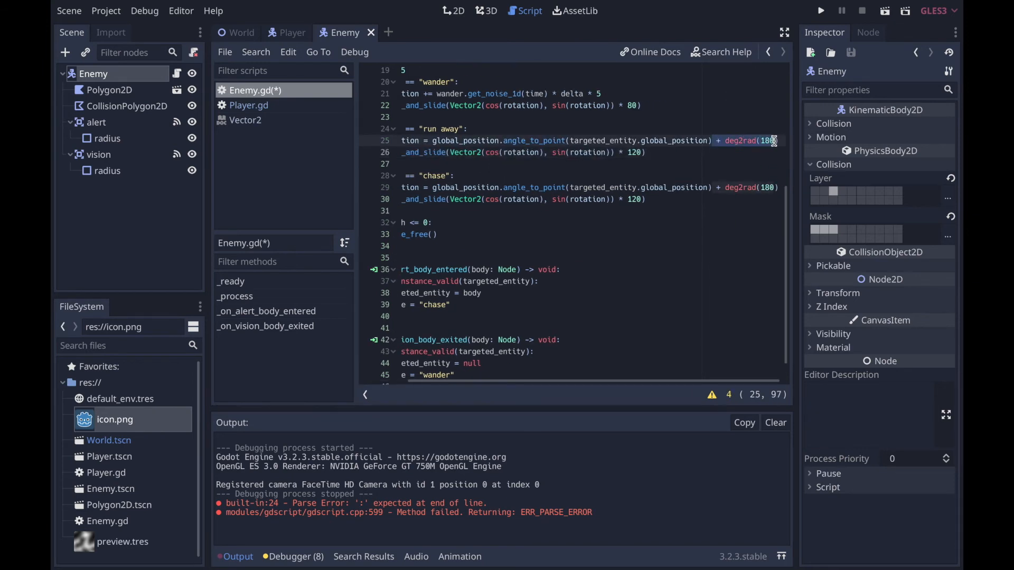
{"action": "key", "text": "ctrl+s"}
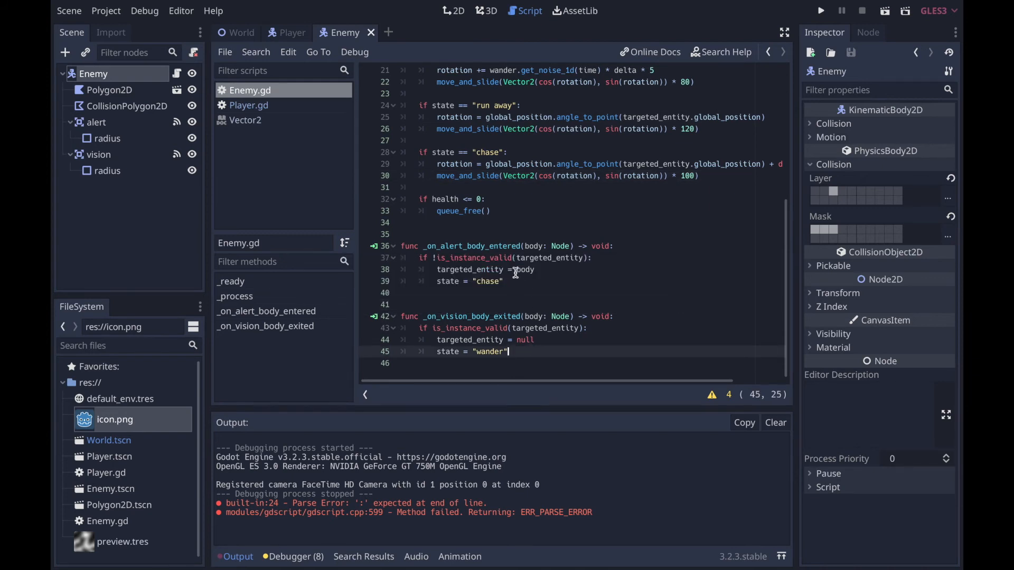
Set targeted_entity = body; state "run away" if body.health > health, else "chase"
{"action": "type", "text": "if"}
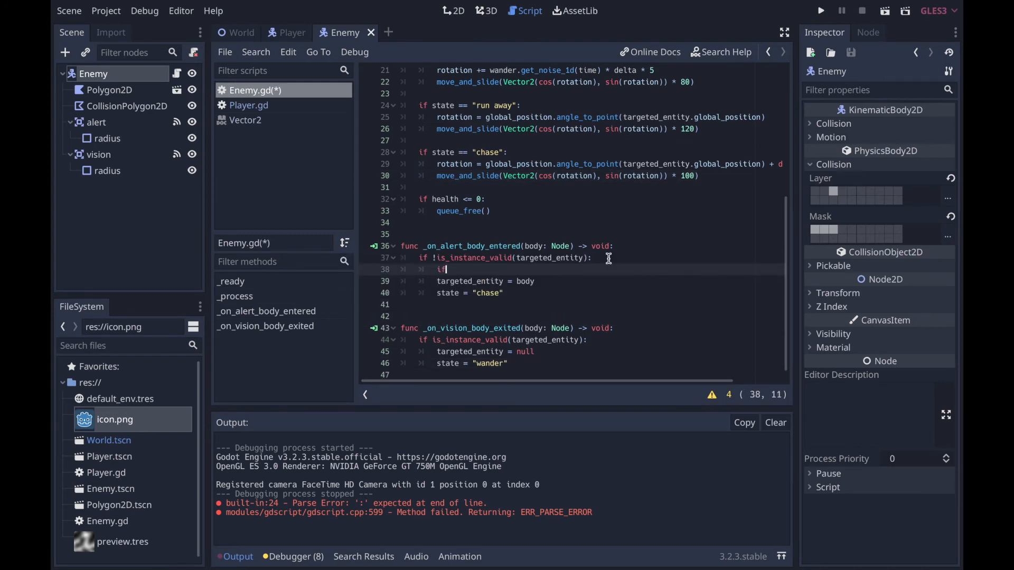
{"action": "type", "text": "body.h"}
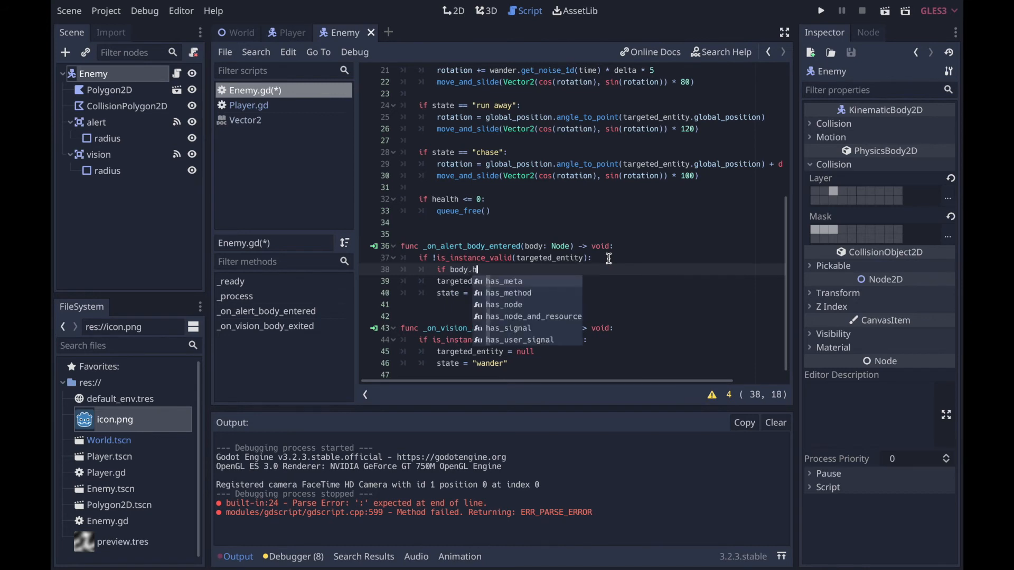
{"action": "type", "text": "ealth >"}
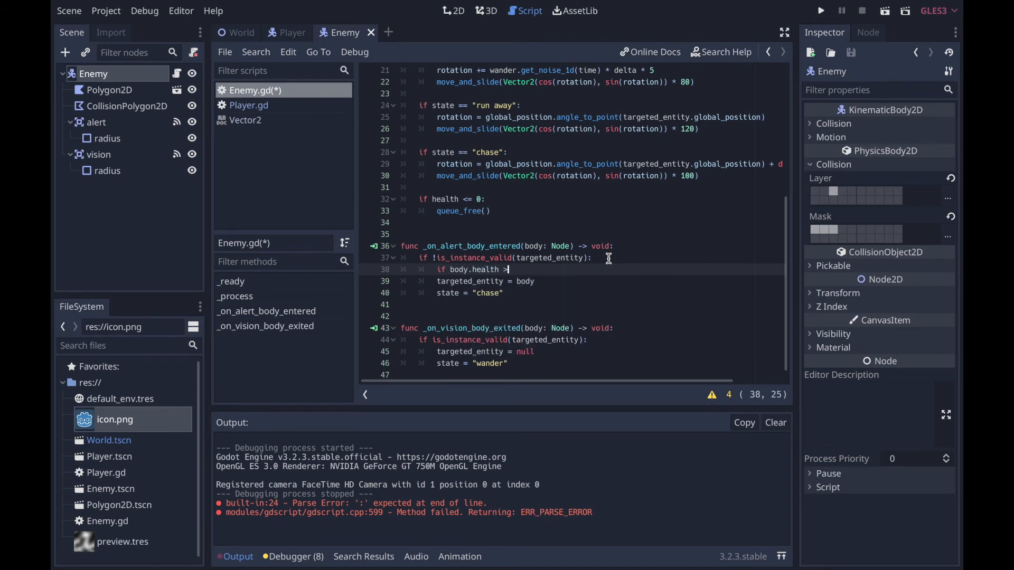
{"action": "type", "text": "health"}
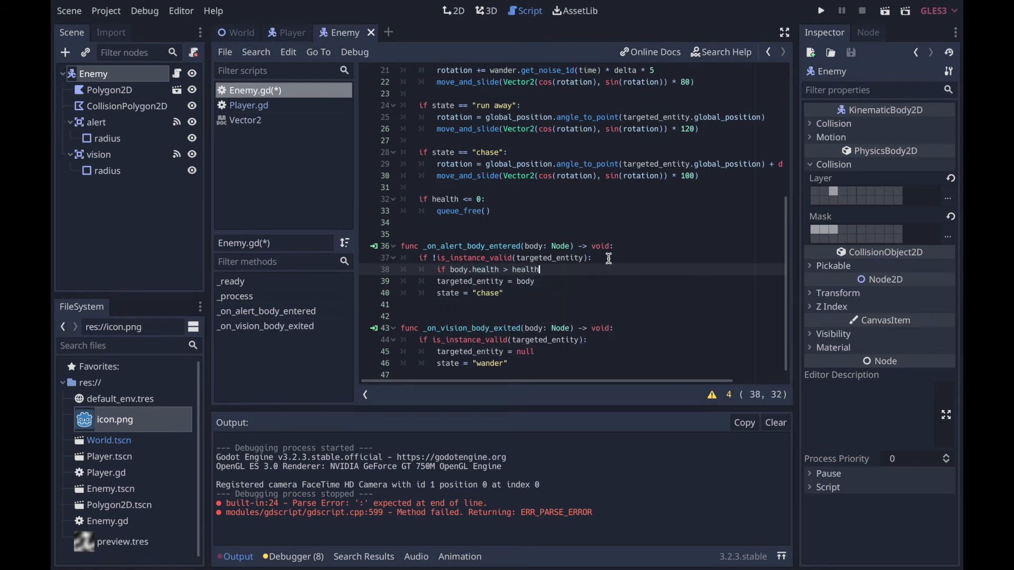
{"action": "key", "text": "enter"}
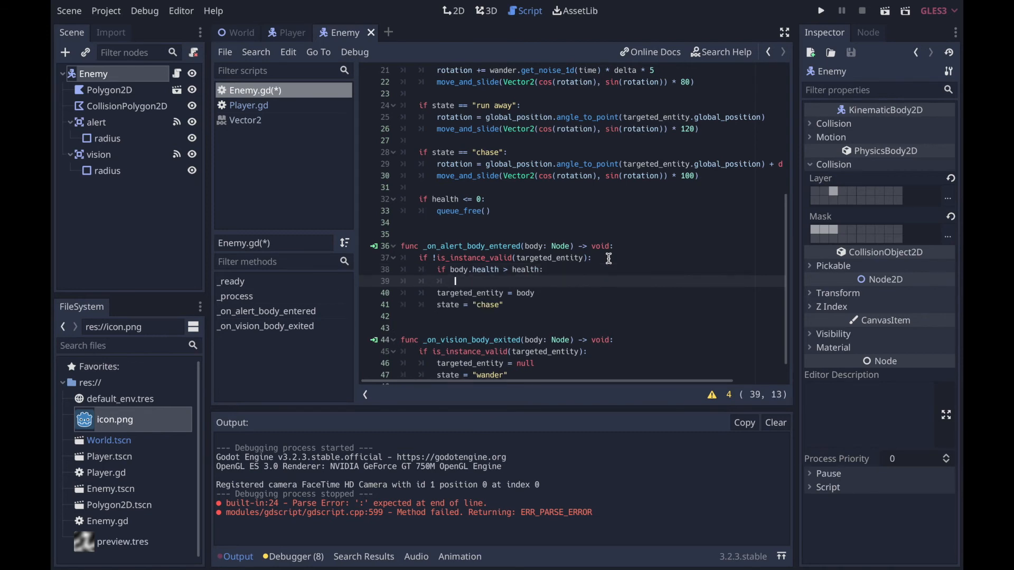
{"action": "type", "text": "ta"}
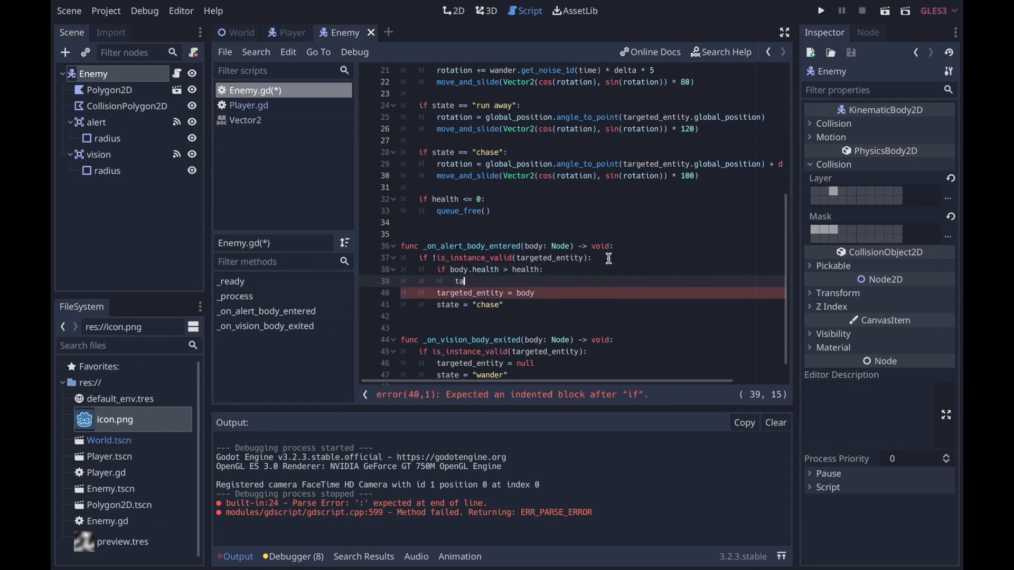
{"action": "type", "text": "rgeted_entity = body"}
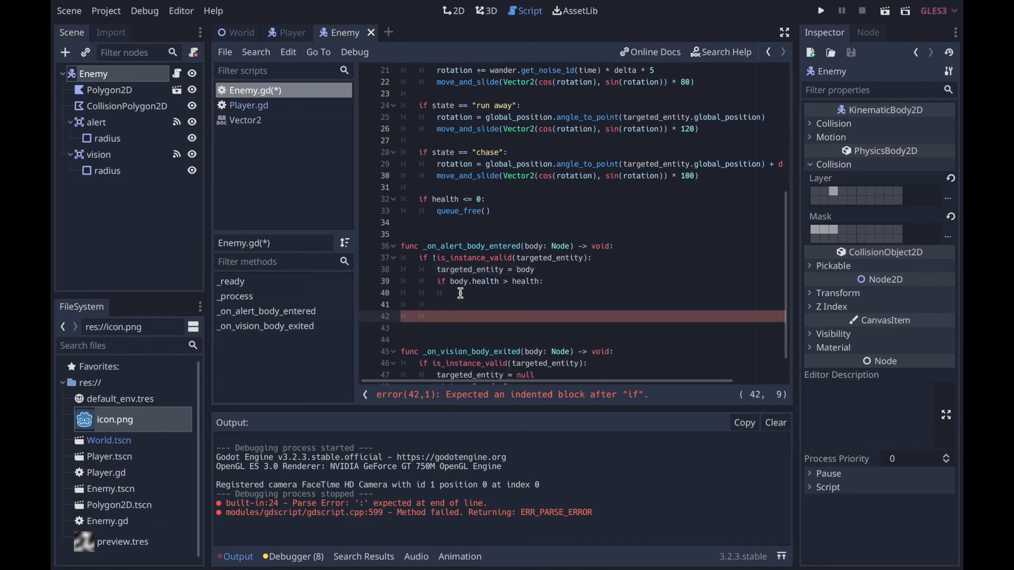
{"action": "type", "text": "state ="}
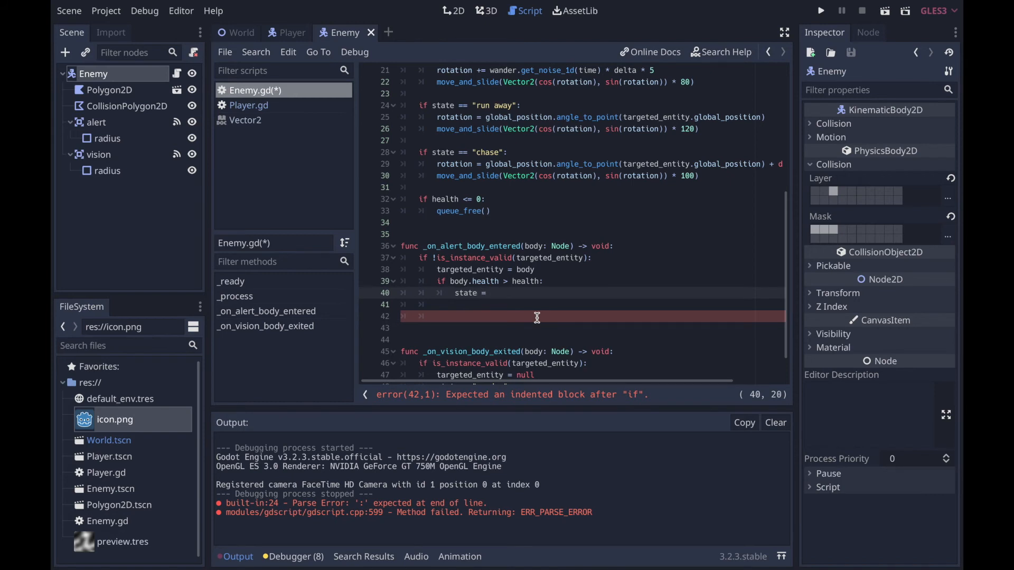
{"action": "type", "text": "\"run a"}
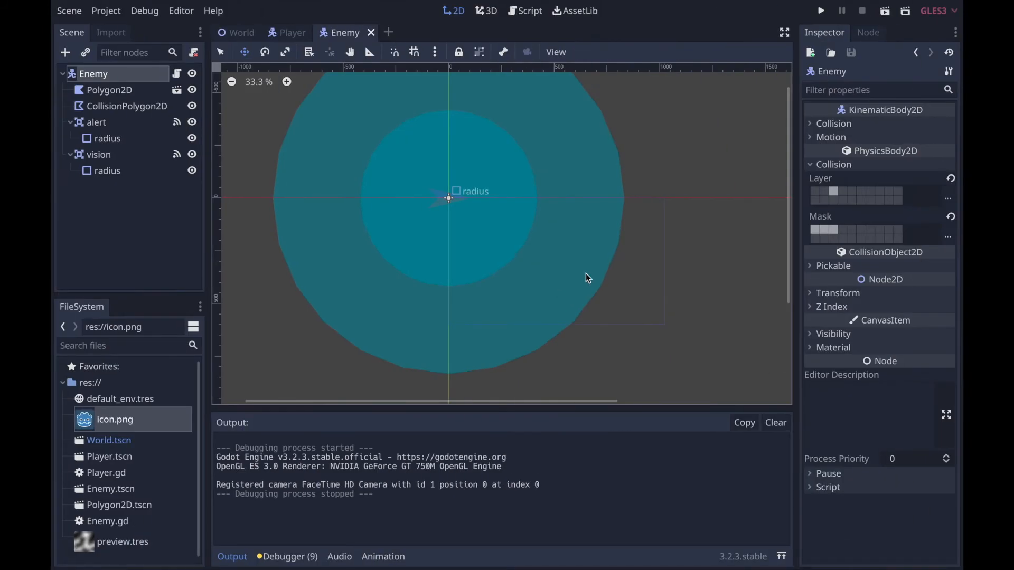
Change the alert condition to body.health - 5 > health, checking the Enemy scene in 2D
{"action": "left_click", "coordinate": [529, 10]}
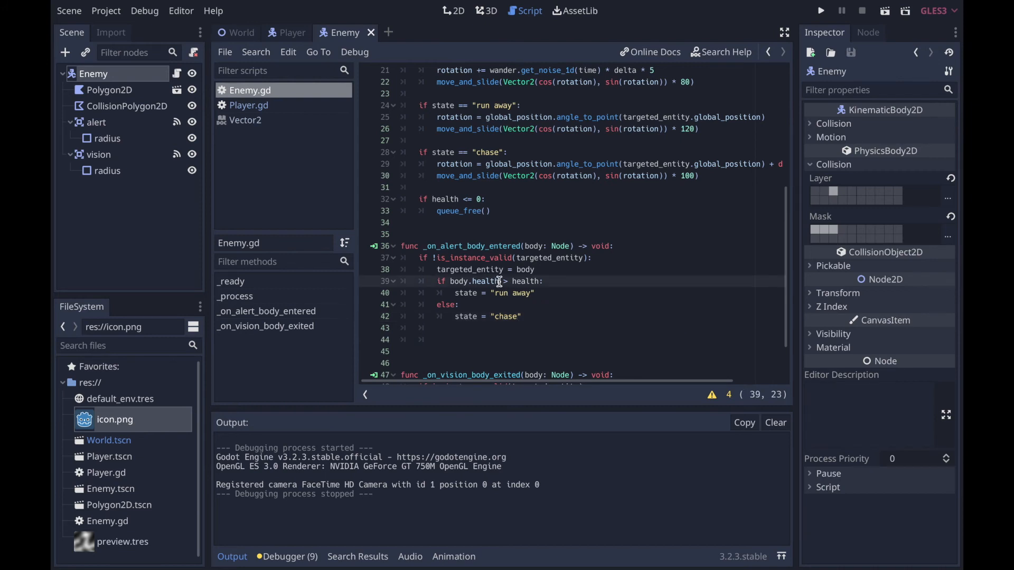
{"action": "type", "text": "- 5"}
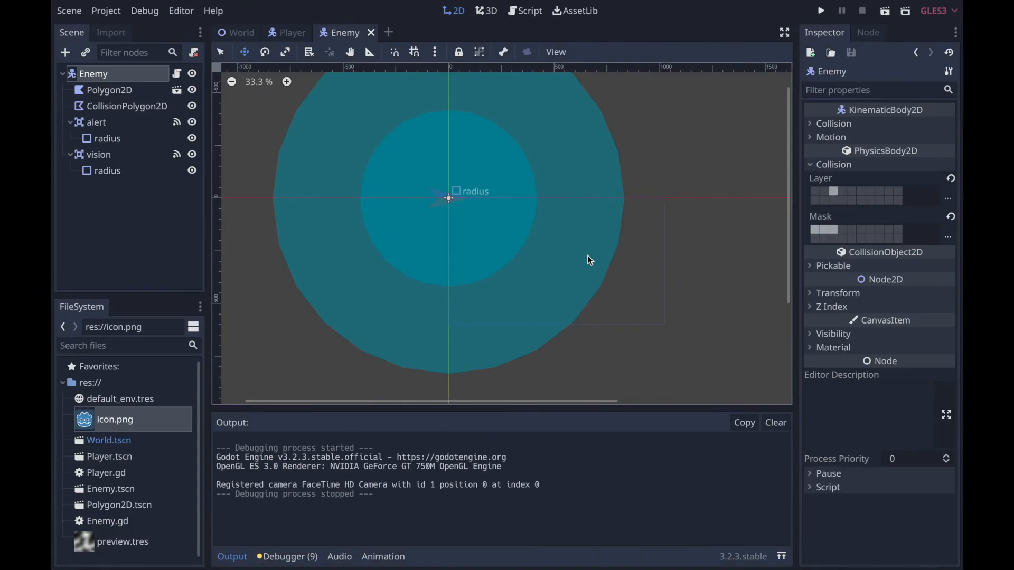
{"action": "left_click", "coordinate": [524, 11]}
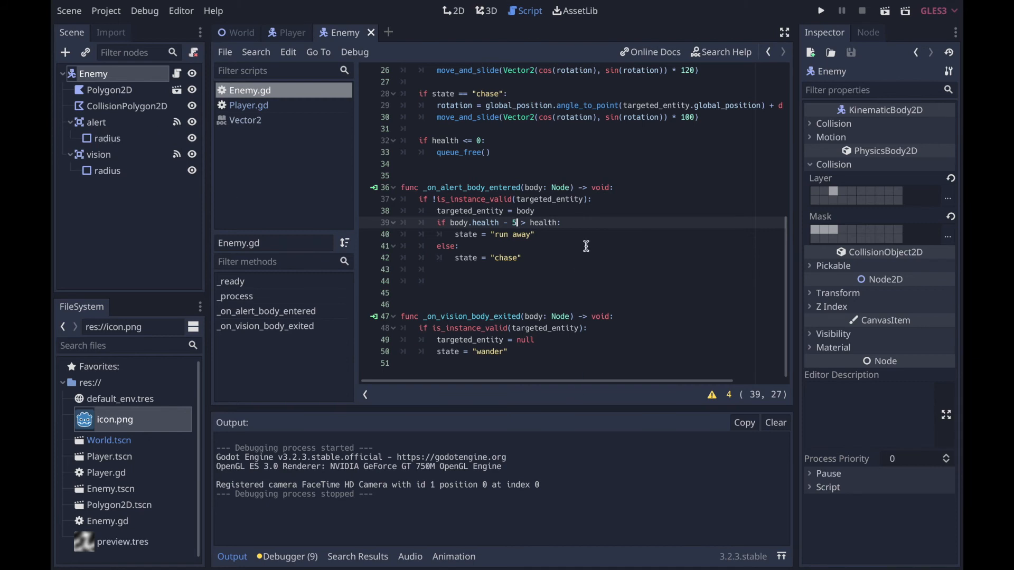
{"action": "left_click", "coordinate": [453, 11]}
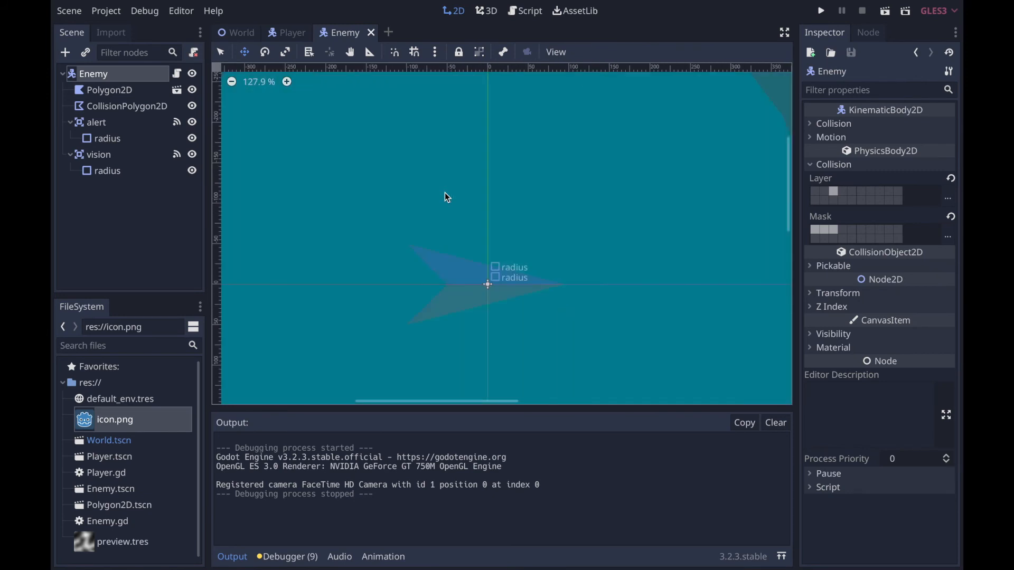
{"action": "scroll", "scroll_direction": "down", "scroll_amount": 3}
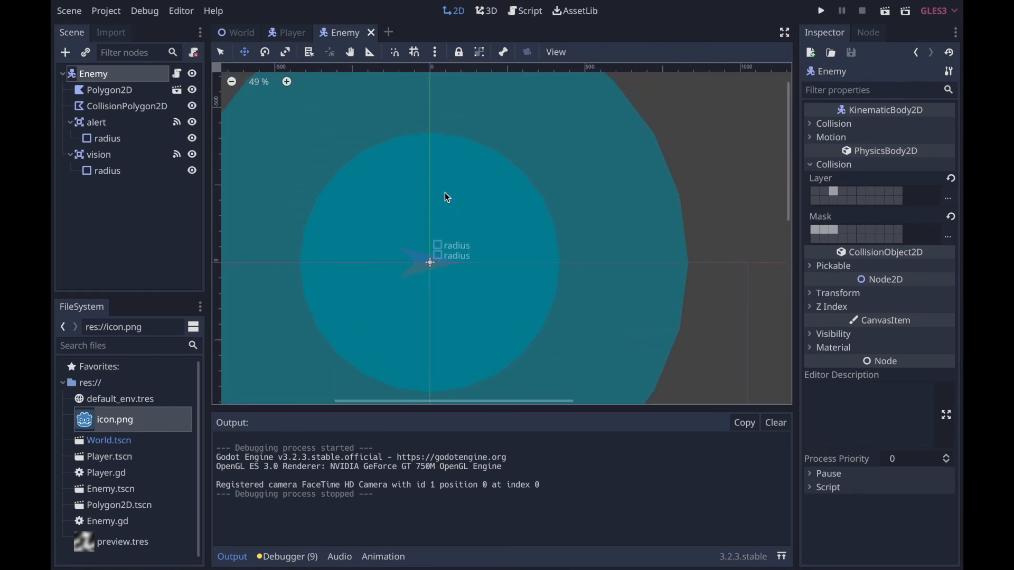
{"action": "left_click", "coordinate": [528, 11]}
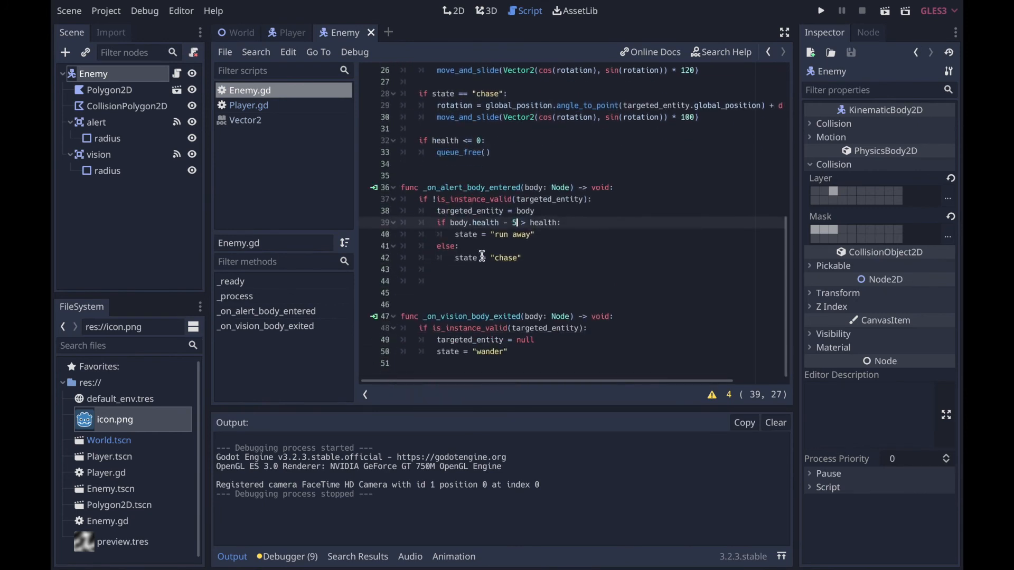
{"action": "mouse_move", "coordinate": [590, 230]}
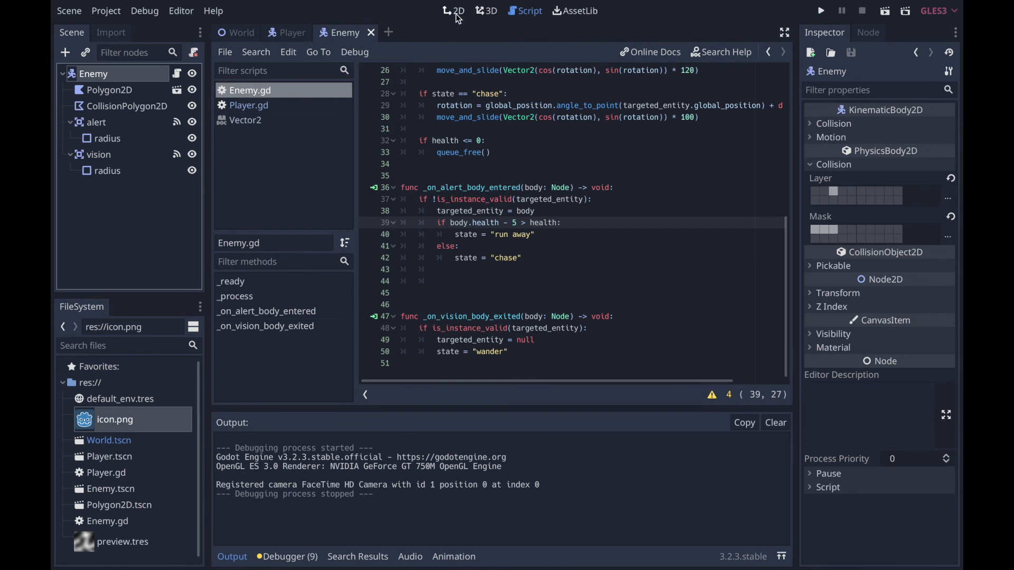
{"action": "left_click", "coordinate": [454, 11]}
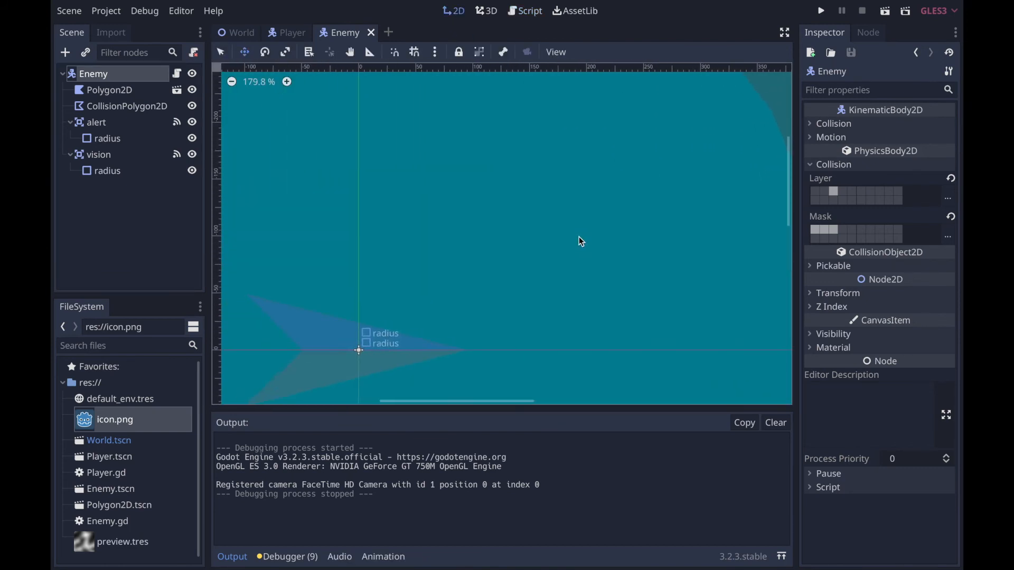
{"action": "left_click", "coordinate": [96, 122]}
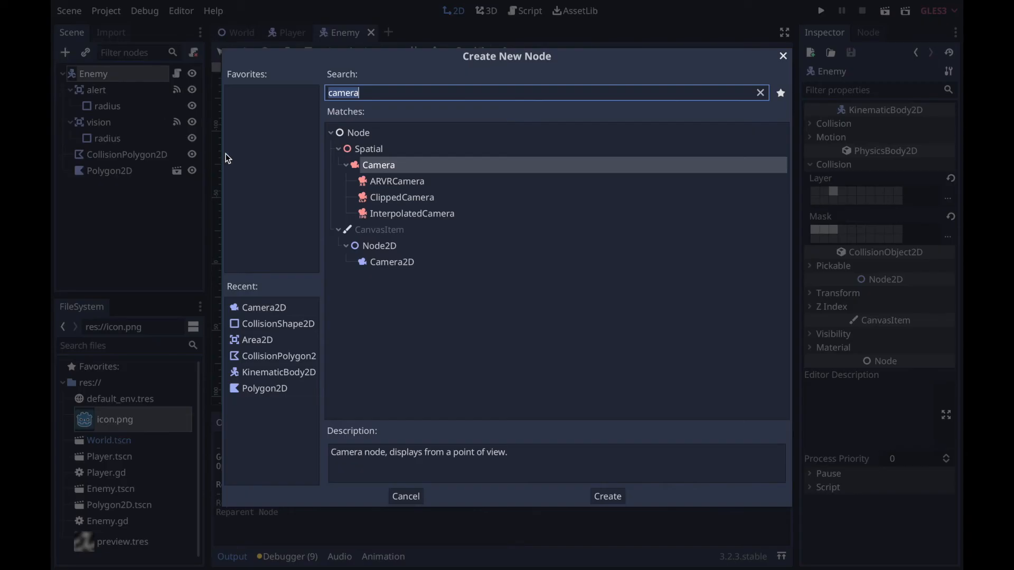
Add an Area2D named attack: not monitorable, no collision layer, mask bit 2 enabled
{"action": "type", "text": "area"}
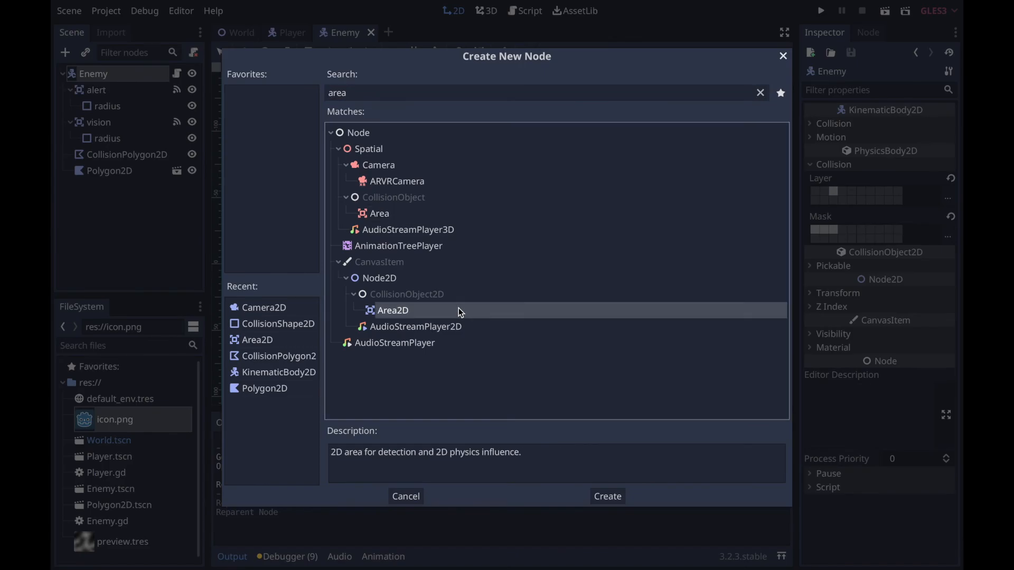
{"action": "left_click", "coordinate": [606, 495]}
{"action": "type", "text": "attack"}
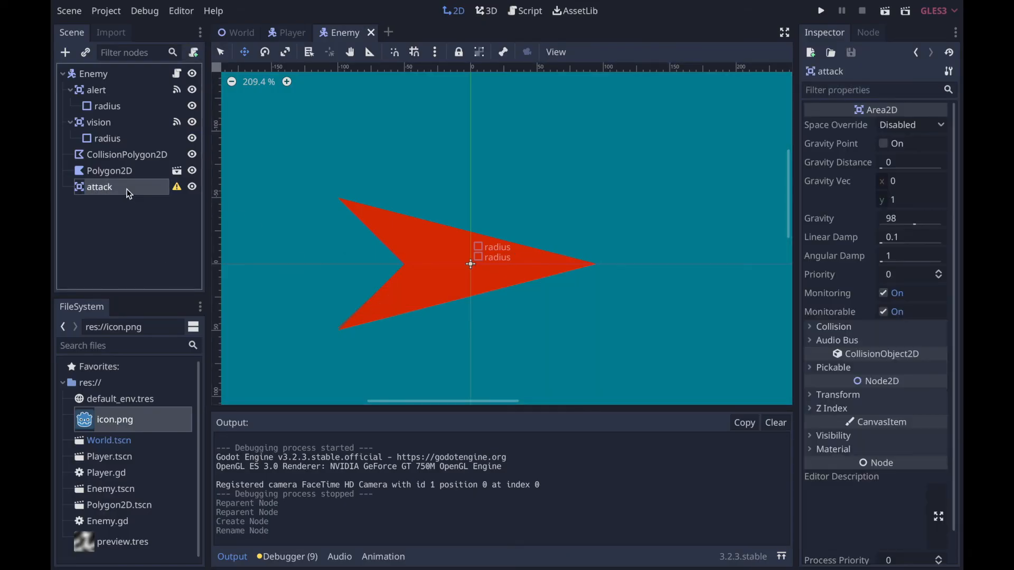
{"action": "left_click", "coordinate": [884, 311]}
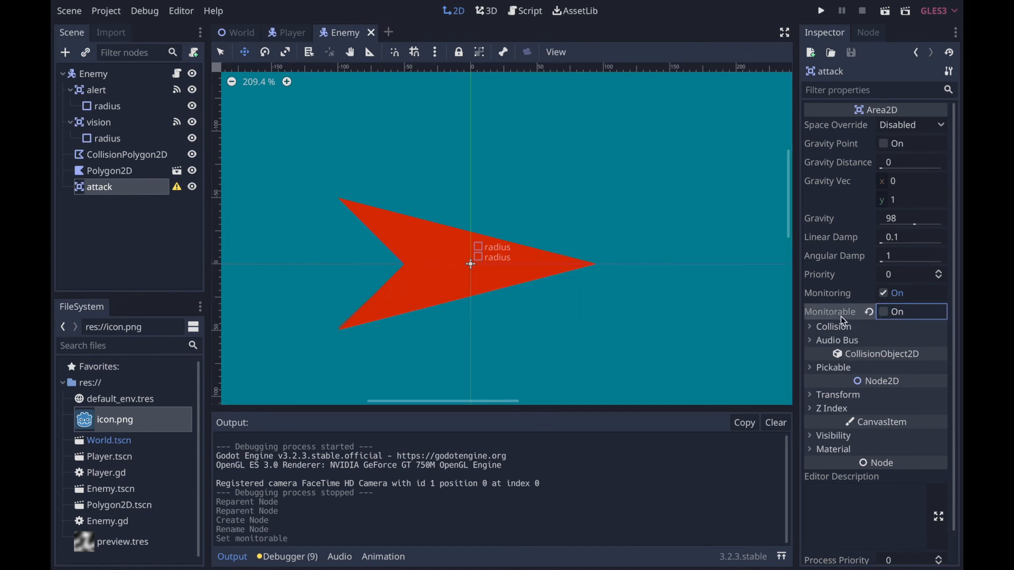
{"action": "left_click", "coordinate": [834, 326]}
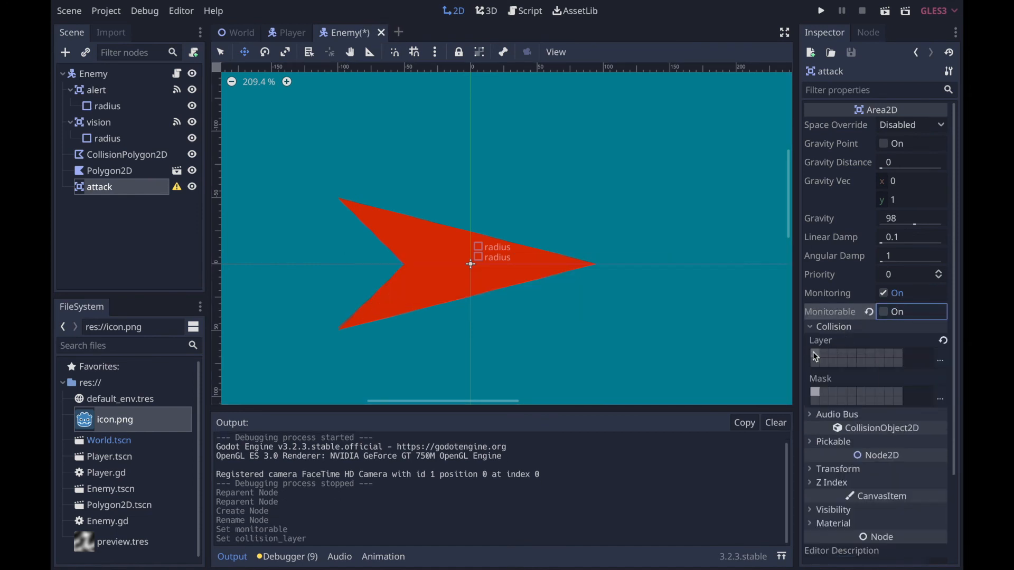
{"action": "left_click", "coordinate": [815, 394]}
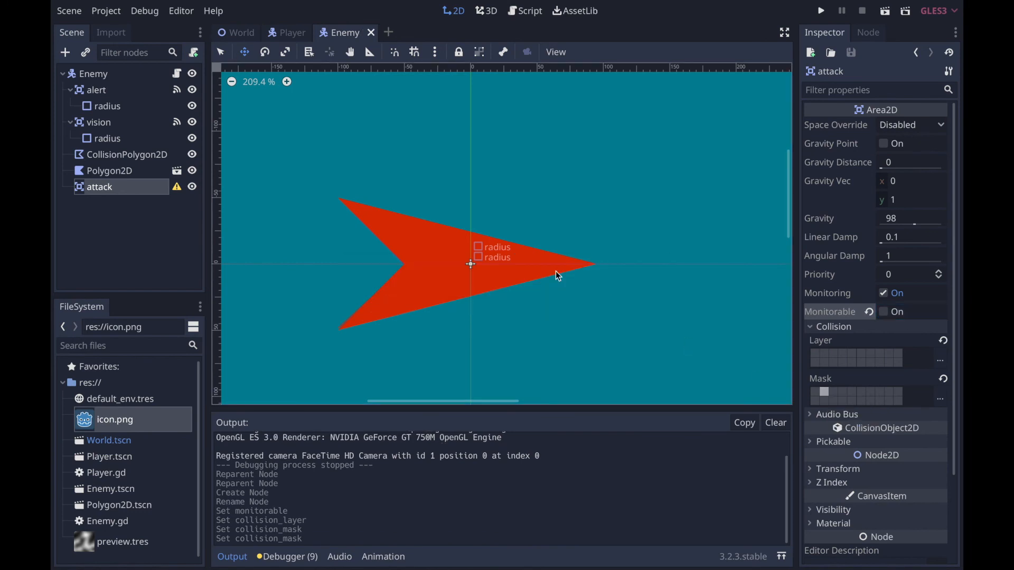
{"action": "mouse_move", "coordinate": [704, 86]}
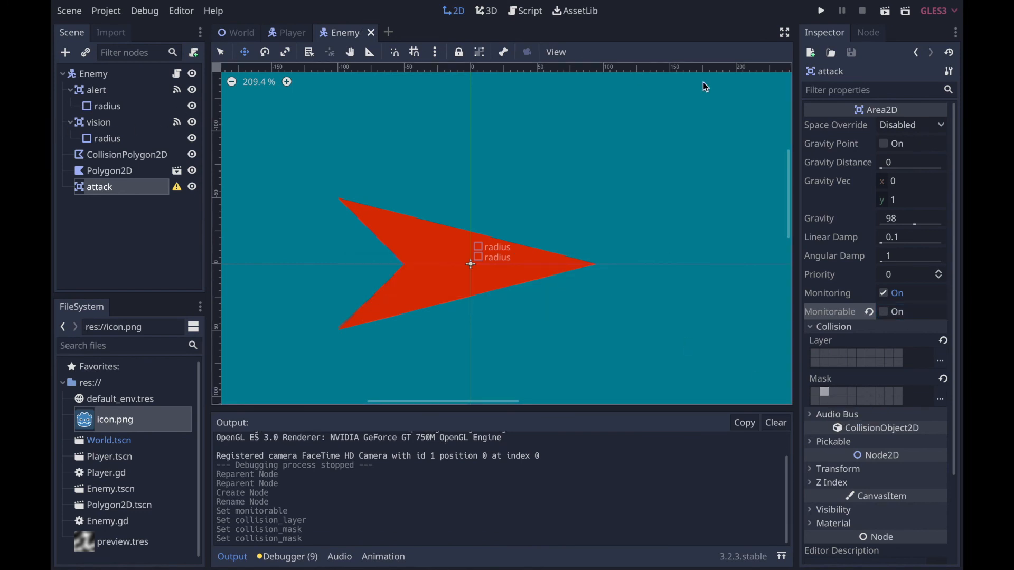
{"action": "left_click", "coordinate": [868, 32]}
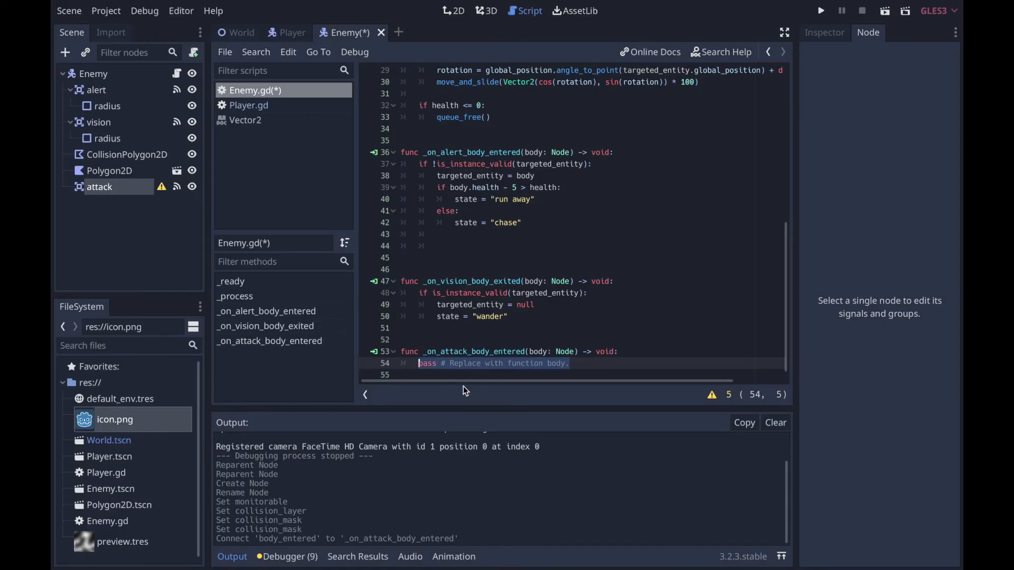
Make the attack body_entered handler subtract 2 from body.health
{"action": "type", "text": "body.health -= da"}
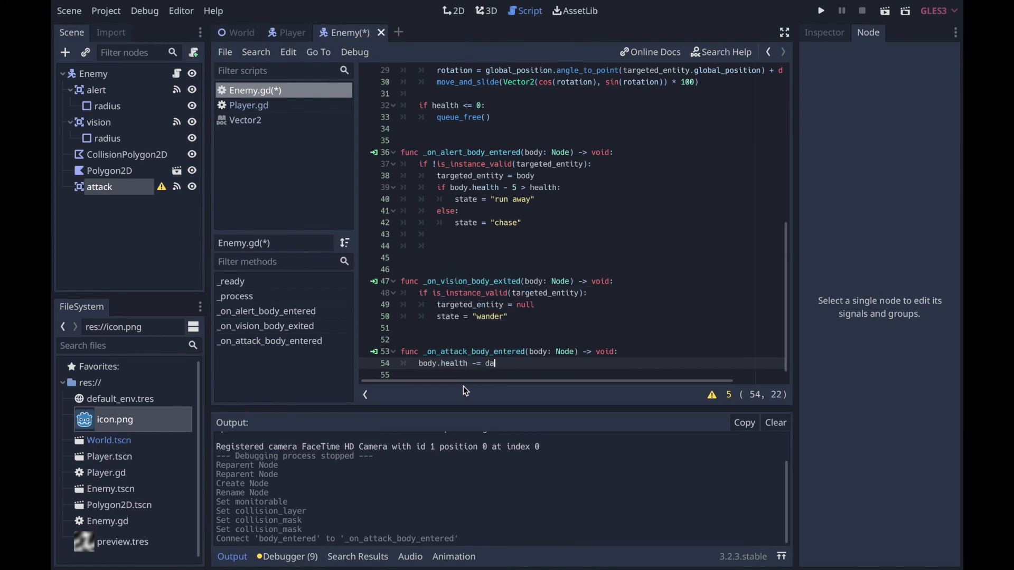
{"action": "type", "text": "mage"}
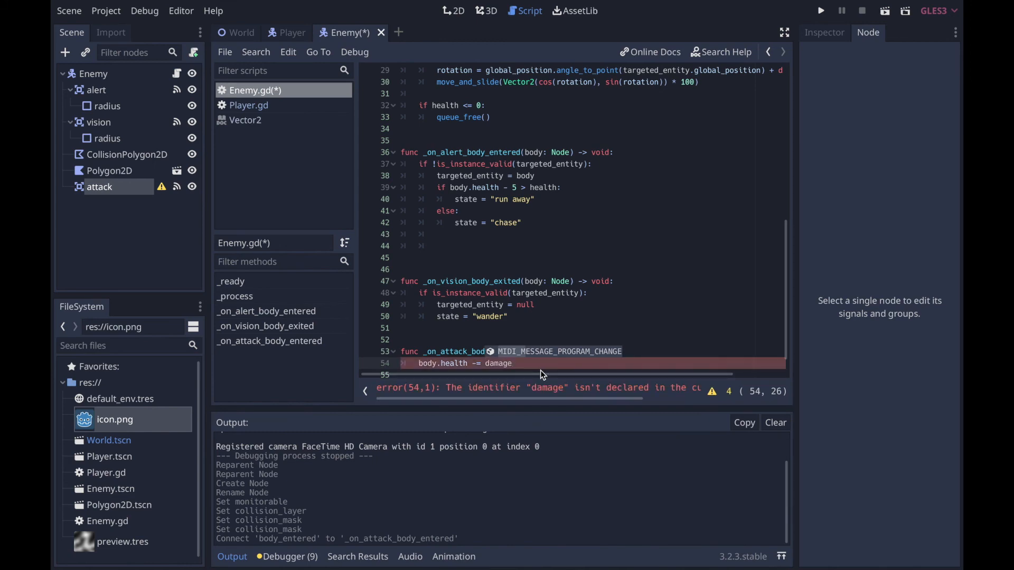
{"action": "type", "text": "2"}
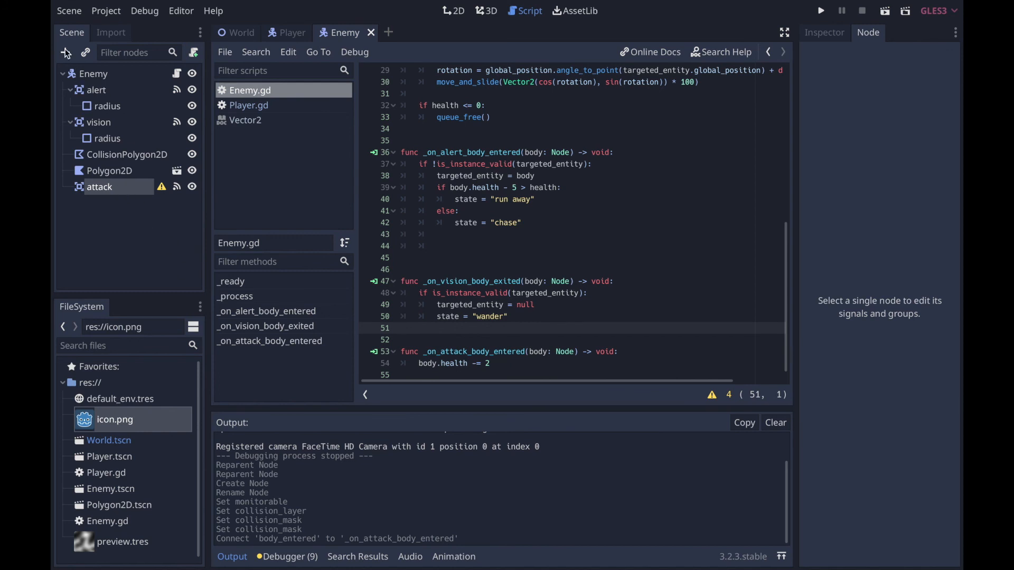
{"action": "mouse_move", "coordinate": [65, 53]}
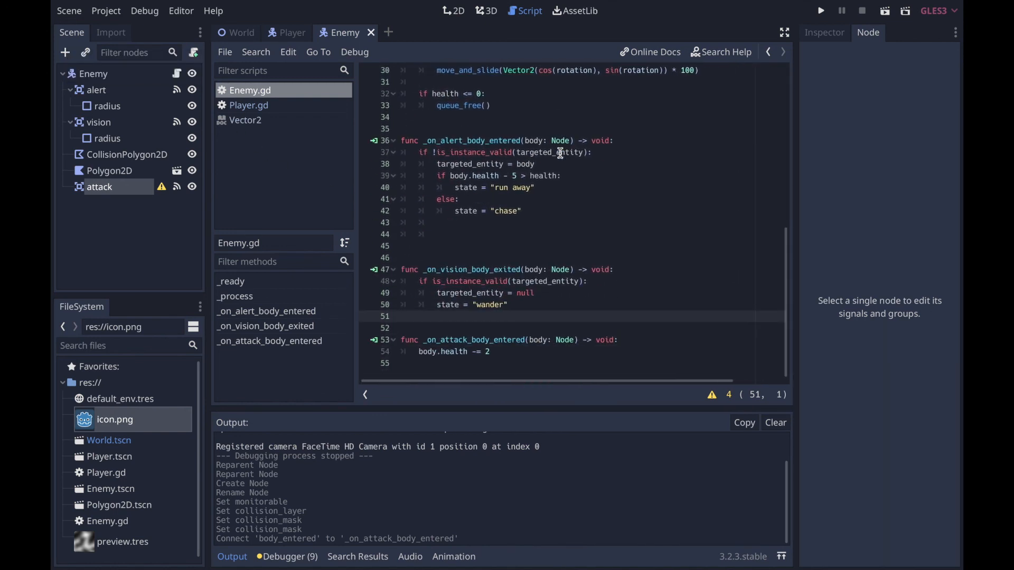
{"action": "mouse_move", "coordinate": [574, 263]}
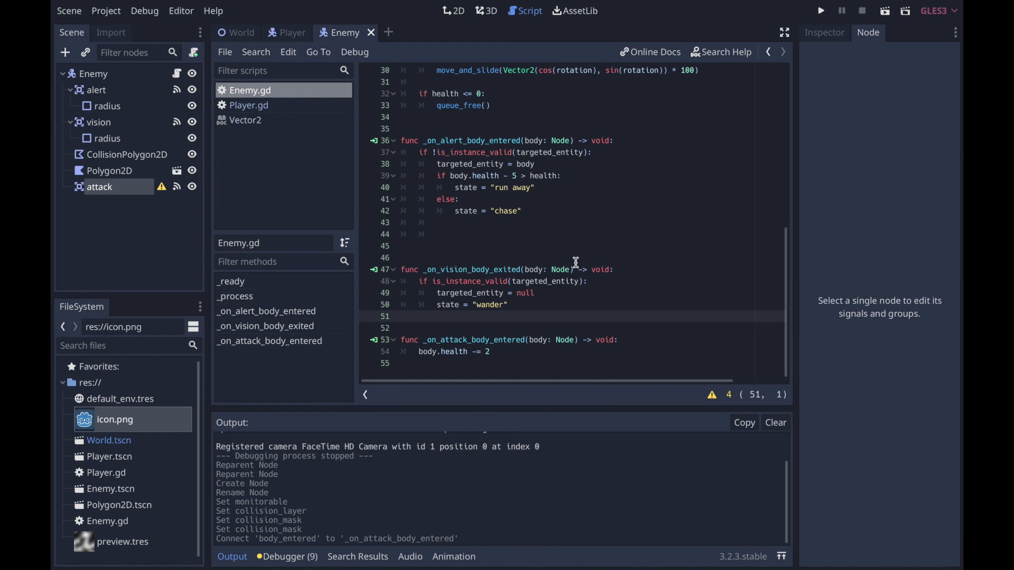